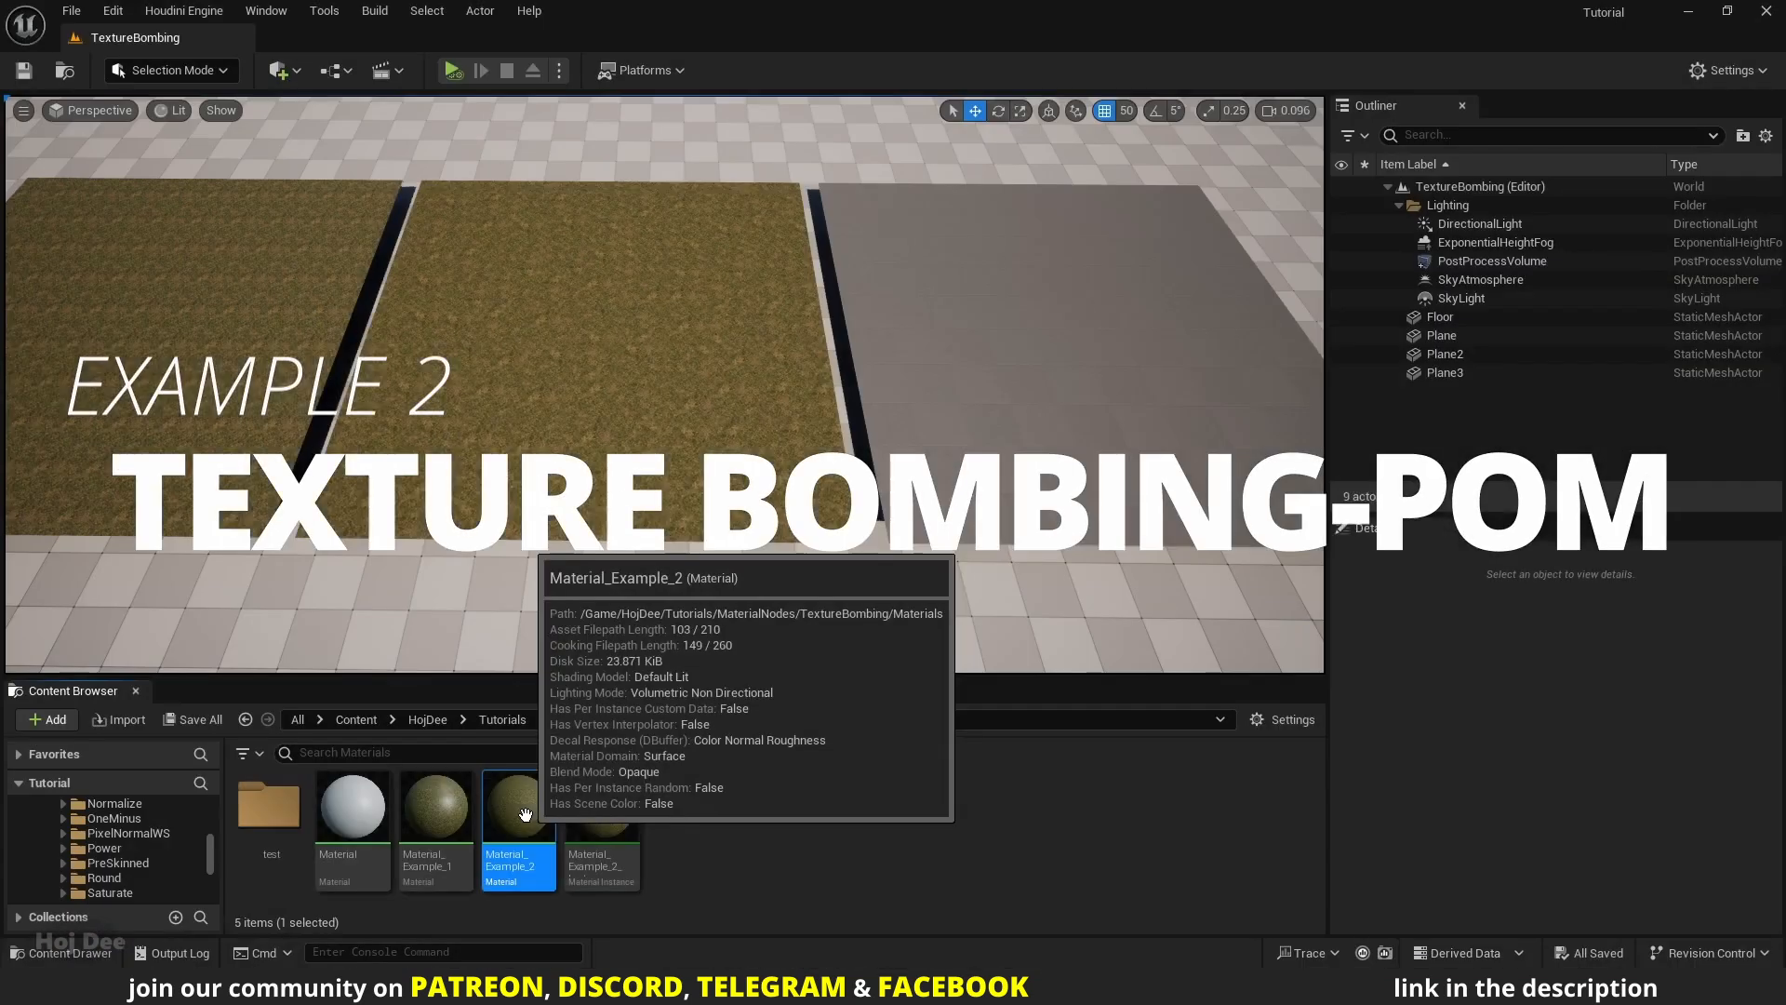
# - Select Material_Example_3 in the Content Browser and open it in the Material Editor
pyautogui.click(601, 804)
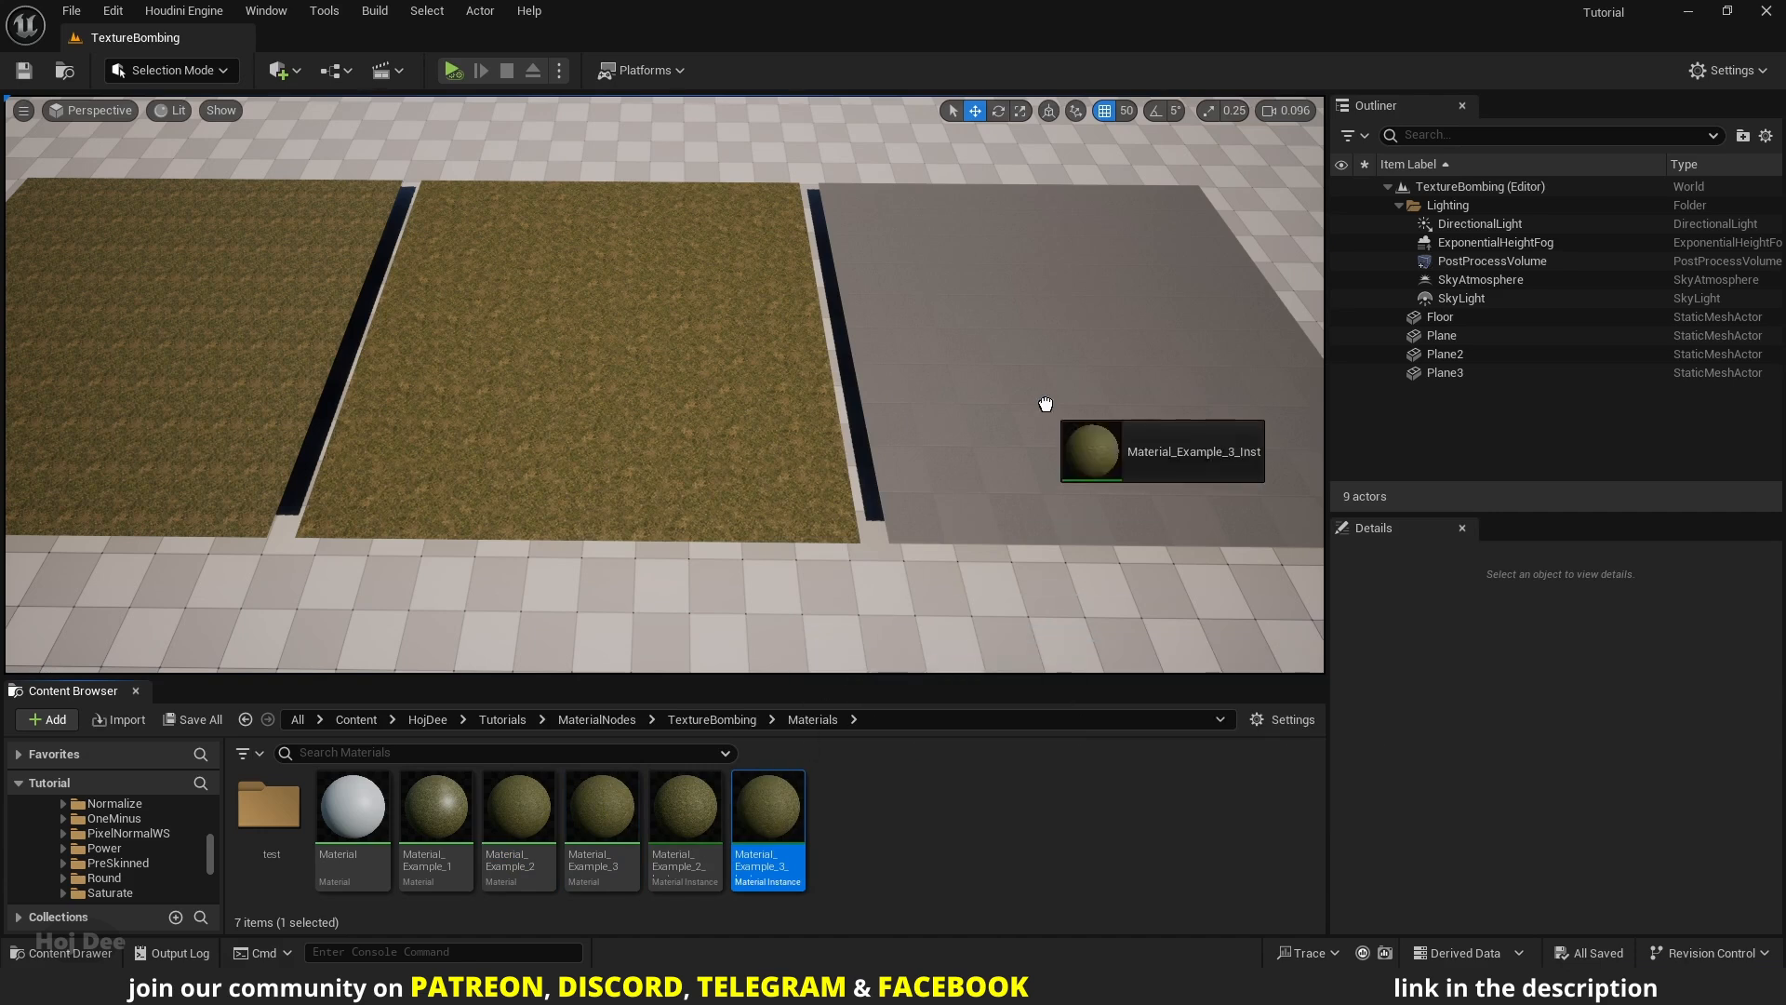
pyautogui.click(601, 806)
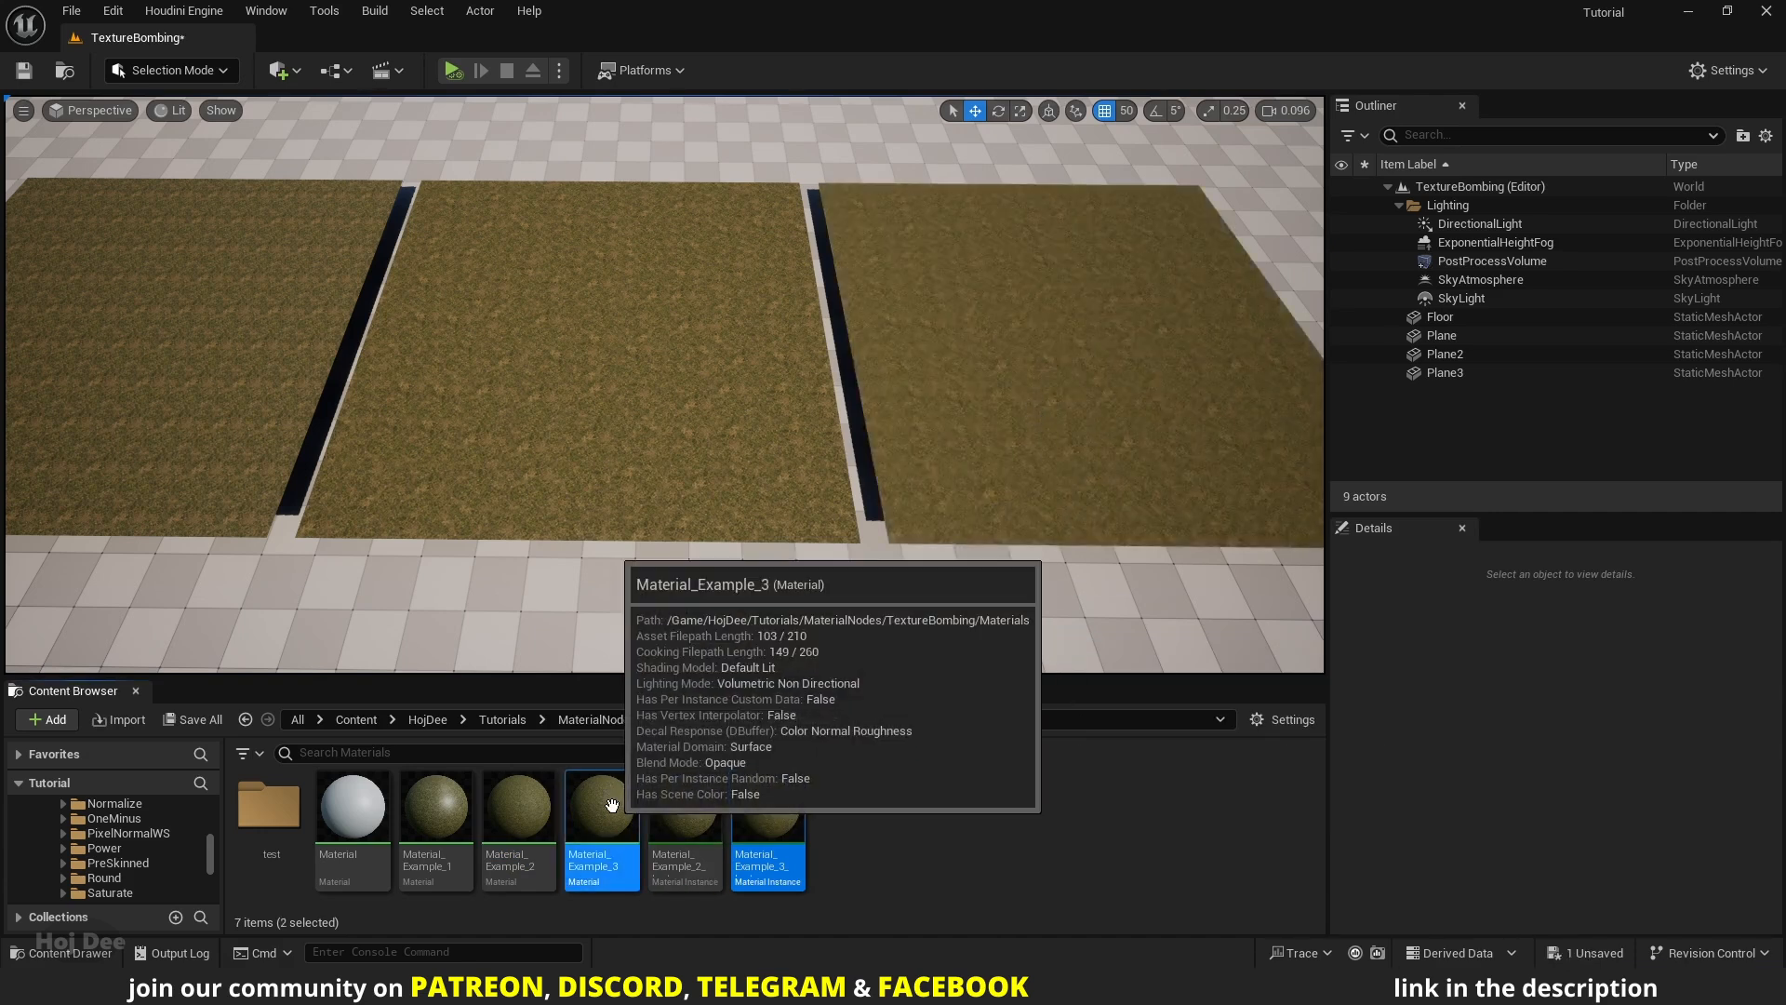
pyautogui.doubleClick(601, 806)
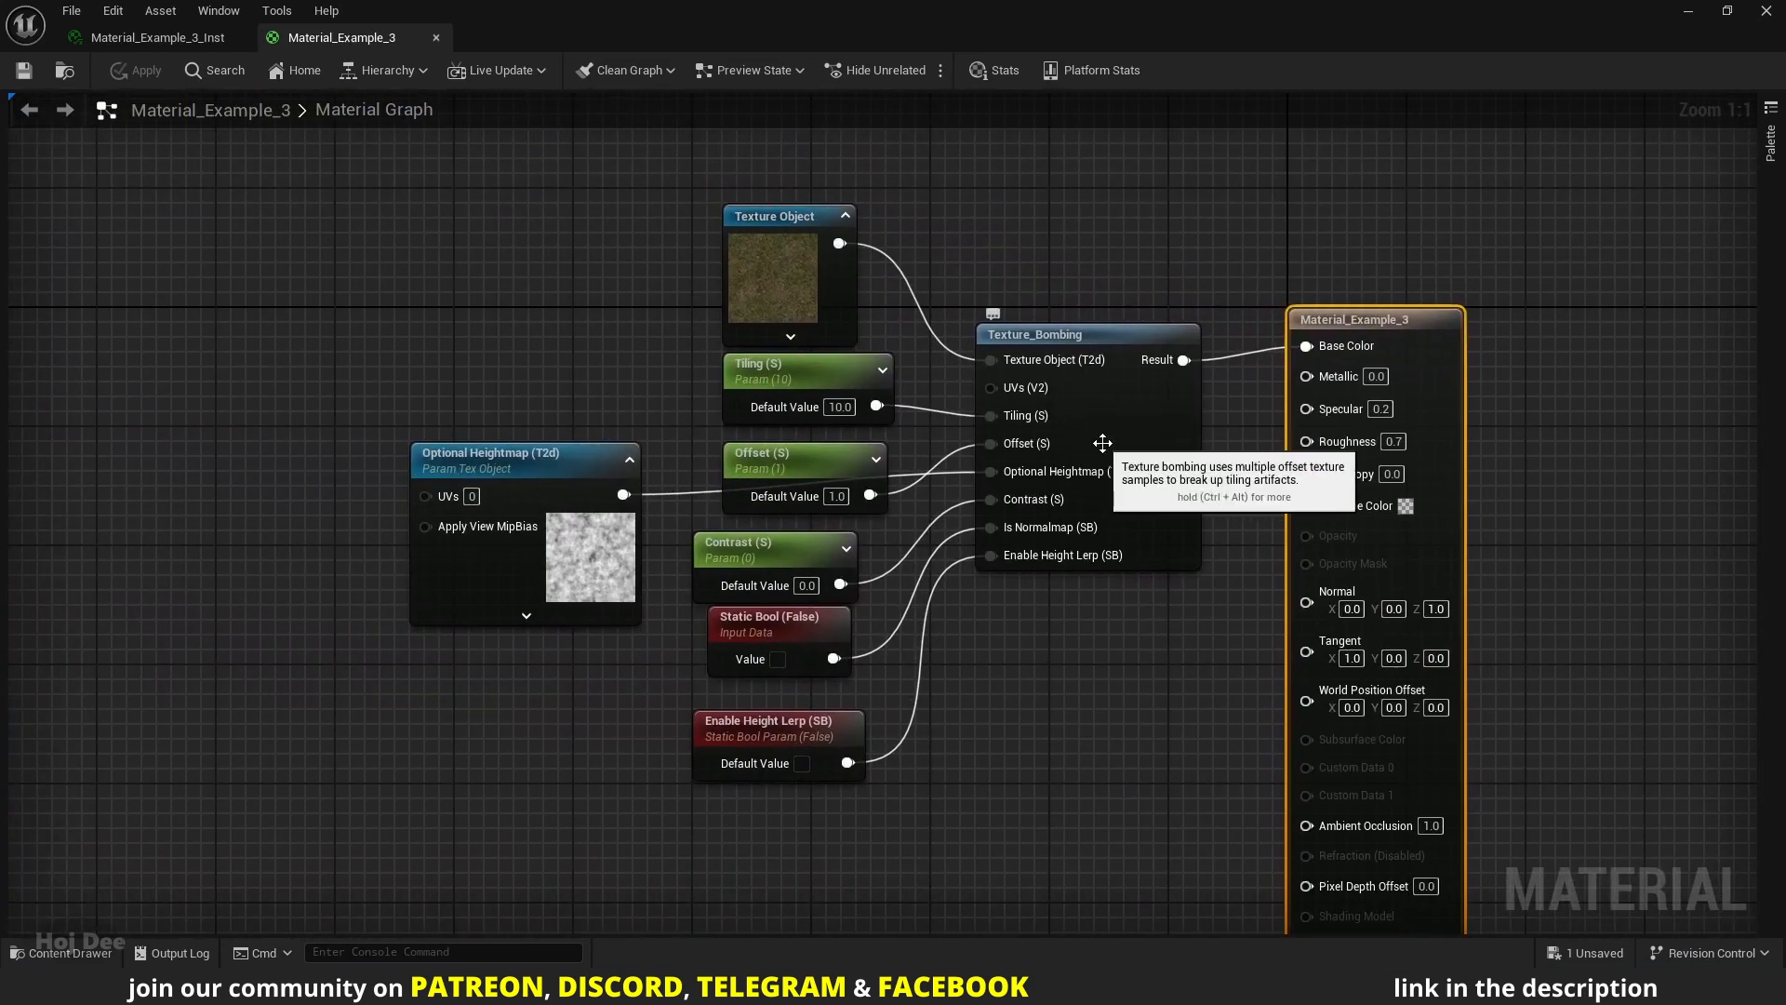
pyautogui.moveTo(60, 402)
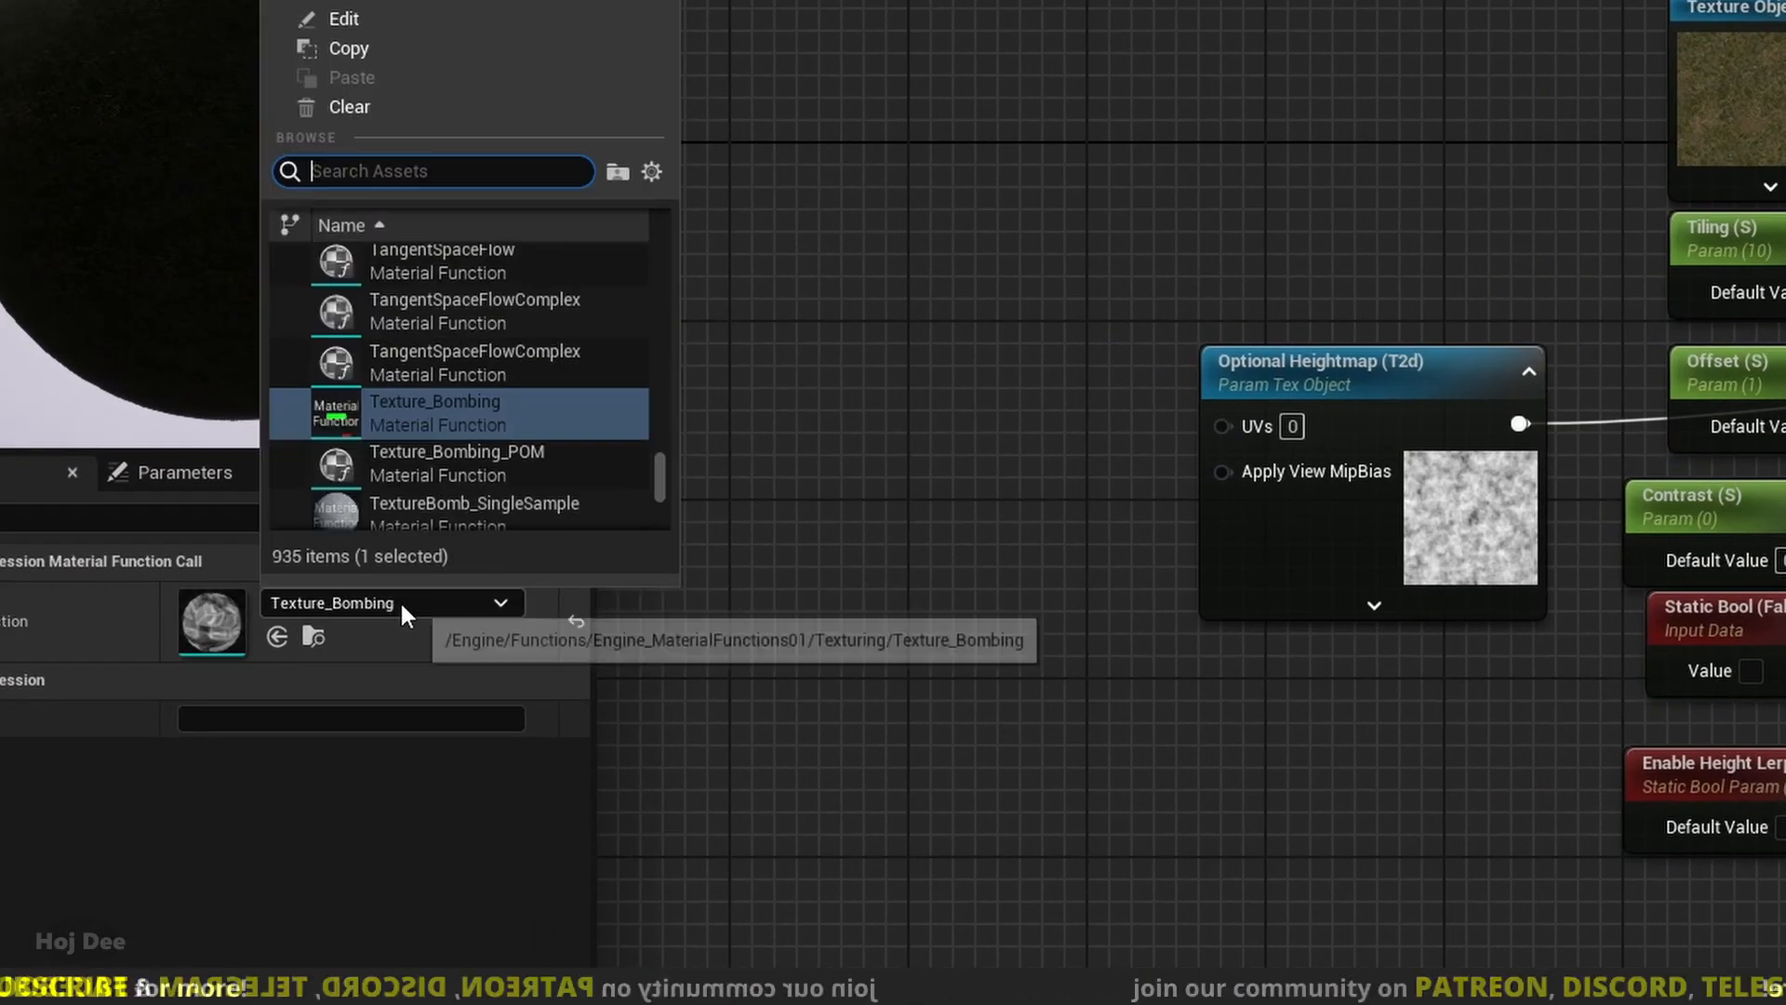
pyautogui.moveTo(430, 480)
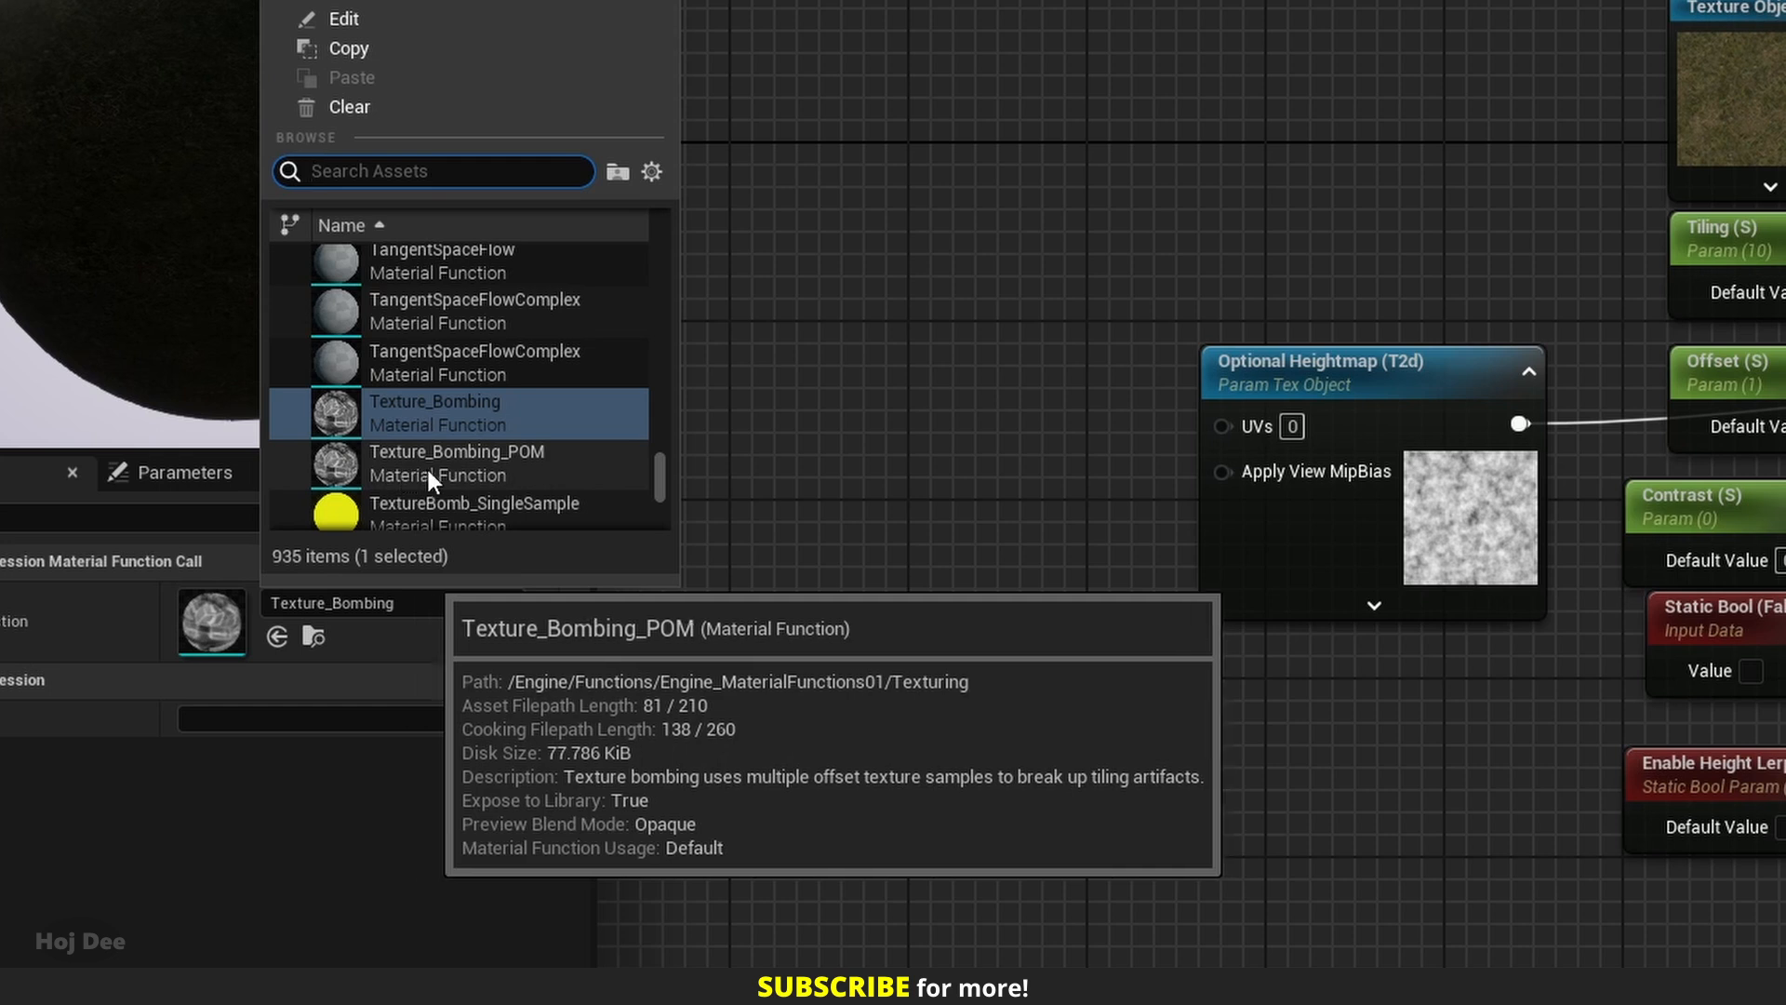
# - Switch the Material Function Call node from Texture_Bombing to Texture_Bombing_POM
pyautogui.click(456, 463)
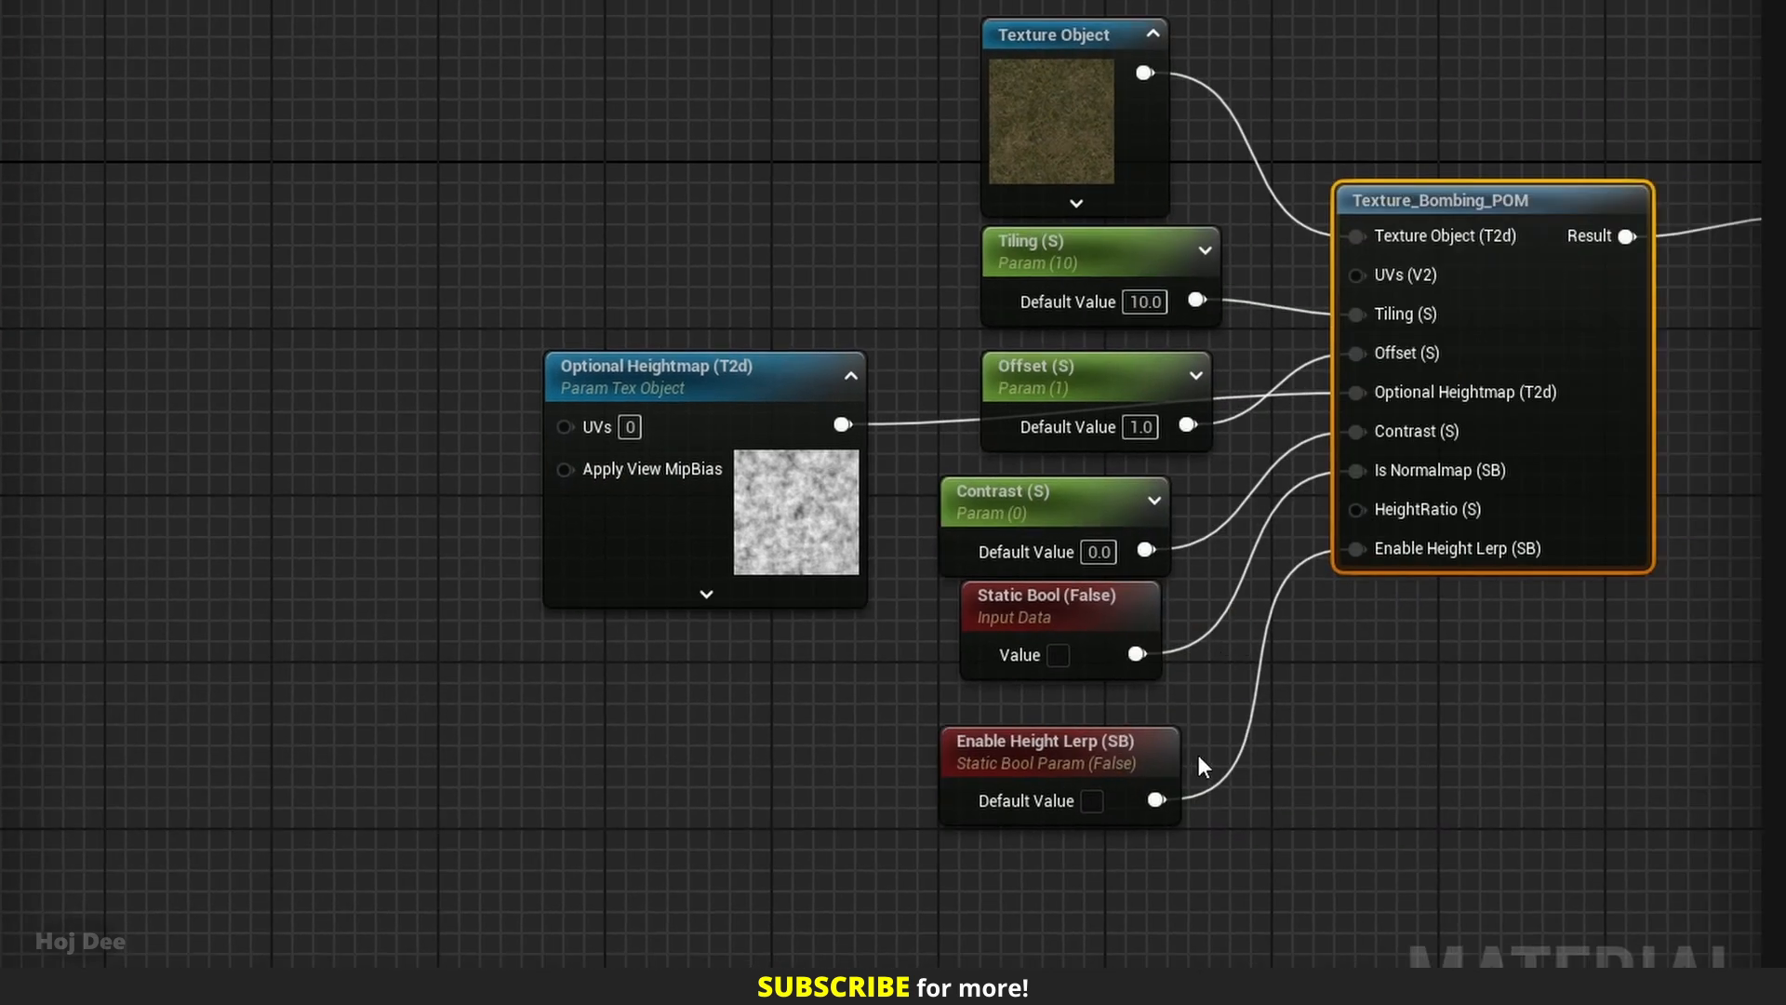
pyautogui.moveTo(1327, 631)
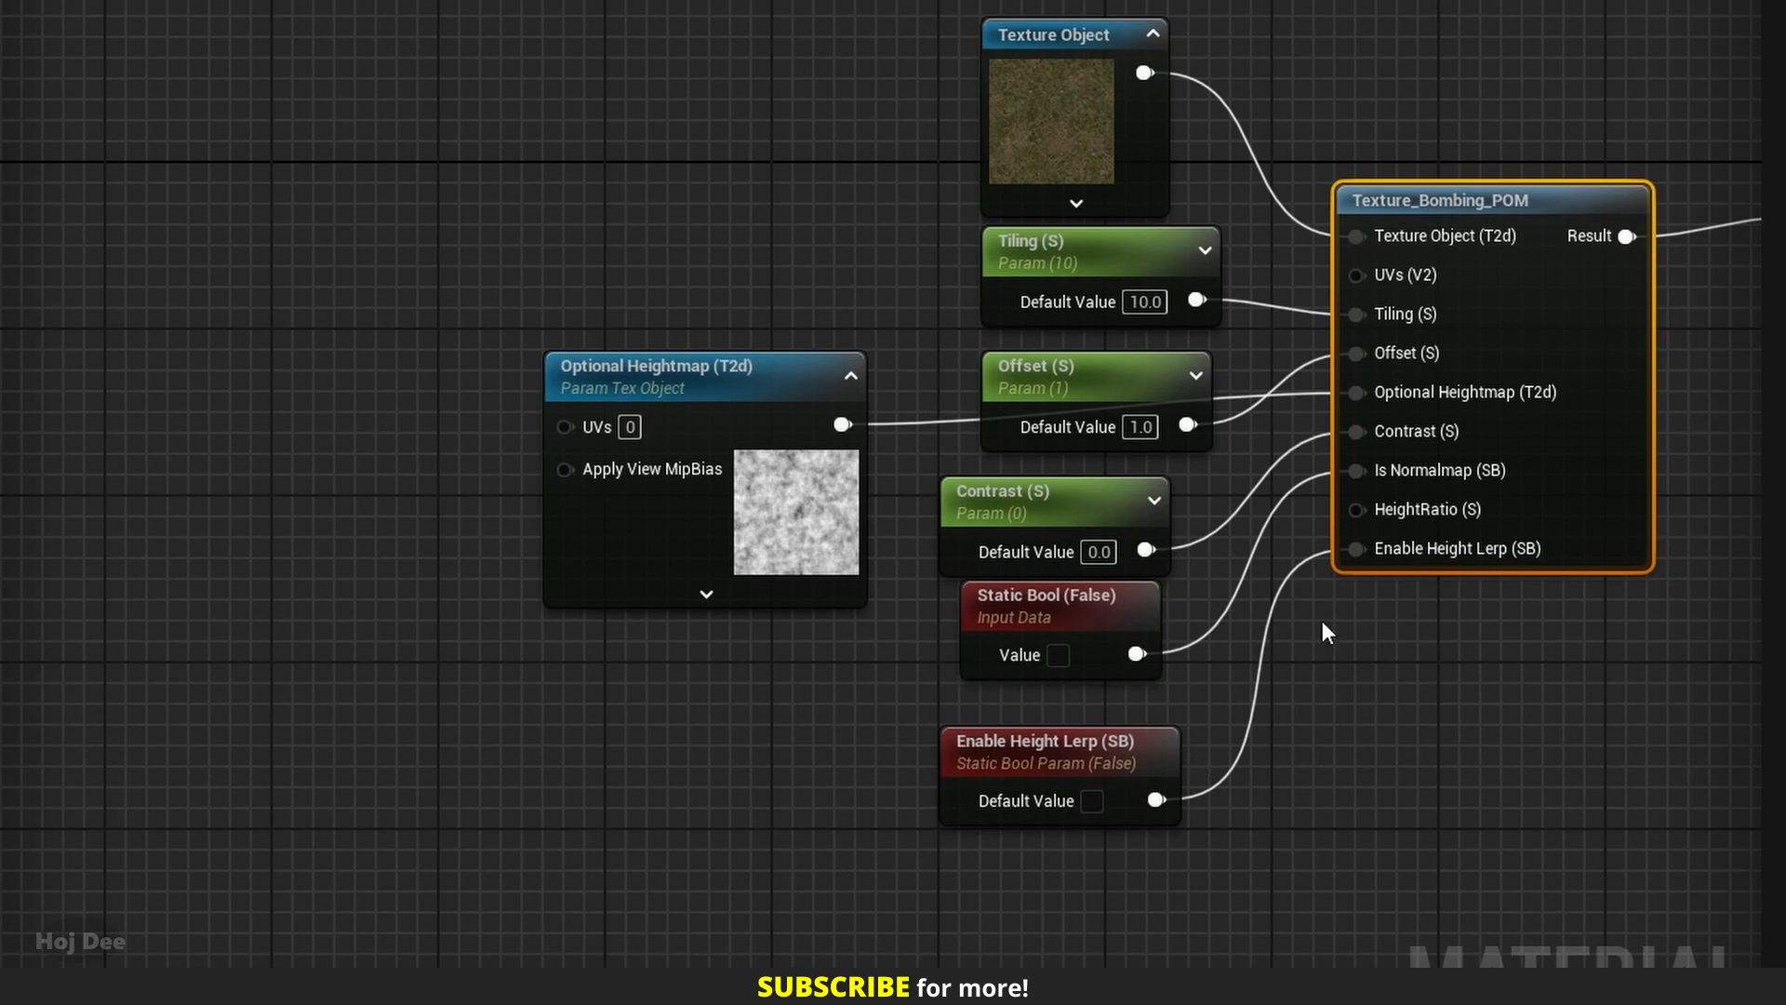
pyautogui.moveTo(1448, 521)
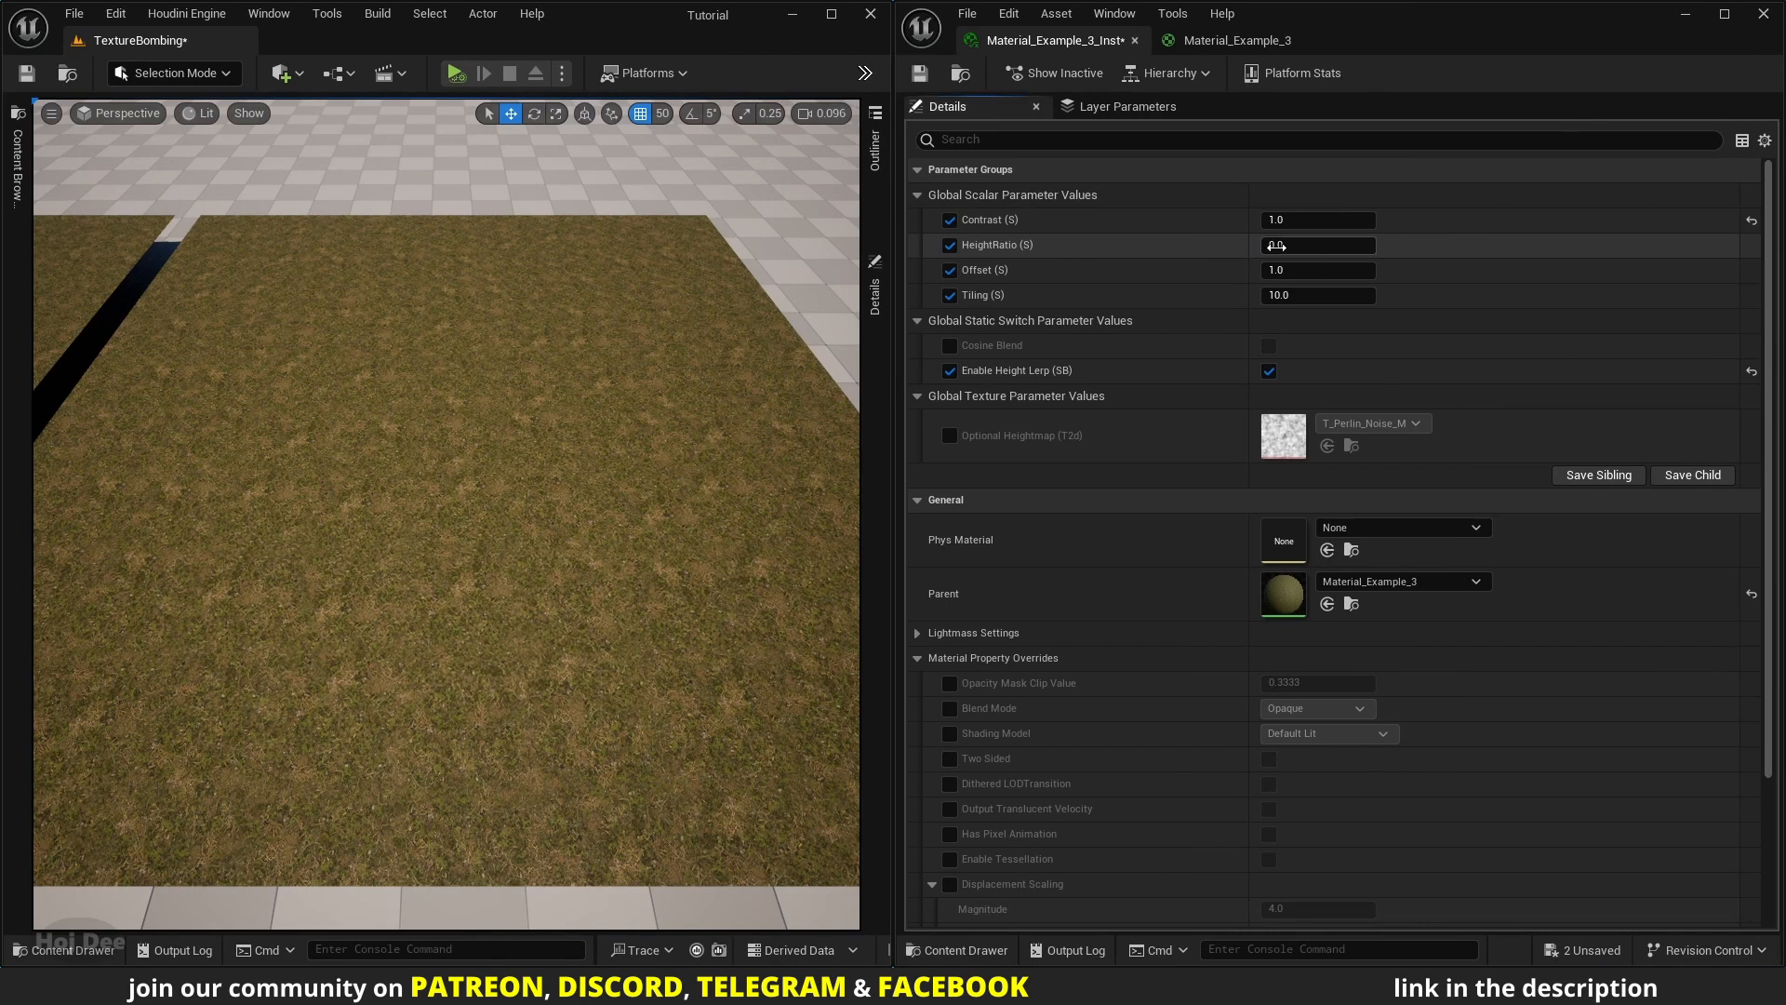
# - Try HeightRatio values 0.176, 0.05 and 0.1 while watching the grass parallax
pyautogui.write('0.176')
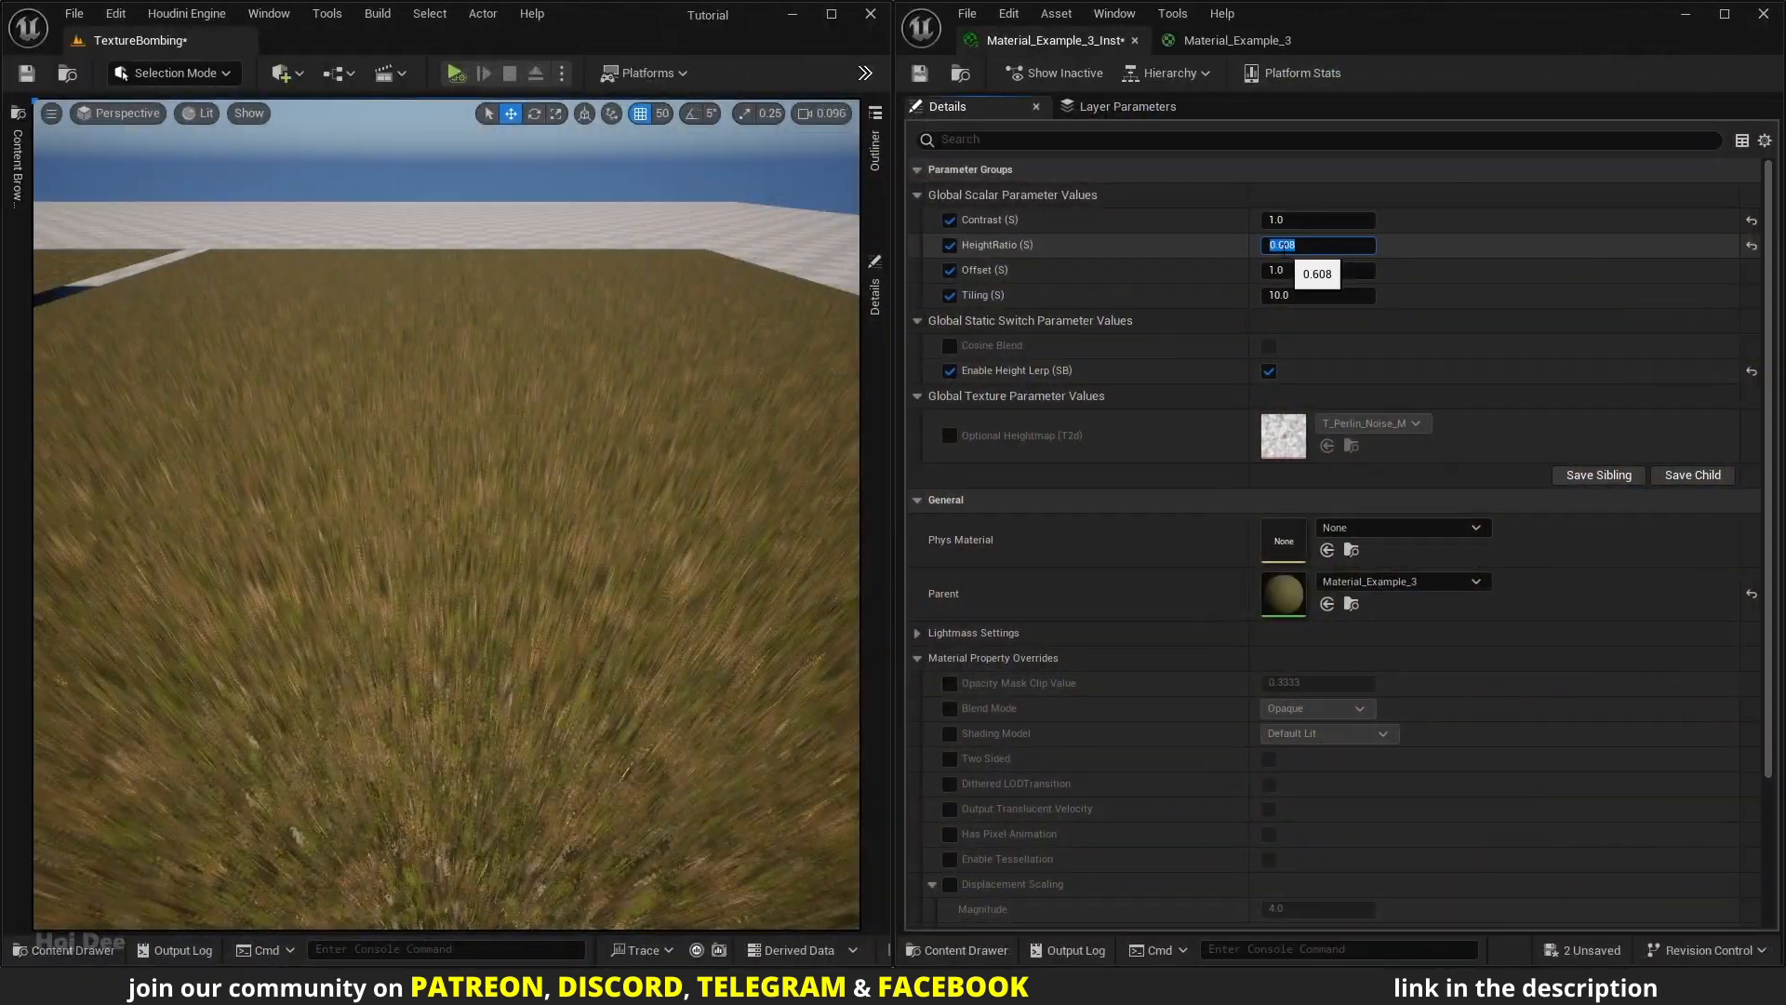
pyautogui.write('0.05')
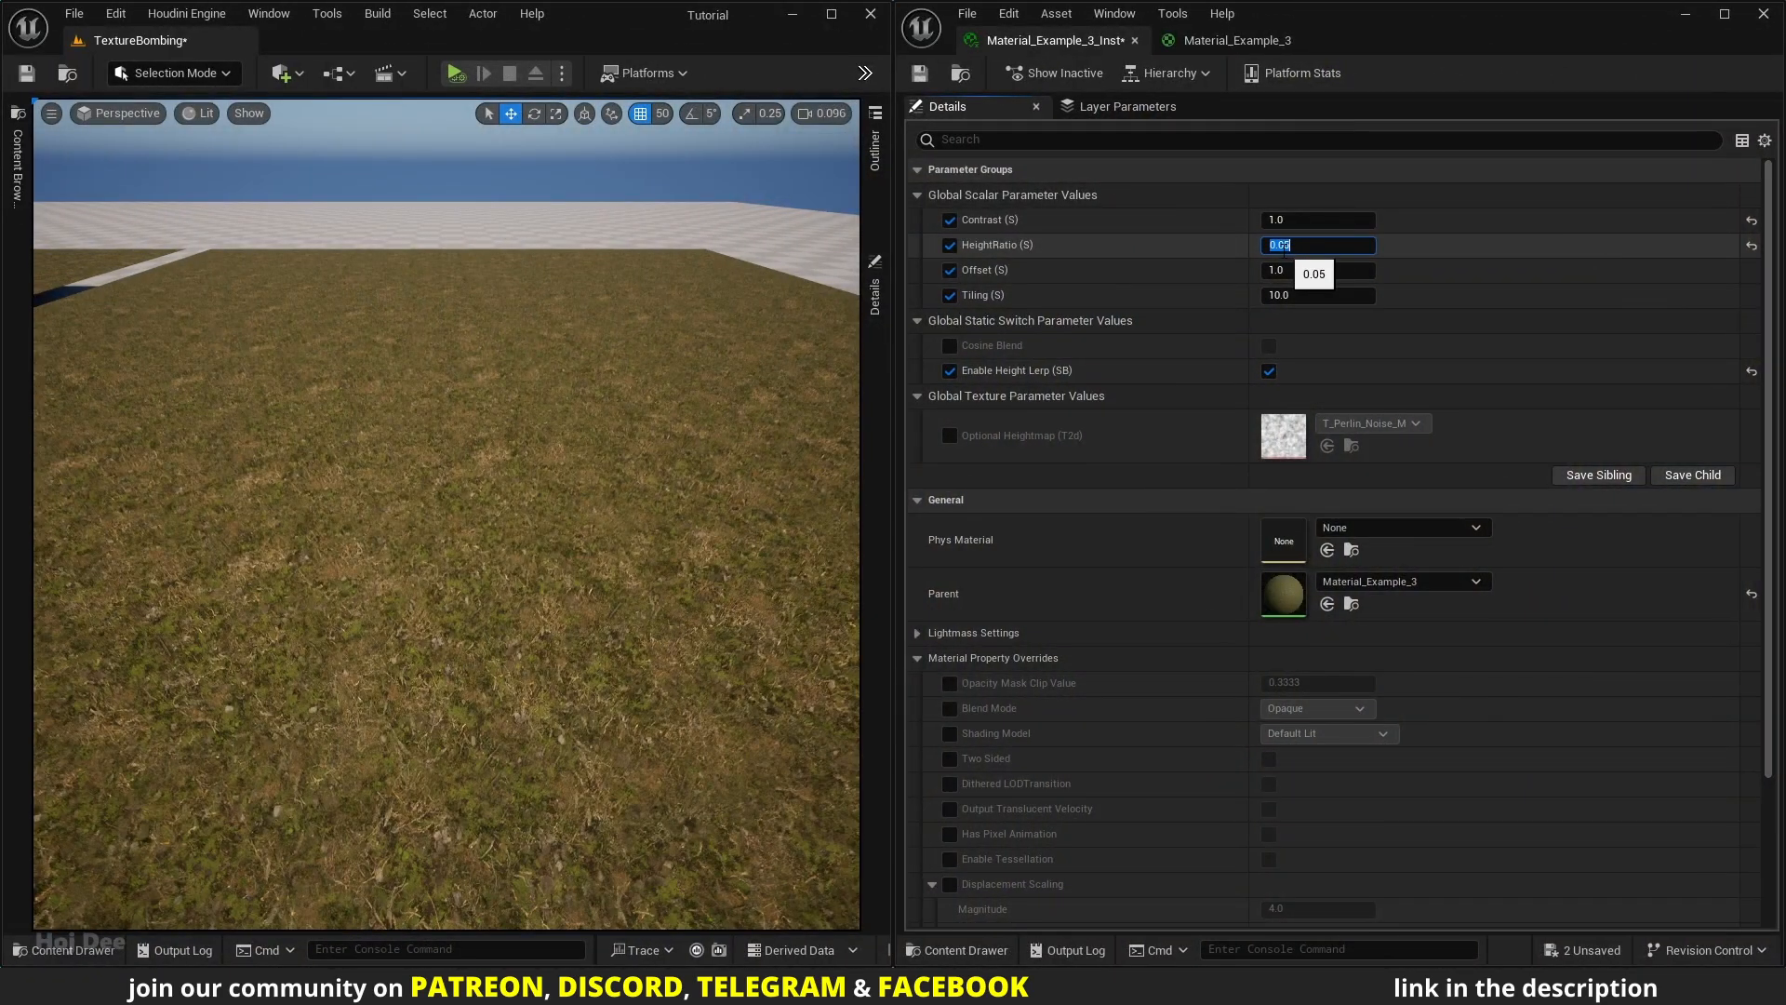
pyautogui.write('0.1')
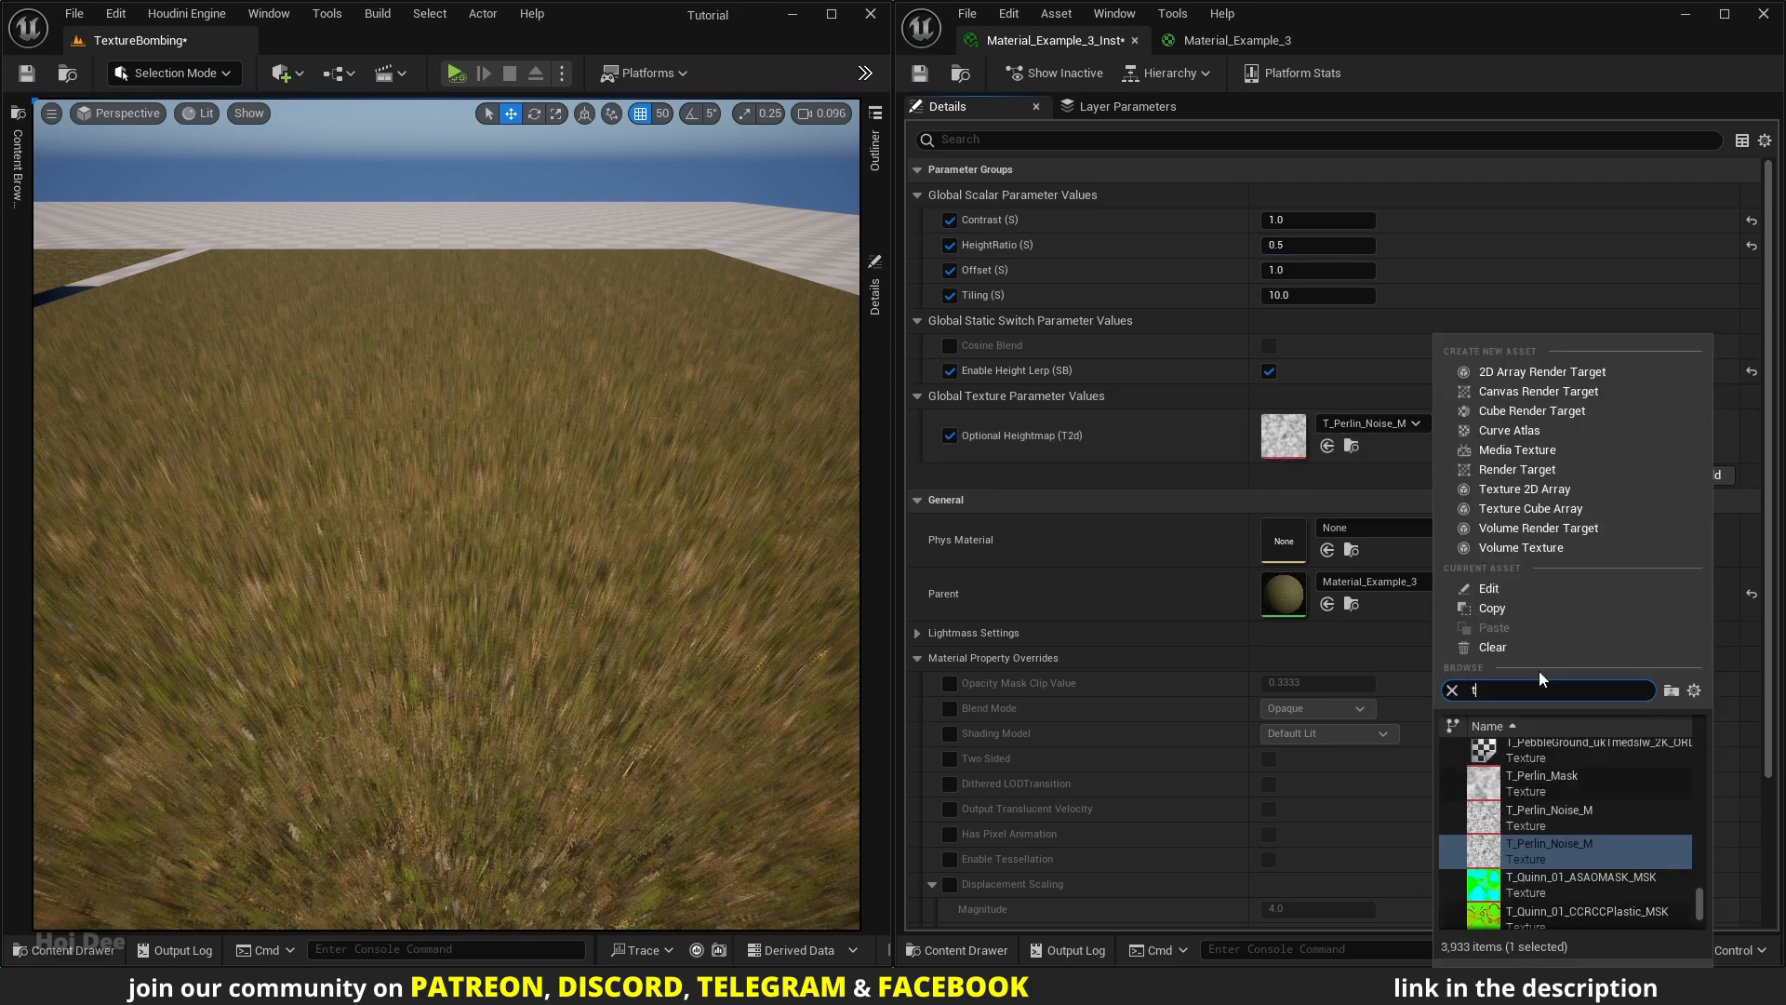
# - Search the Optional Heightmap texture list for 't_noise01'
pyautogui.write('t_noise01')
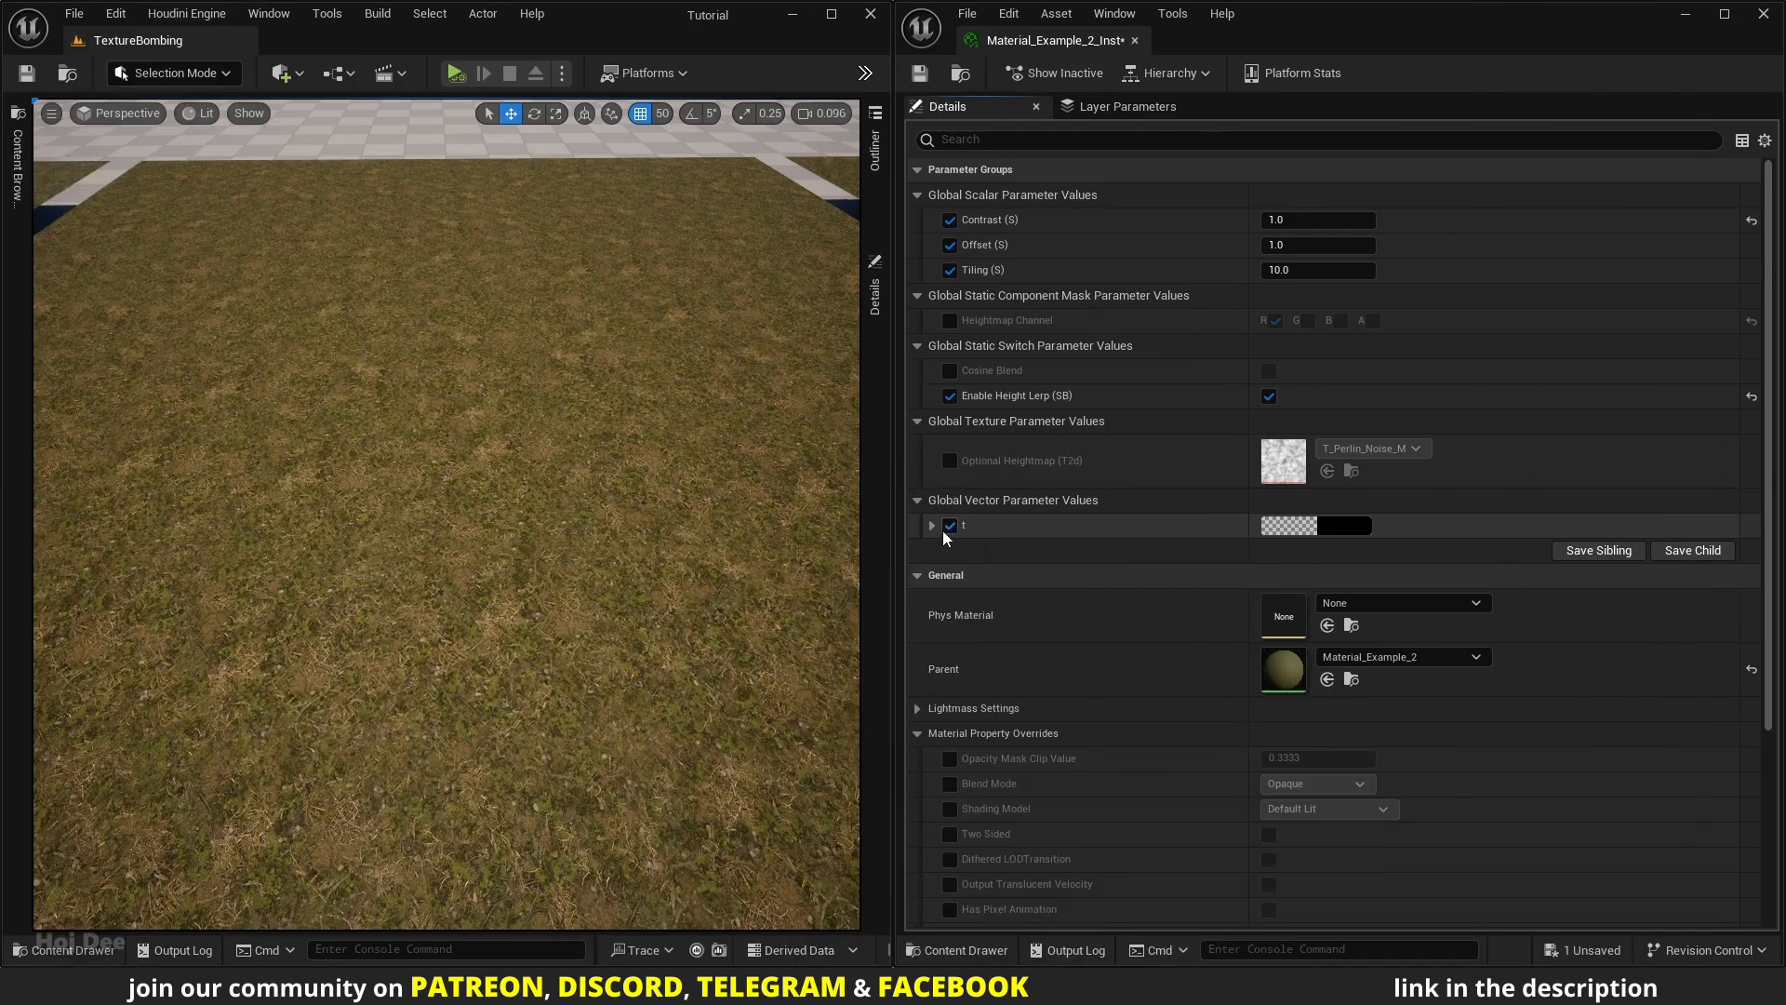
# - Expand vector parameter t and try channel values 1.781428, -0.039403 and 1.819846
pyautogui.click(933, 525)
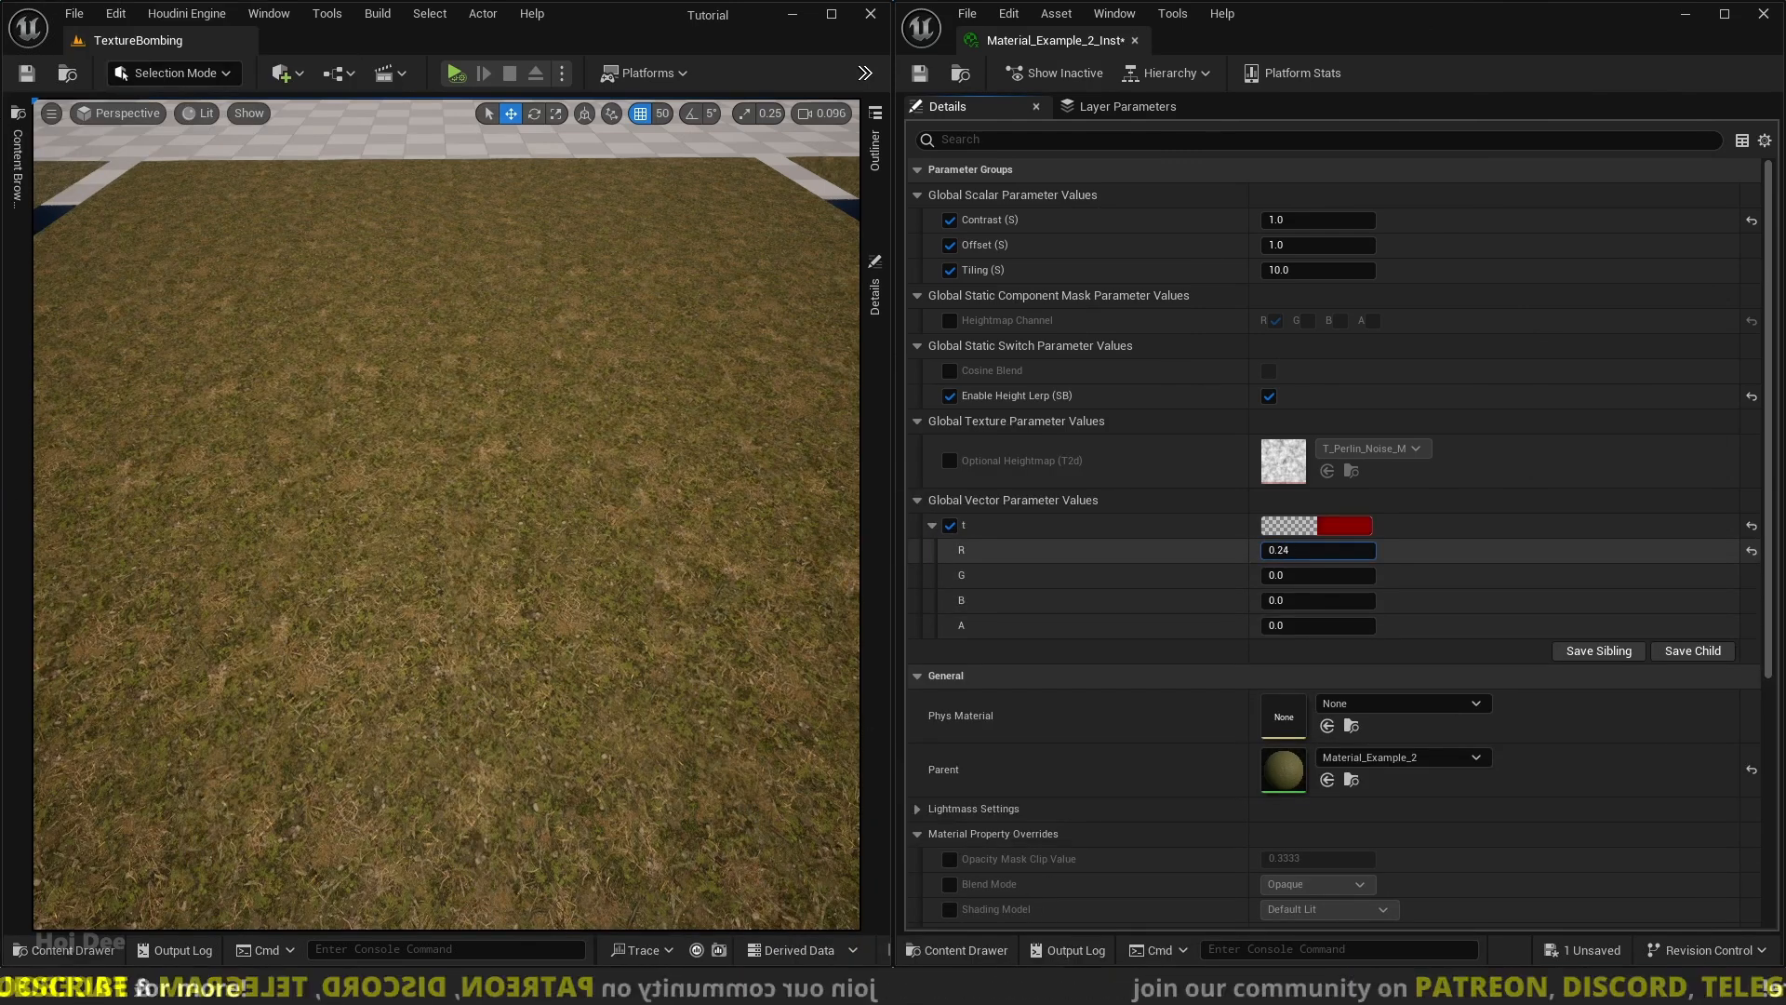
pyautogui.write('1.781428')
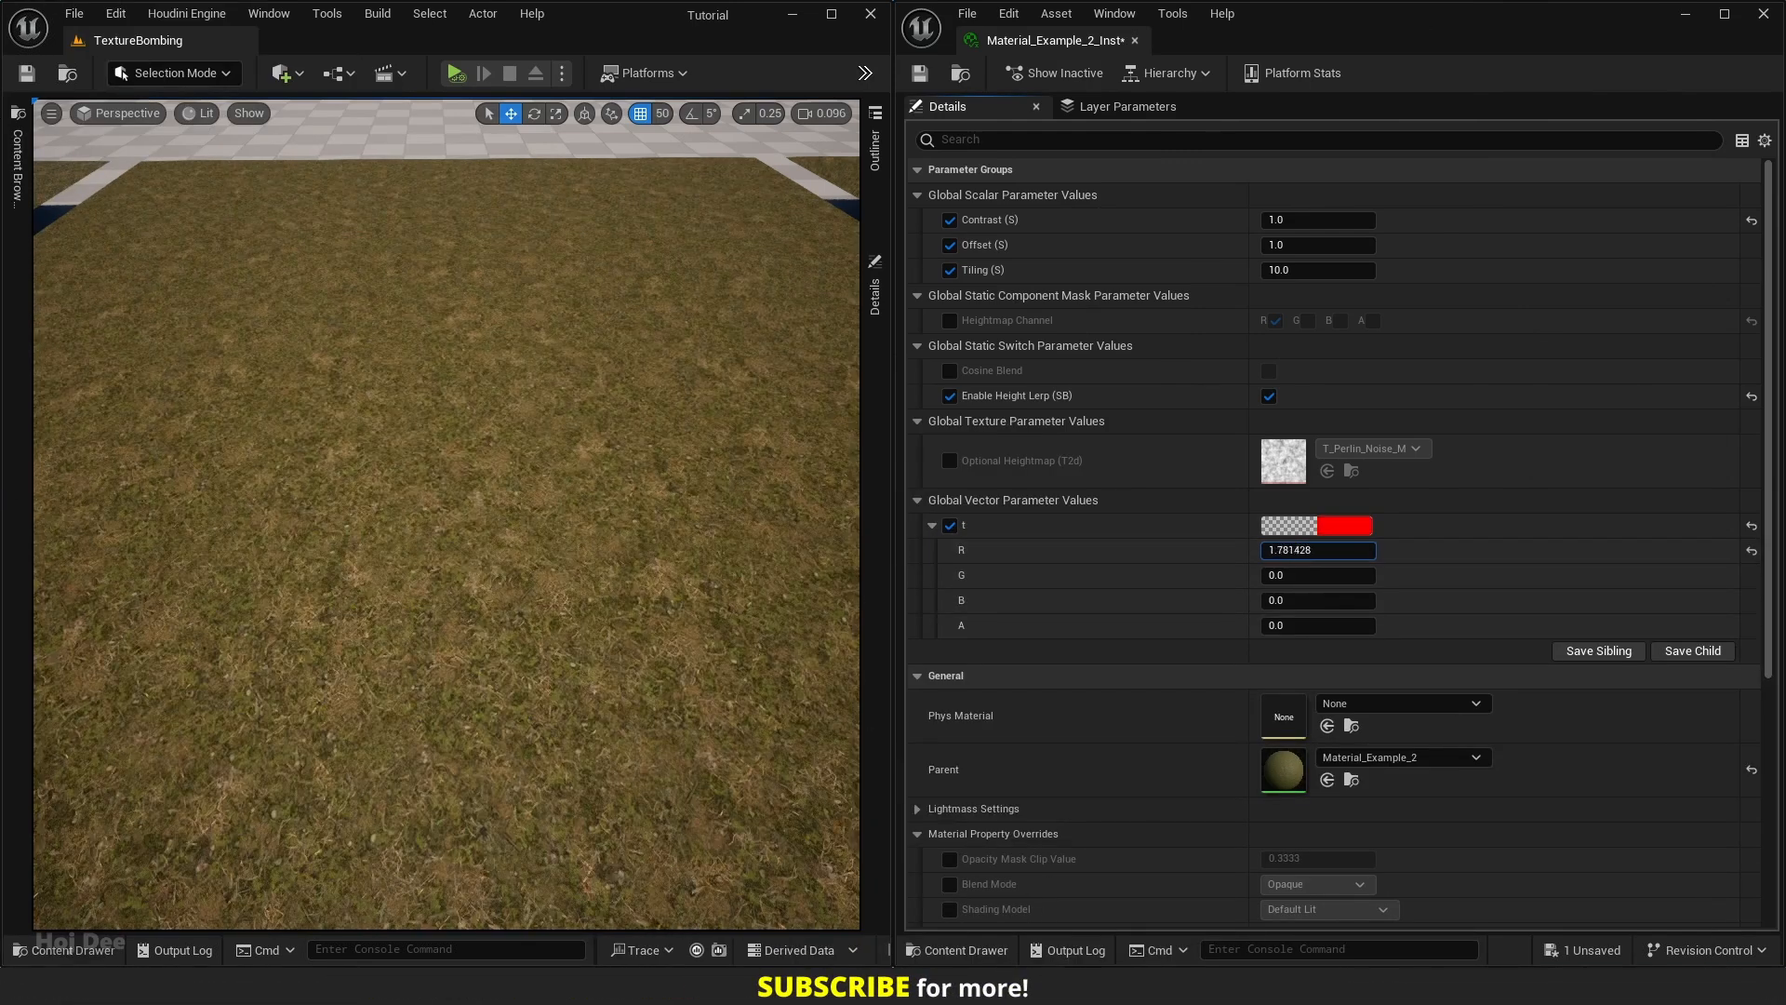
pyautogui.write('-0.039403')
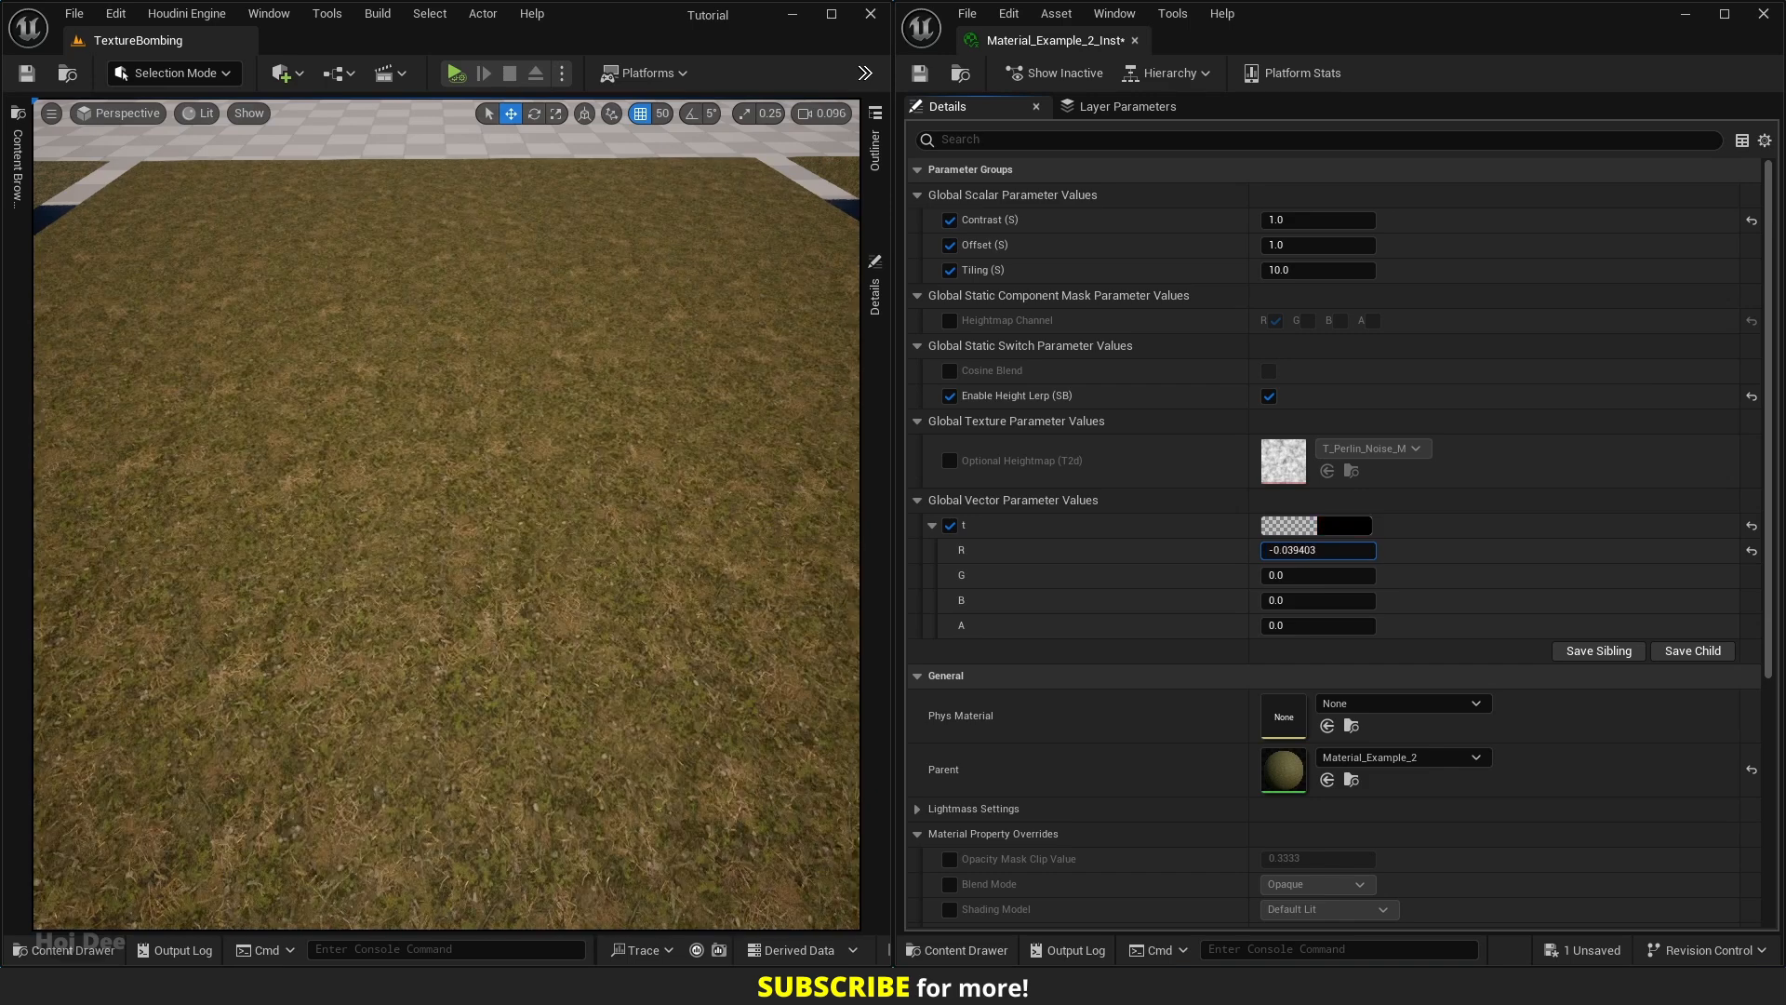
pyautogui.write('1.819846')
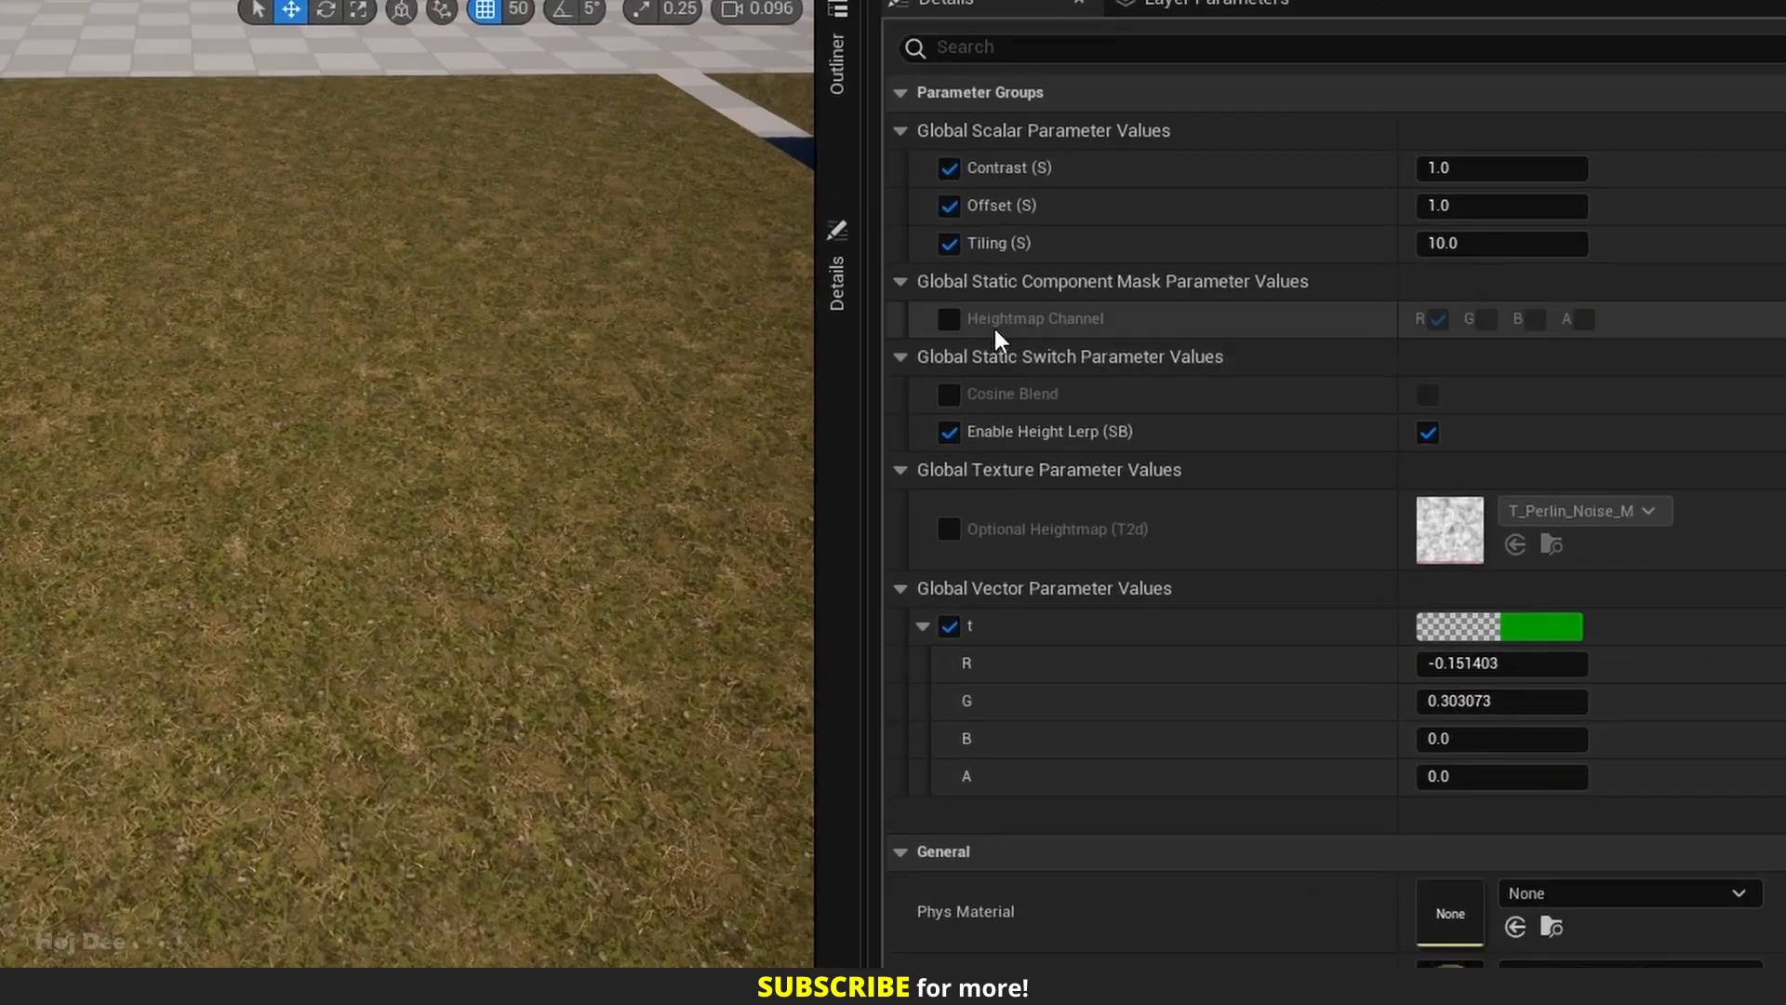
pyautogui.moveTo(997, 337)
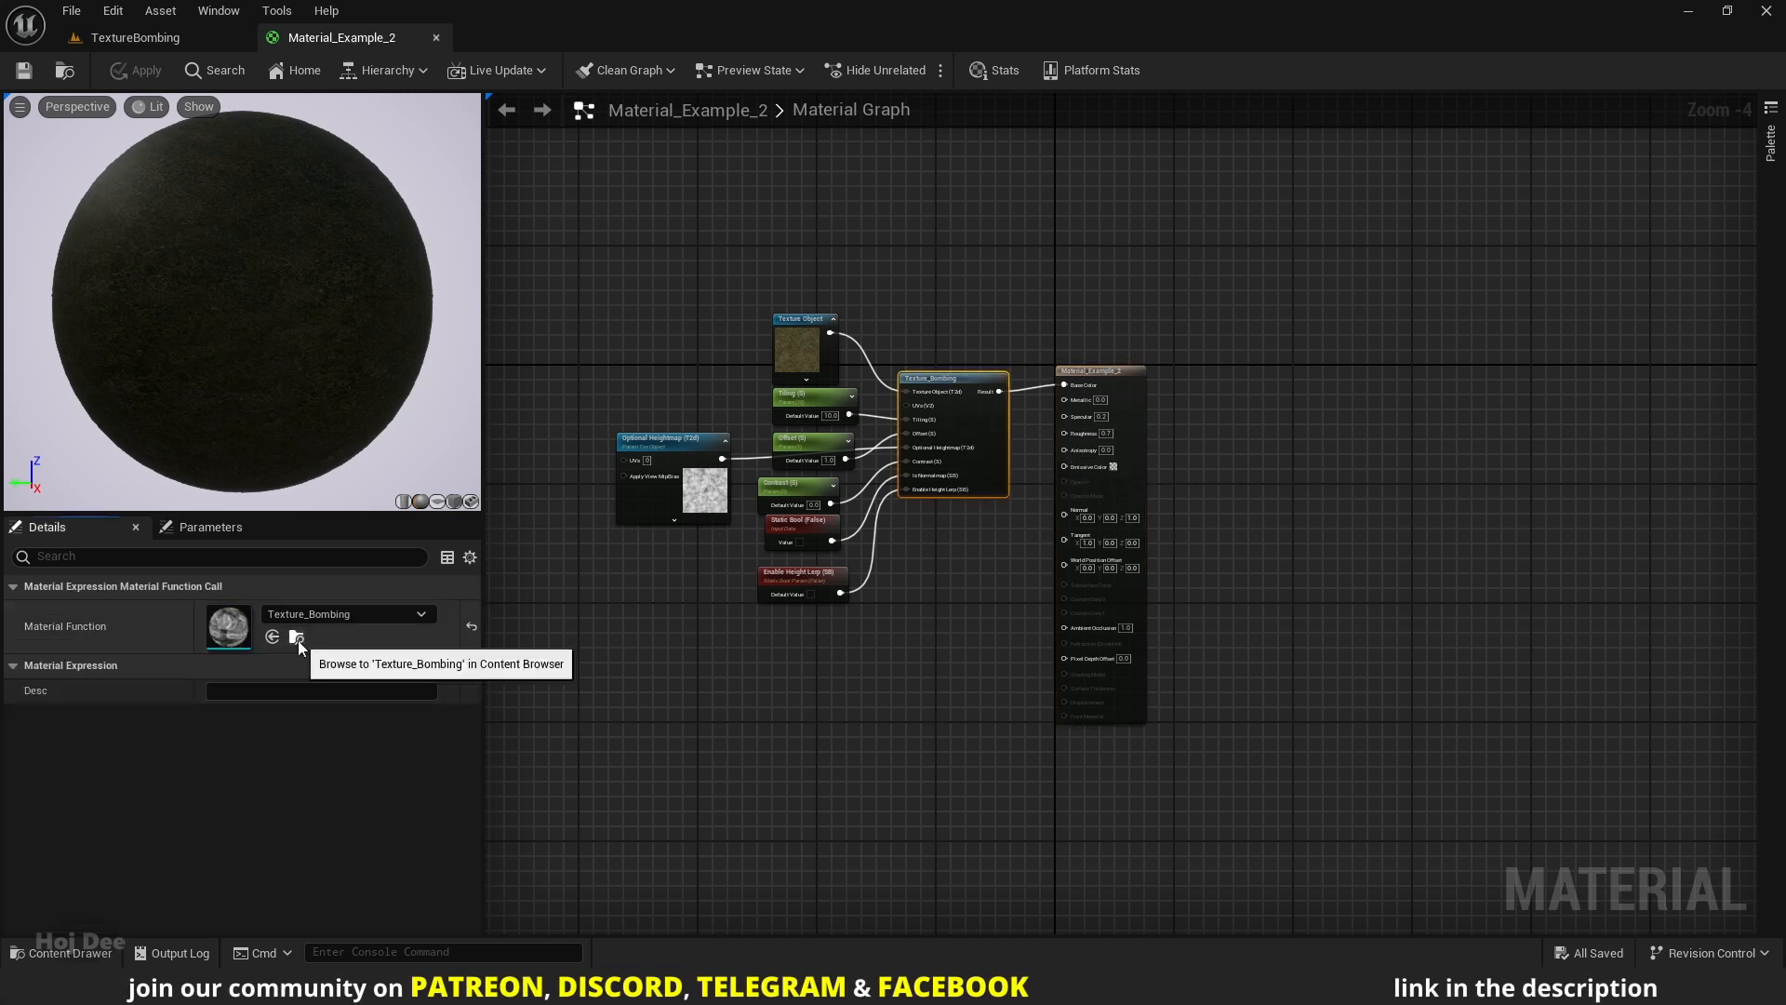
# - Locate Texture_Bombing in the engine assets and add Texture_Bombing_POM to the selection for copying
pyautogui.click(296, 638)
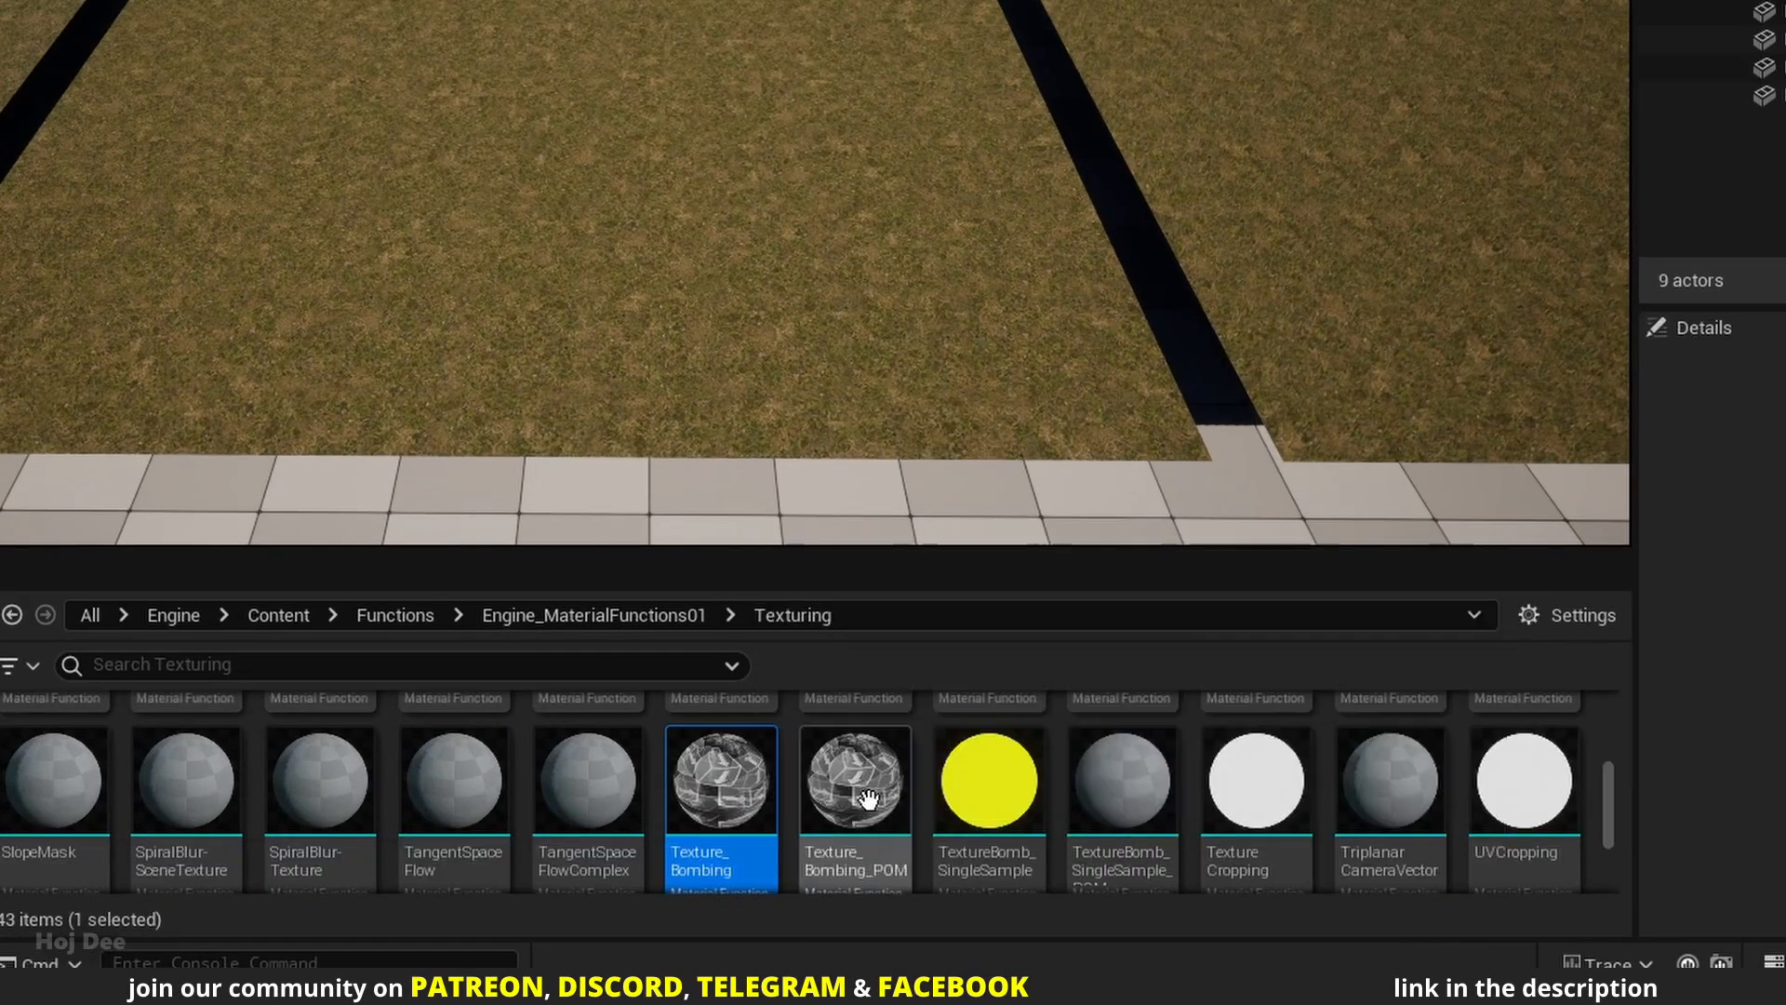
pyautogui.click(1120, 780)
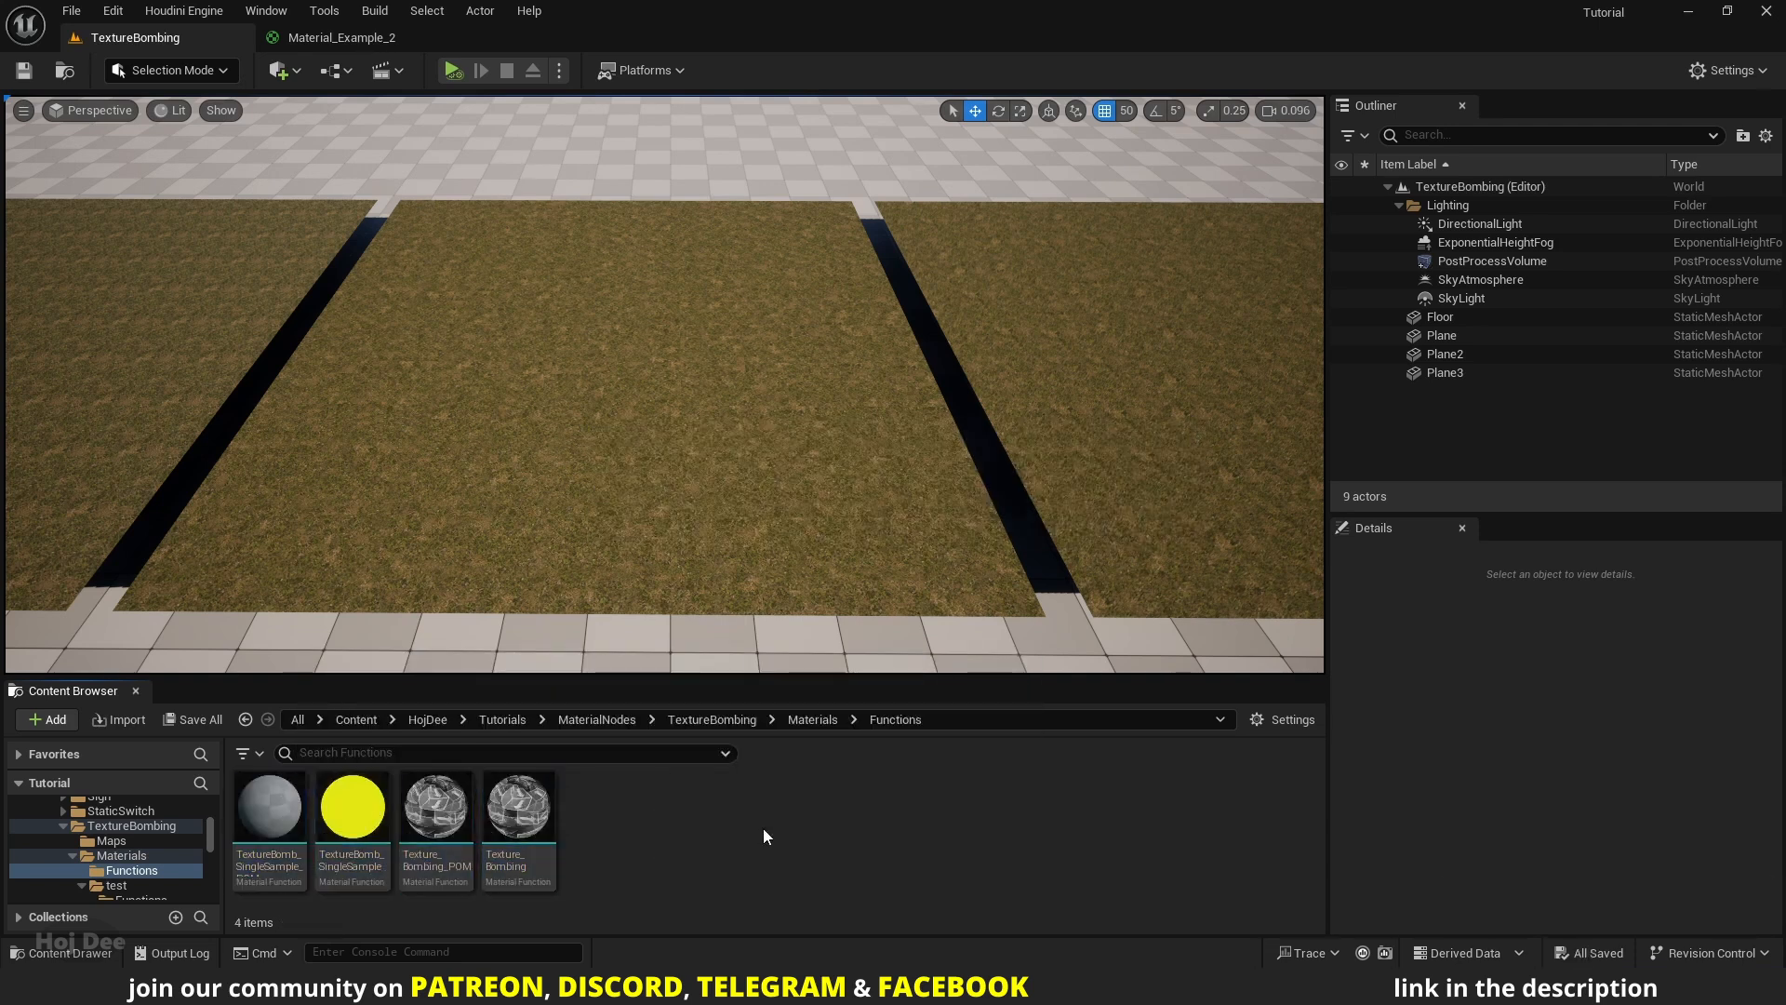
# - Set the copied Texture_Bombing sample to Shared: Wrap, then save Texture_Bombing_POM
pyautogui.doubleClick(520, 806)
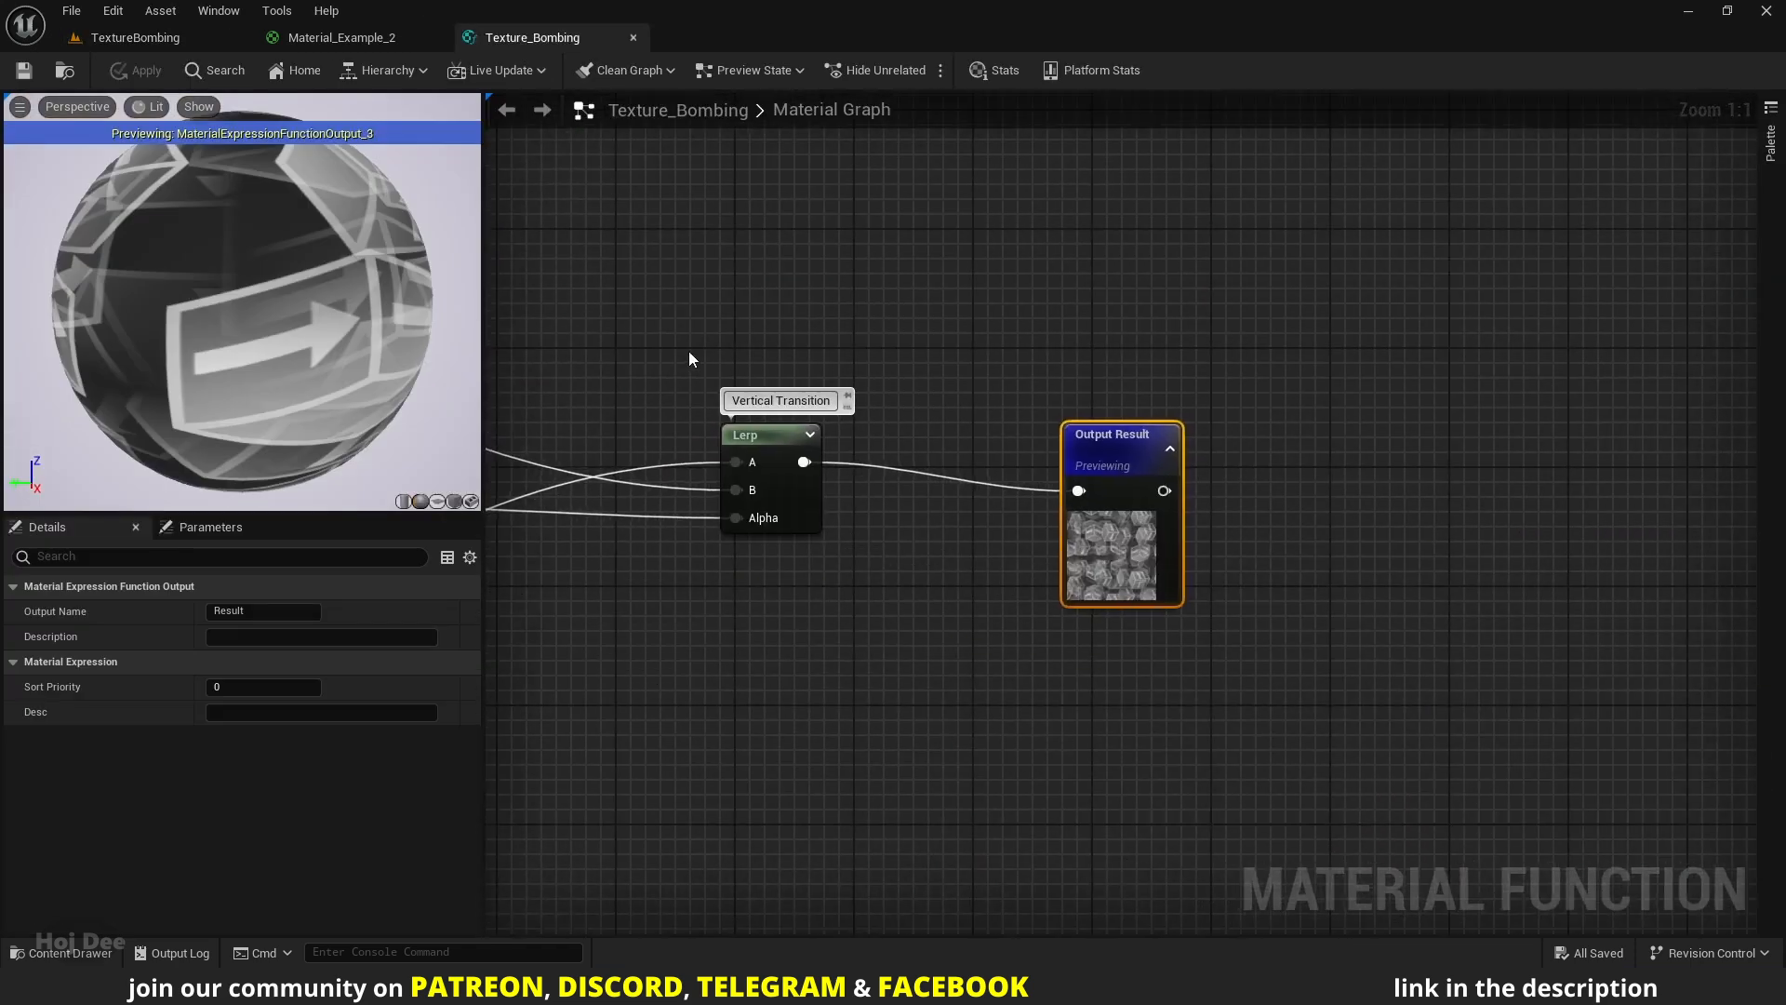
pyautogui.scroll(-3)
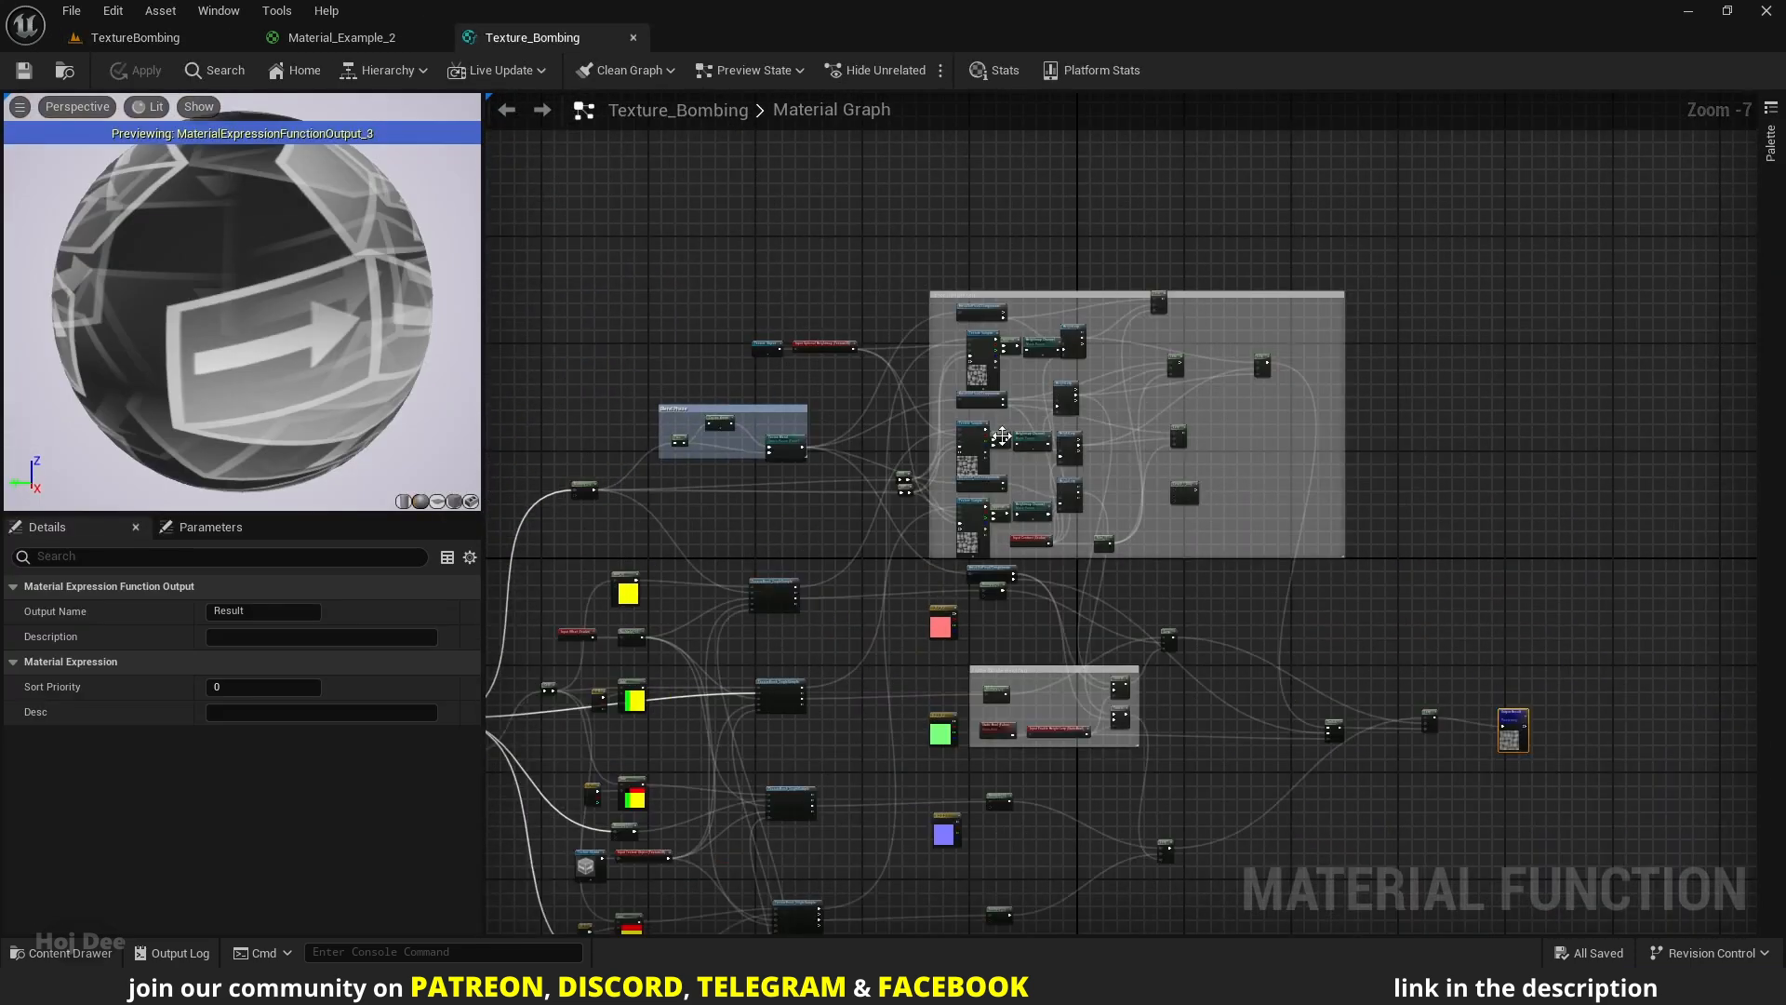
pyautogui.scroll(3)
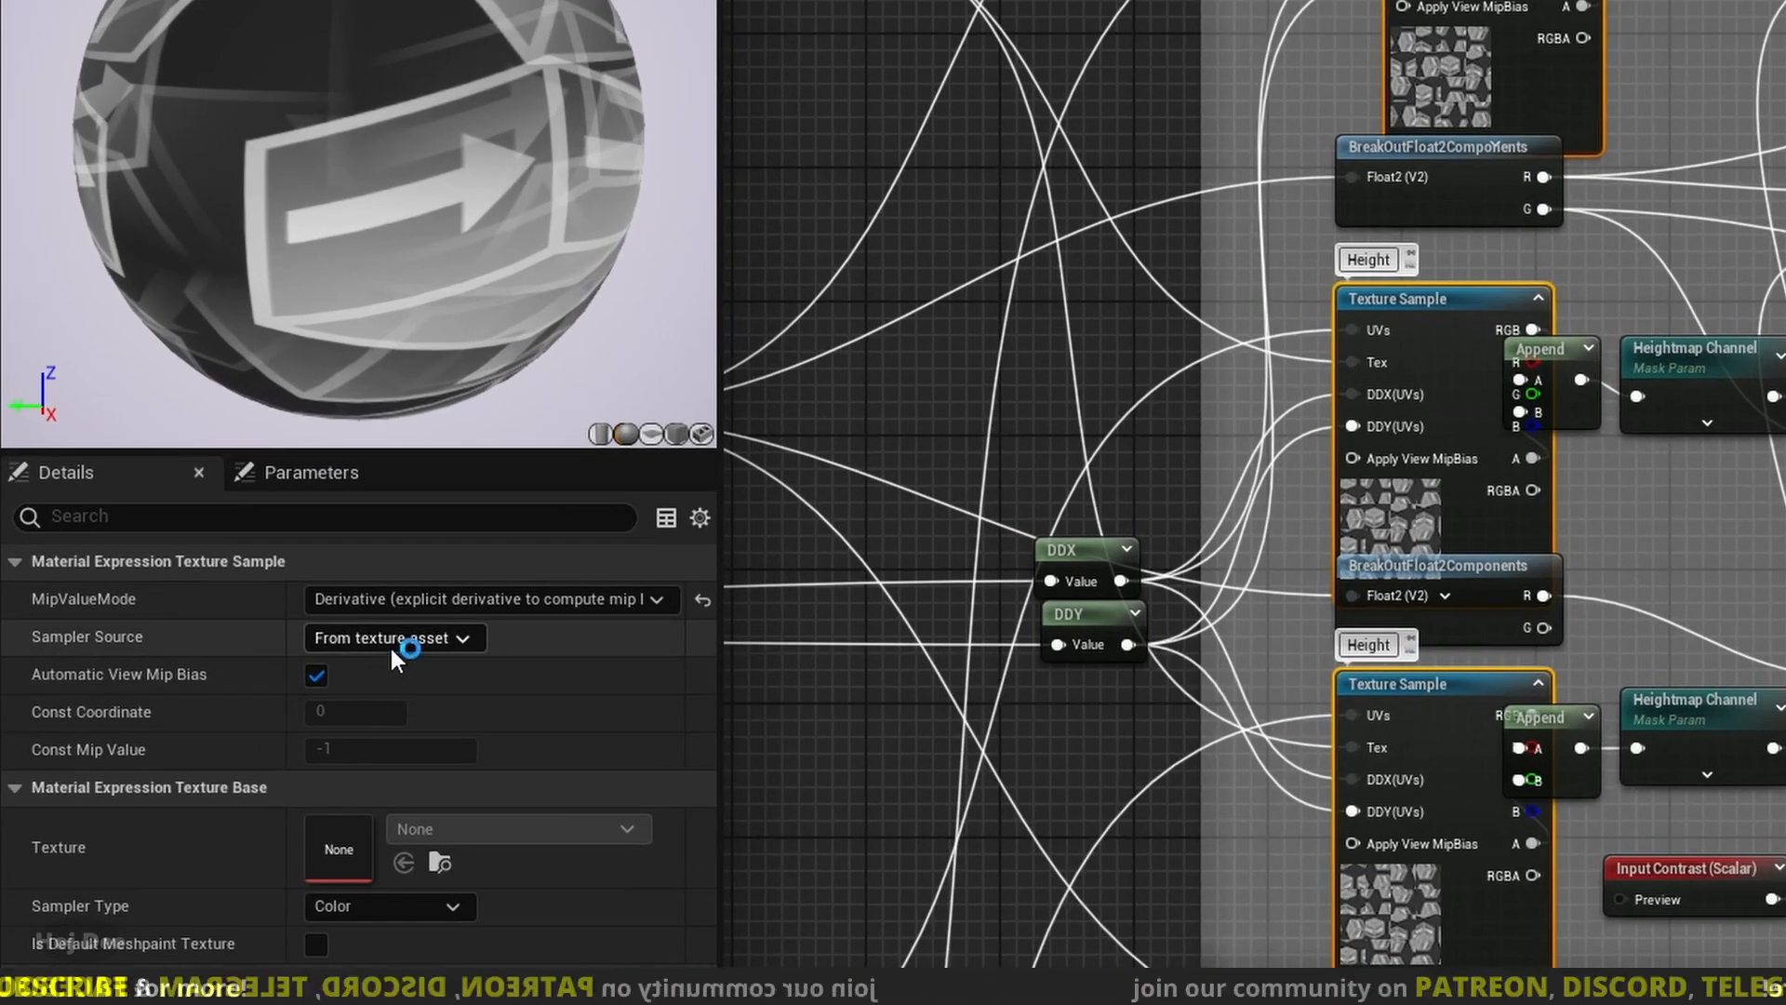
pyautogui.click(393, 637)
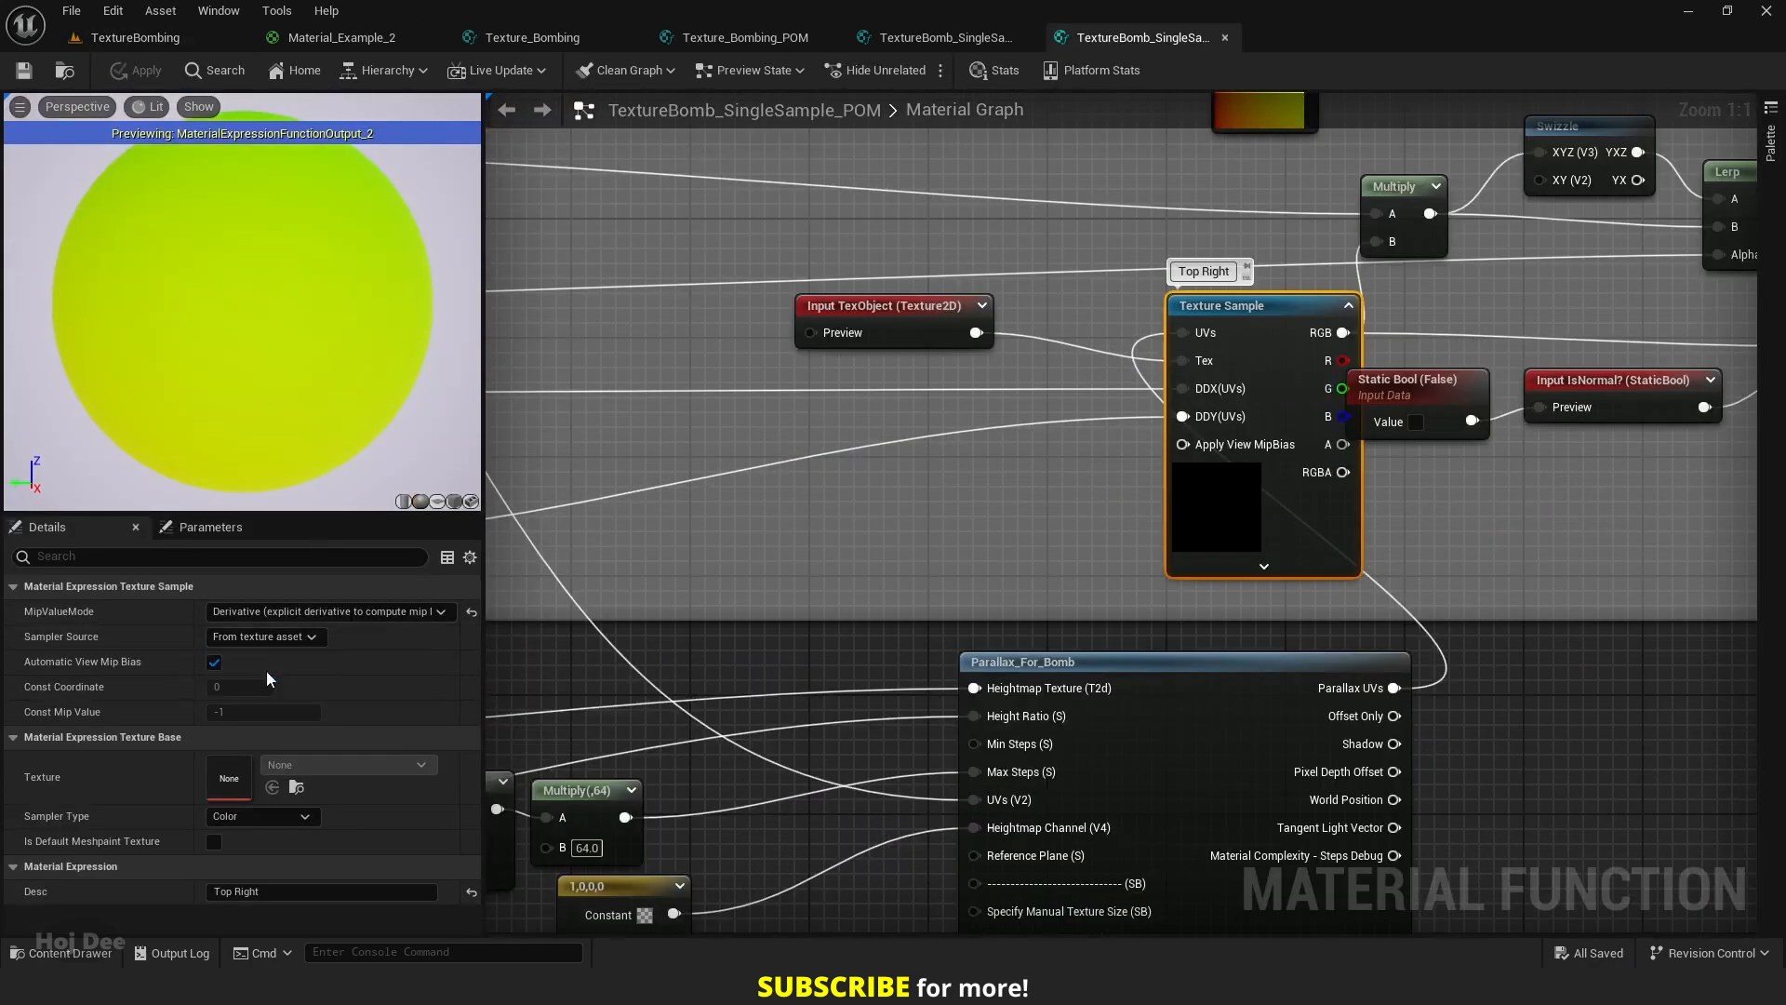
pyautogui.click(746, 37)
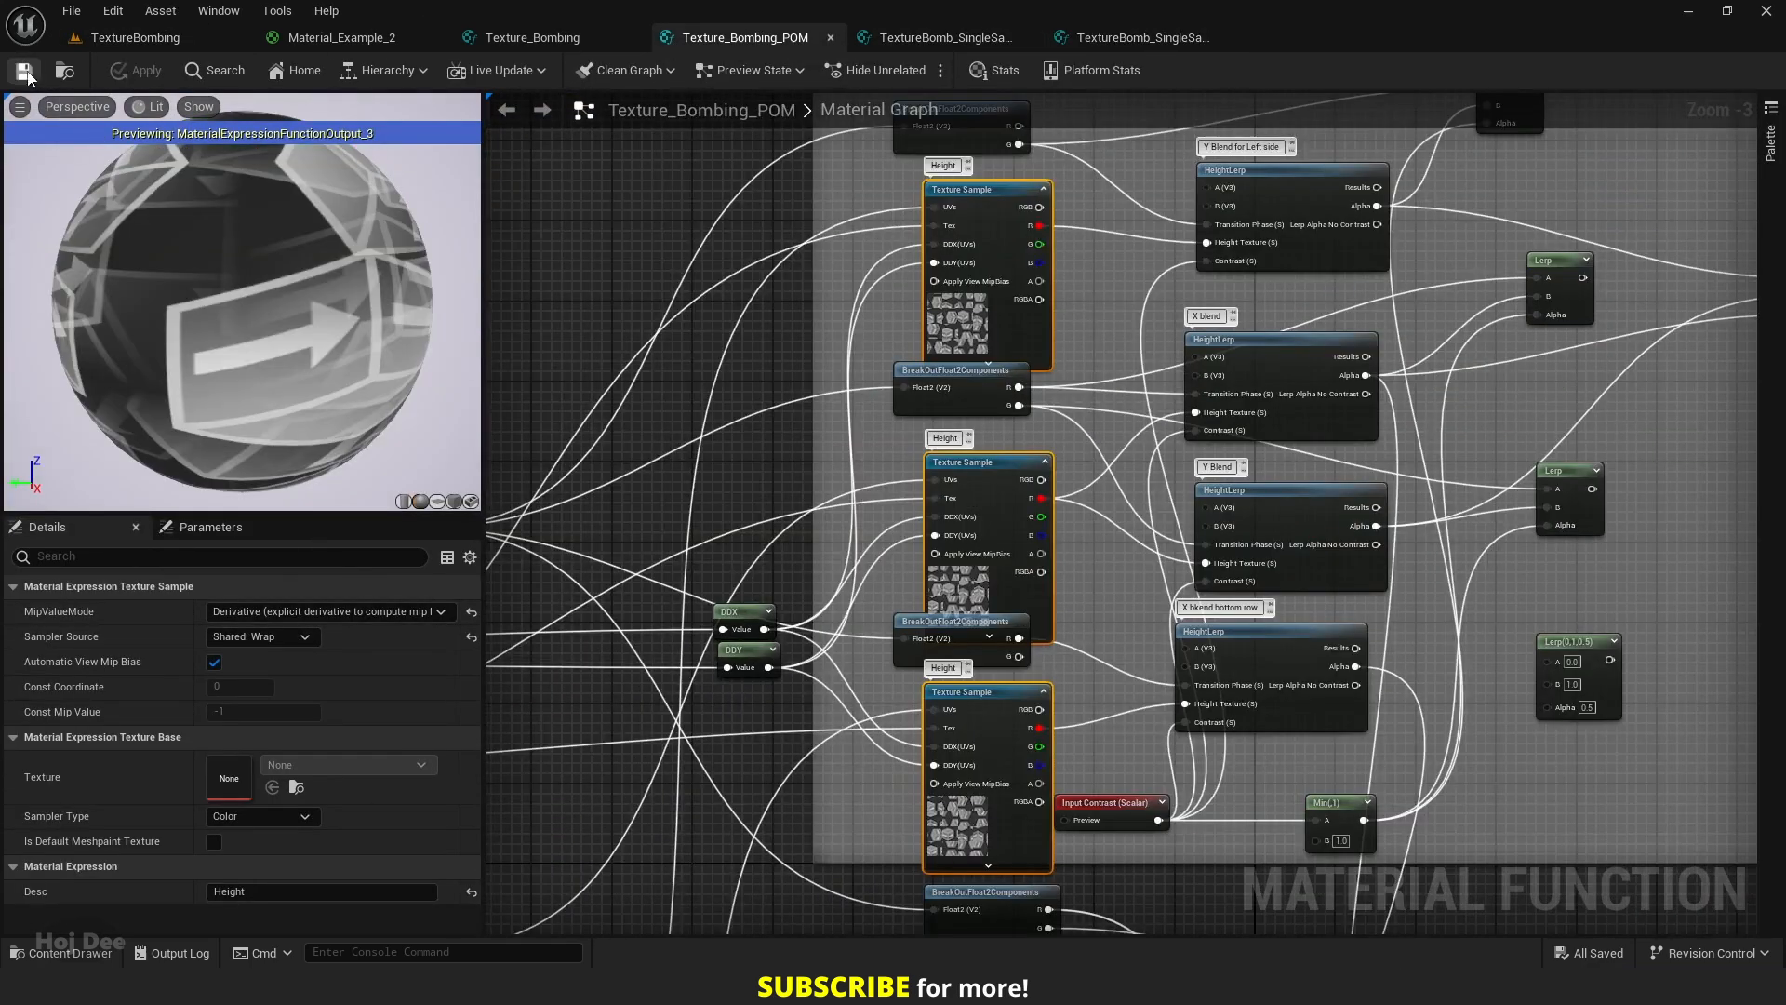
pyautogui.click(132, 38)
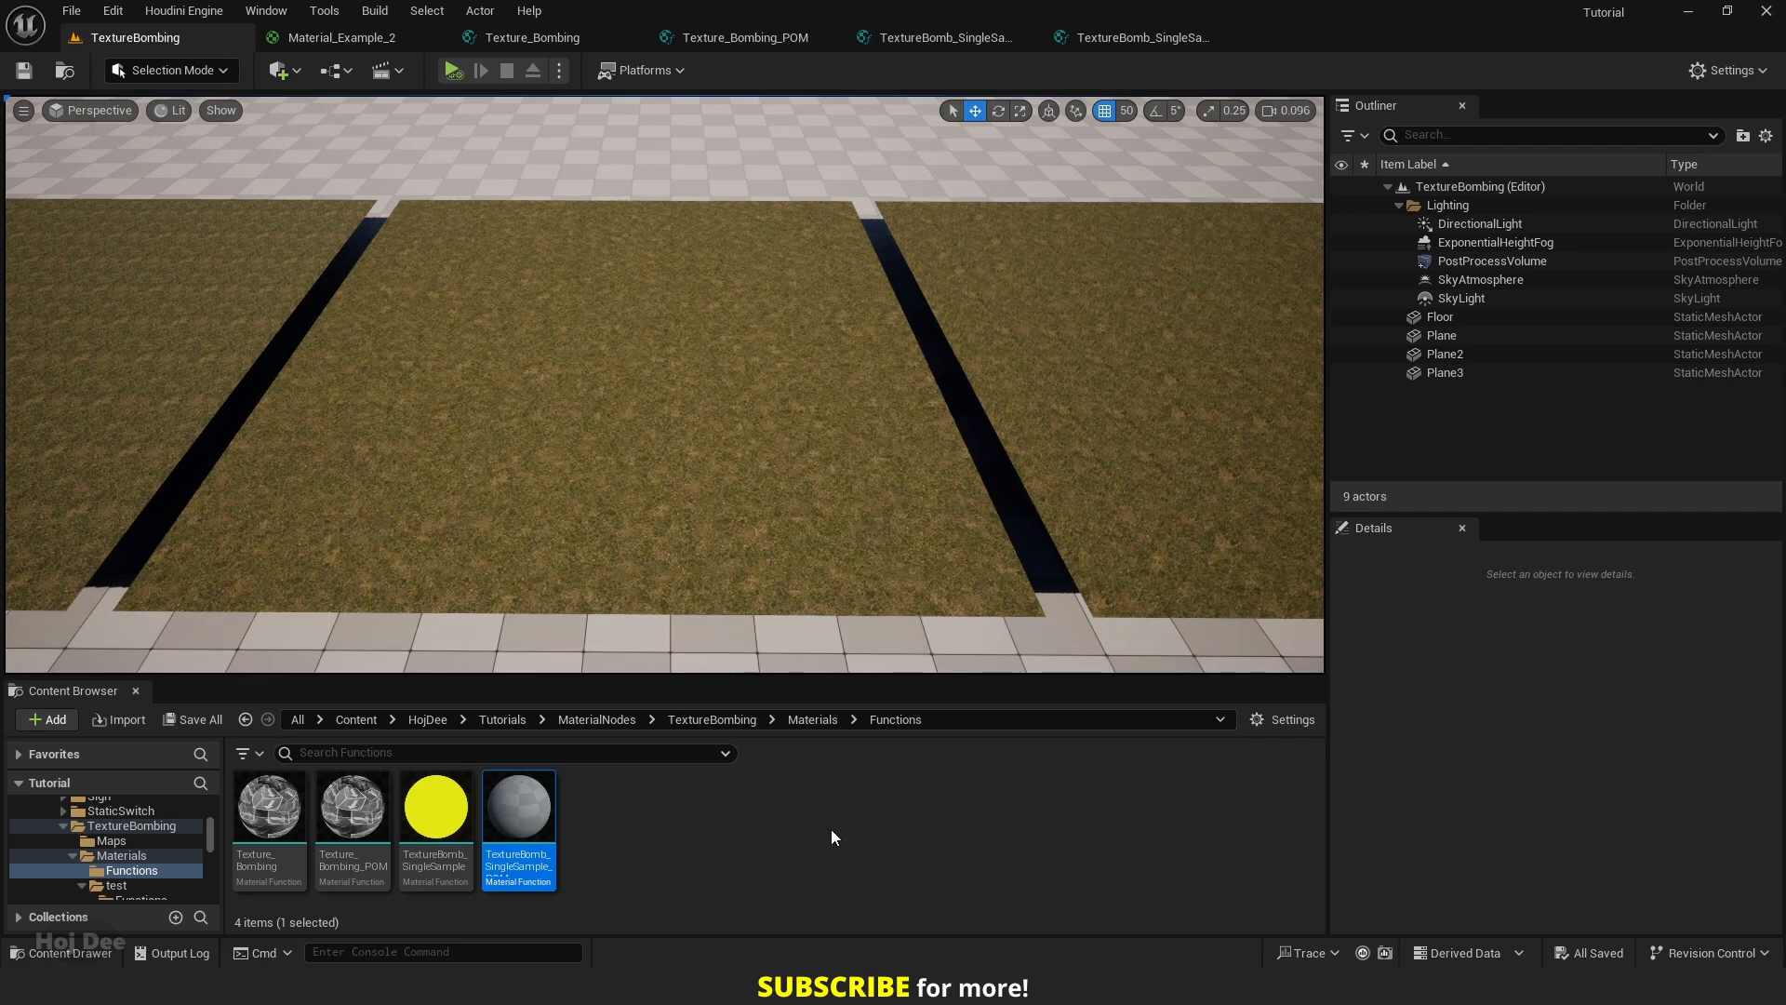
pyautogui.moveTo(283, 838)
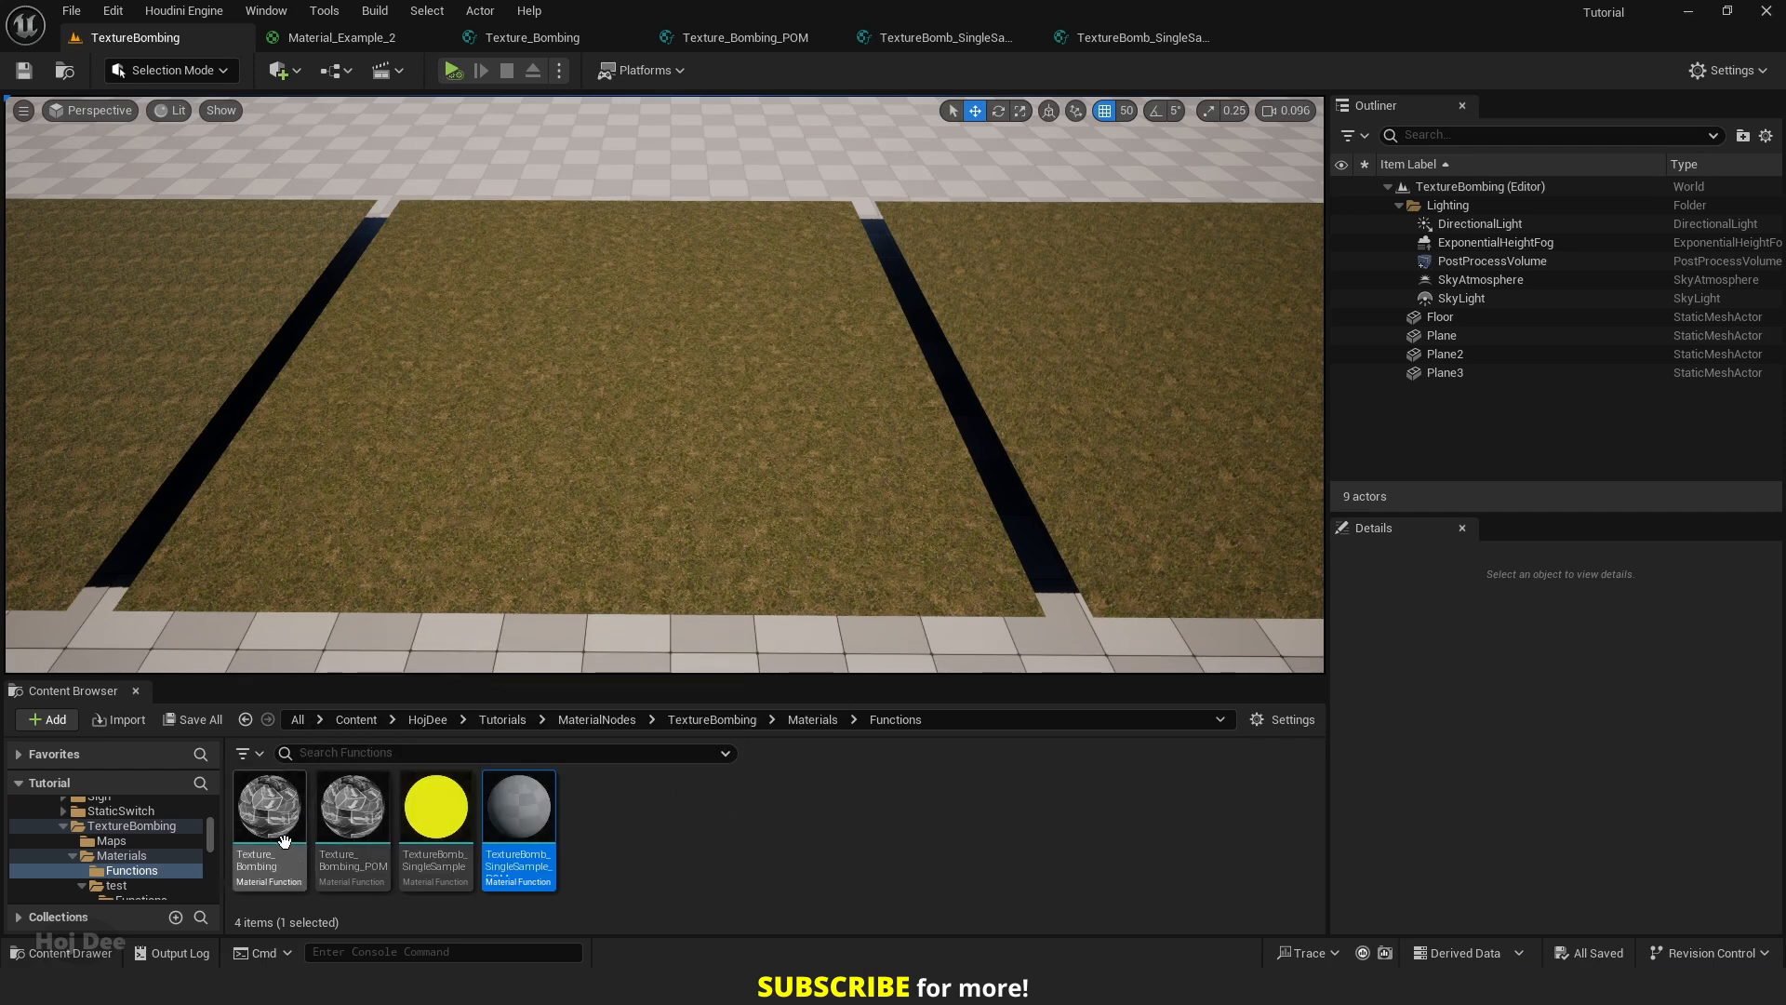
pyautogui.moveTo(514, 845)
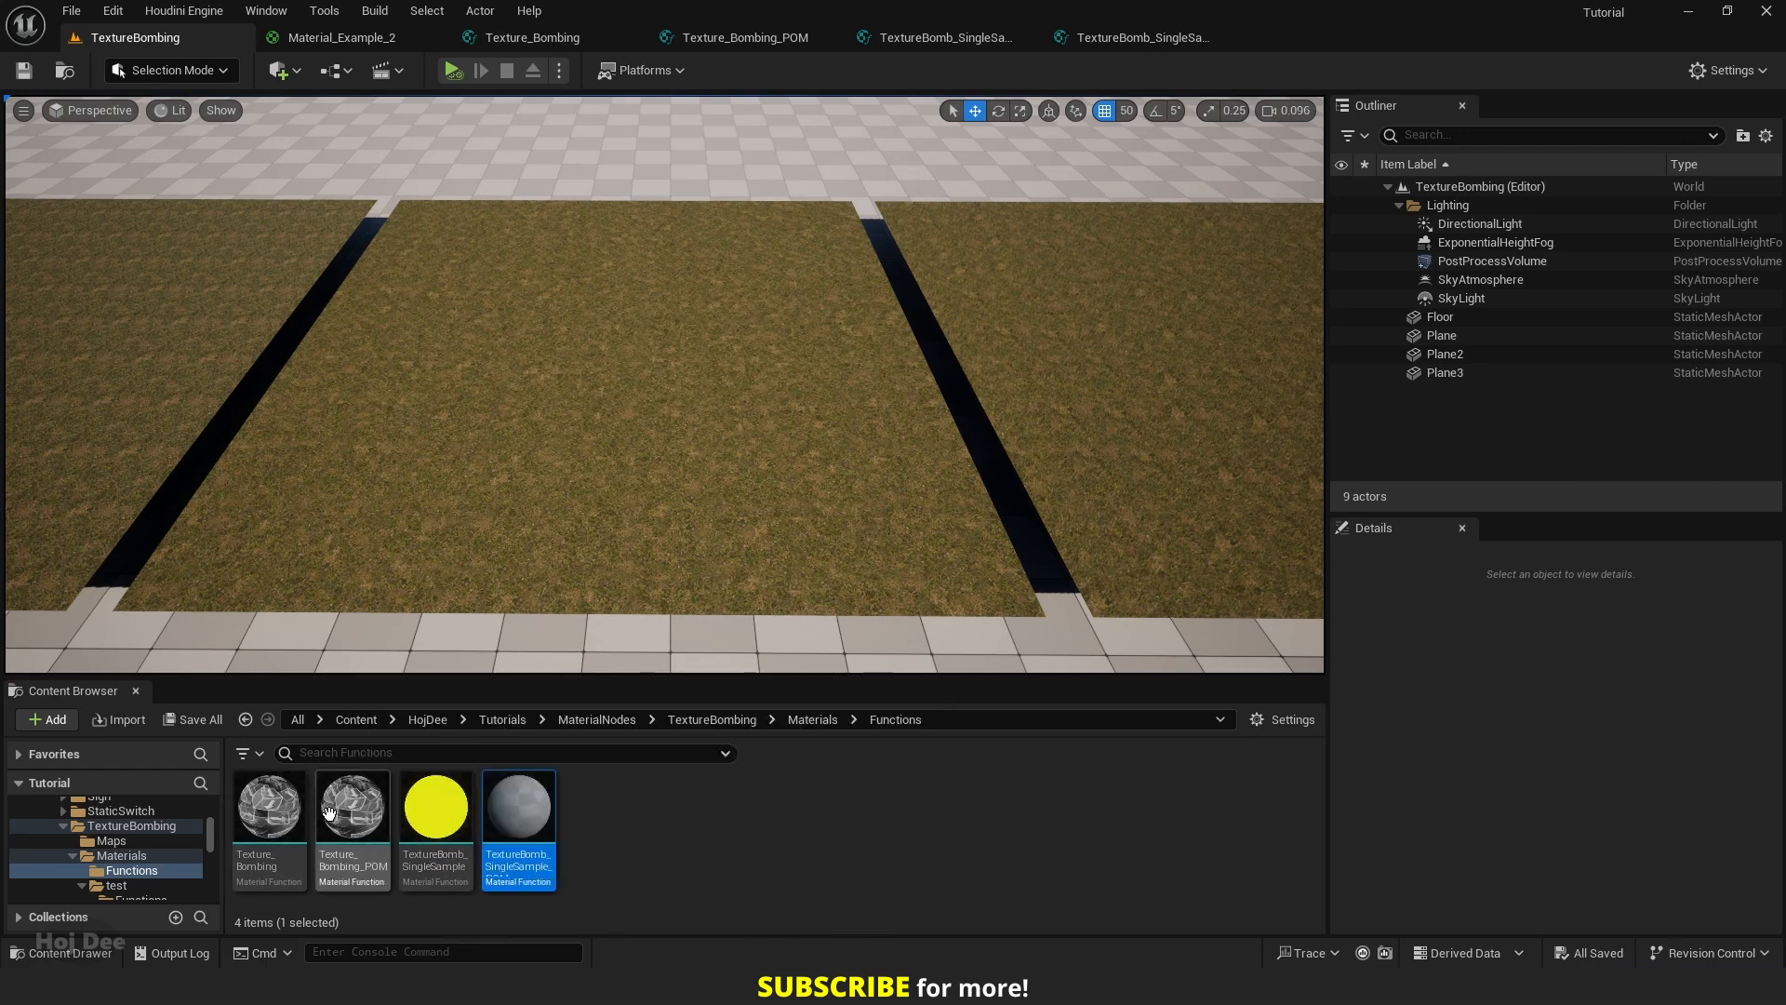
pyautogui.moveTo(352, 804)
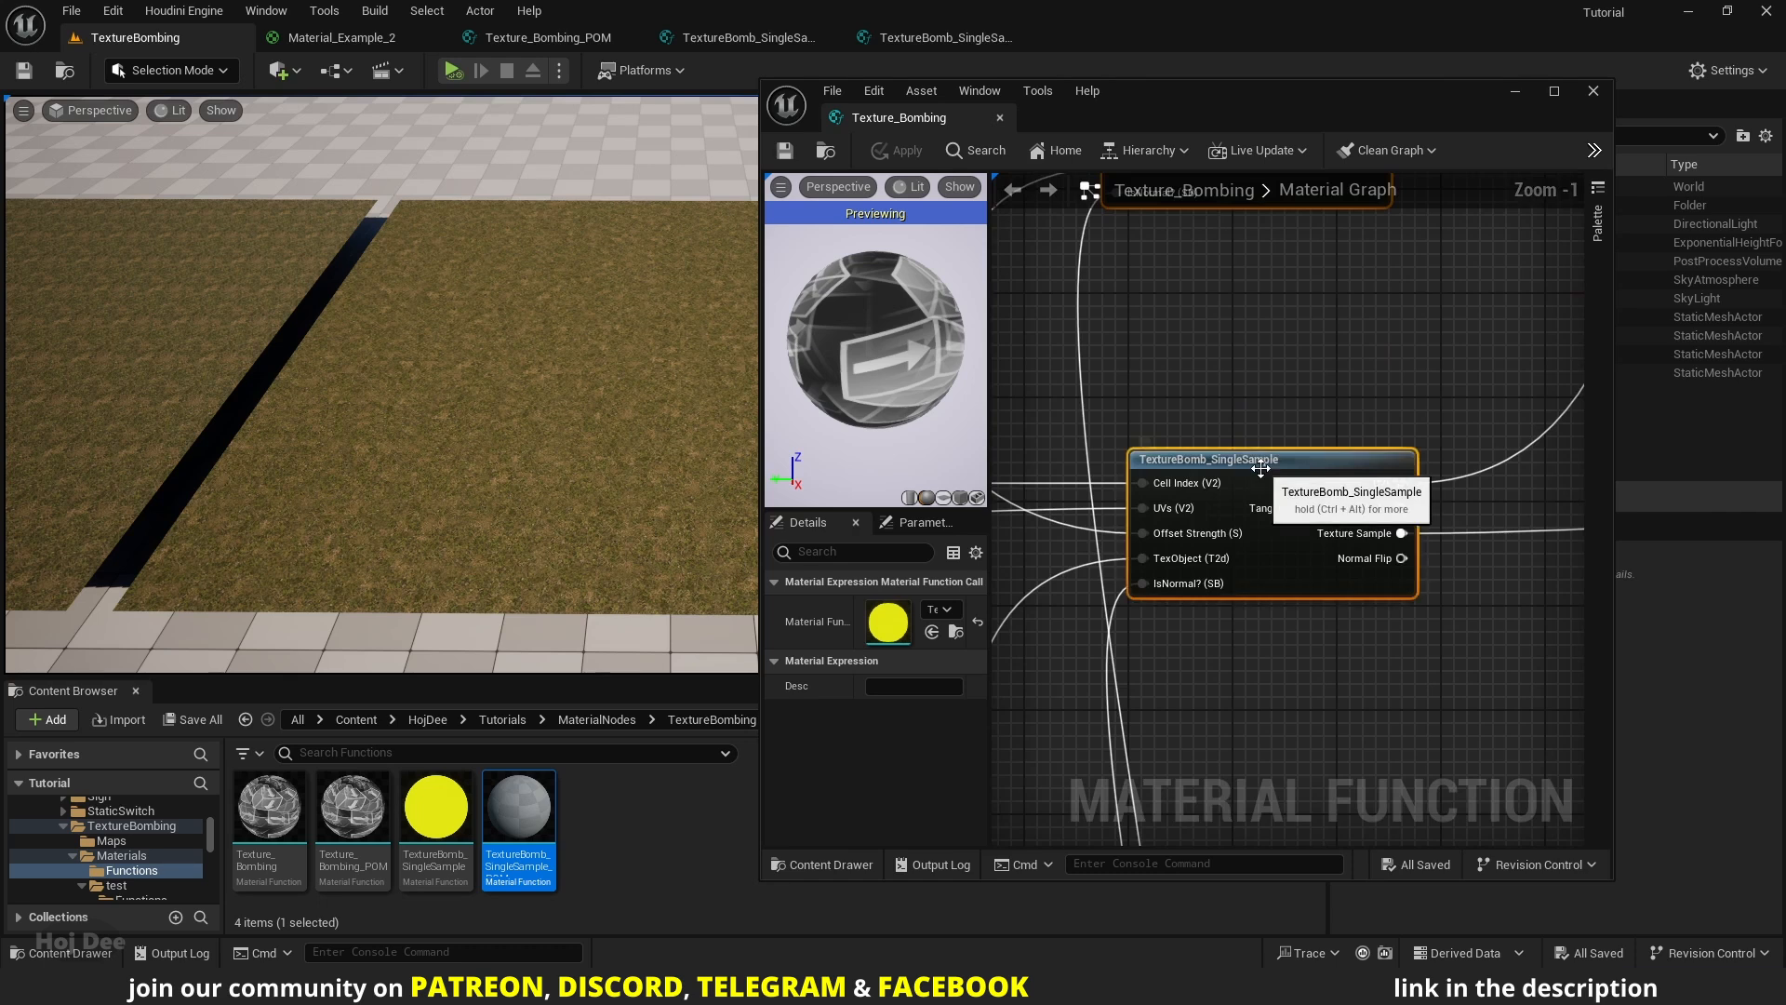
# - Point the POM function call at the copied TextureBomb_SingleSample, apply, and close the editor
pyautogui.scroll(-3)
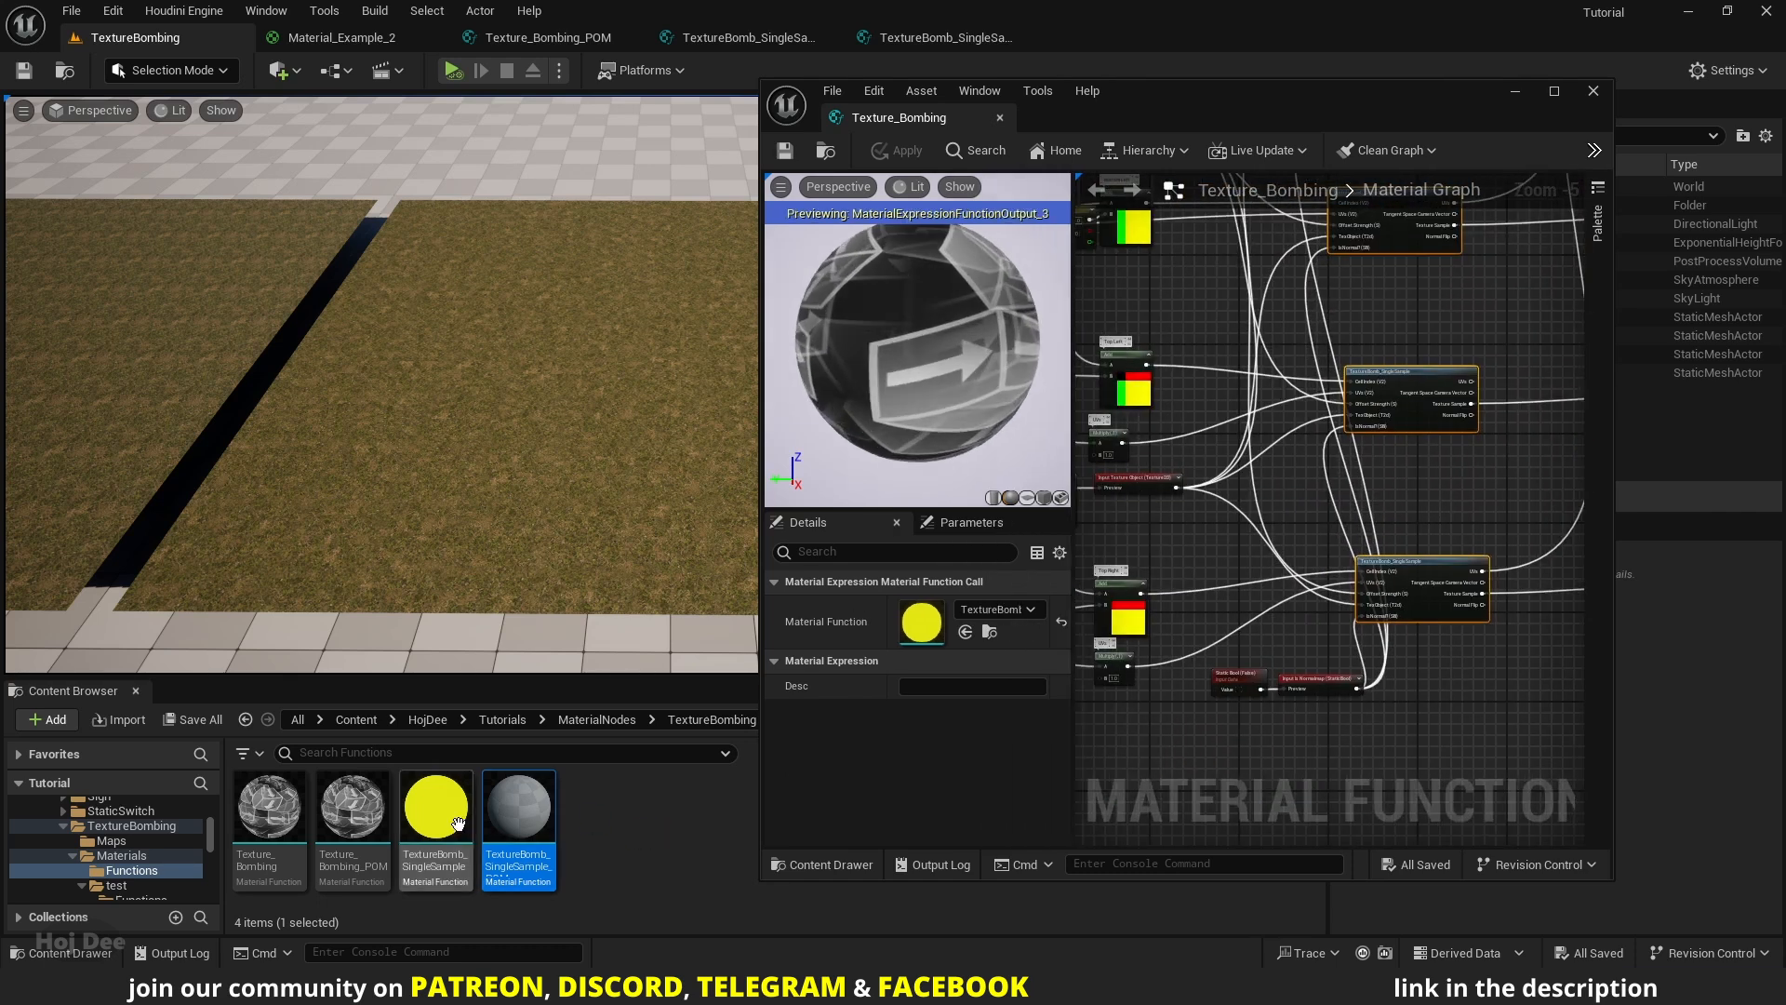
pyautogui.moveTo(921, 621)
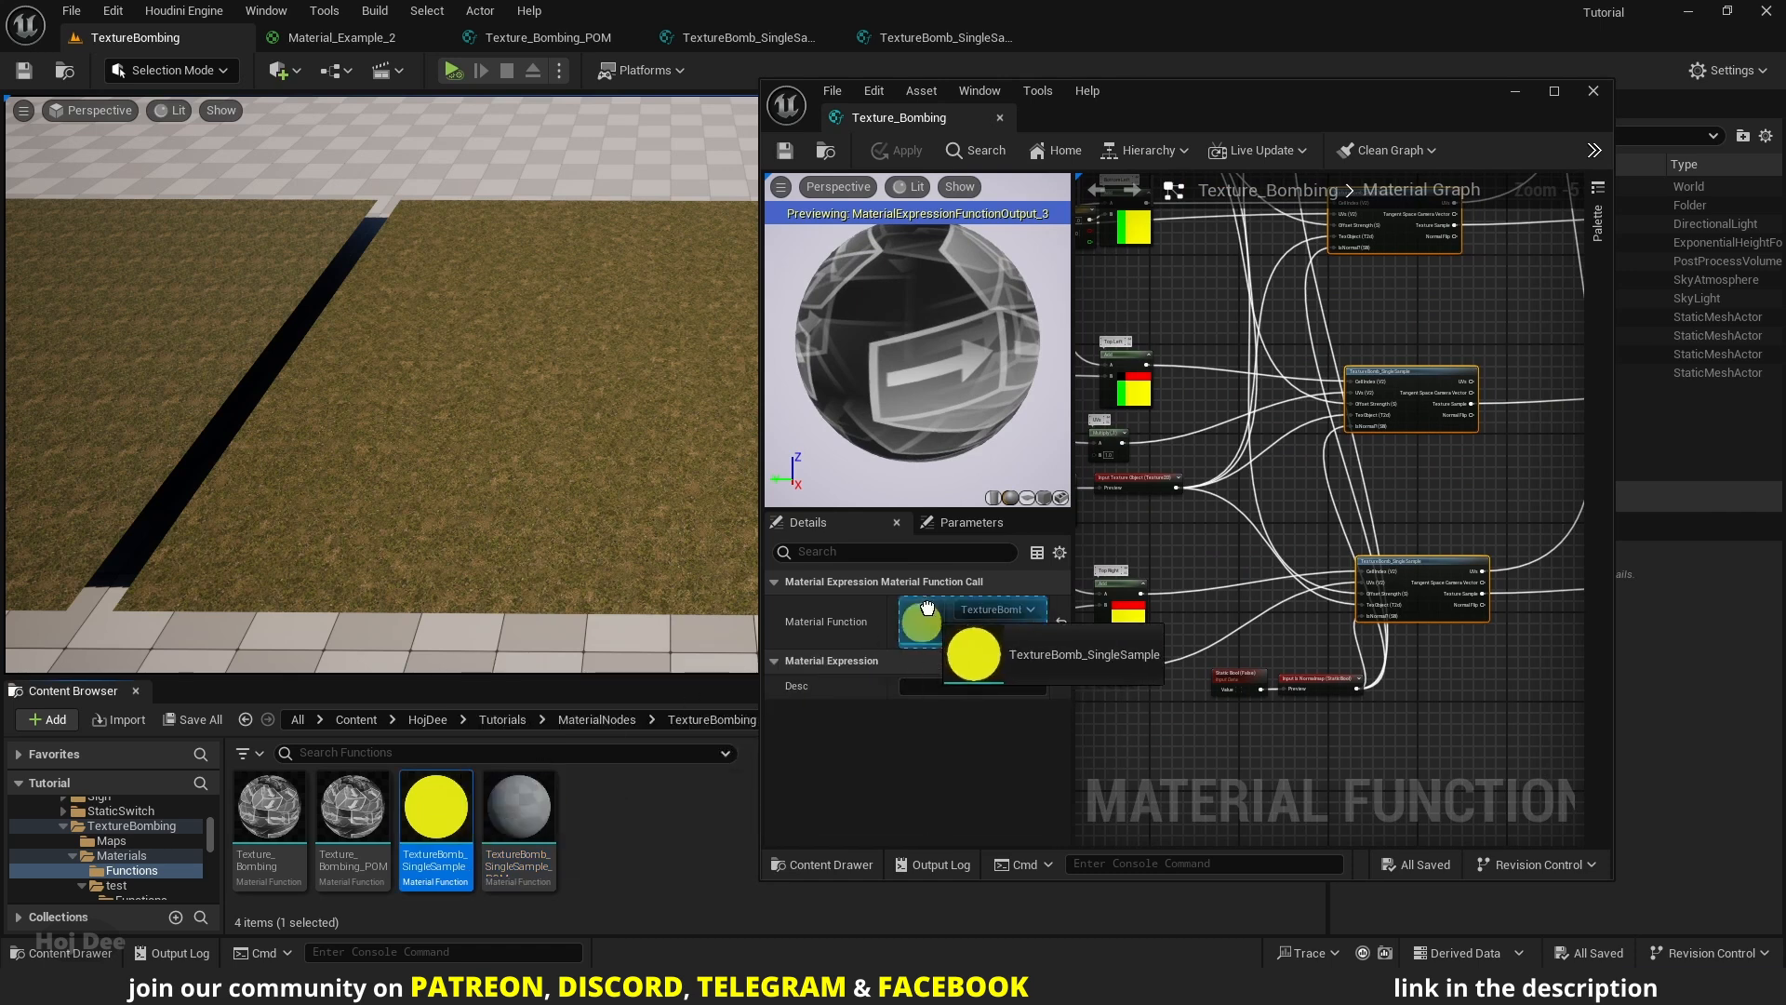
pyautogui.click(549, 37)
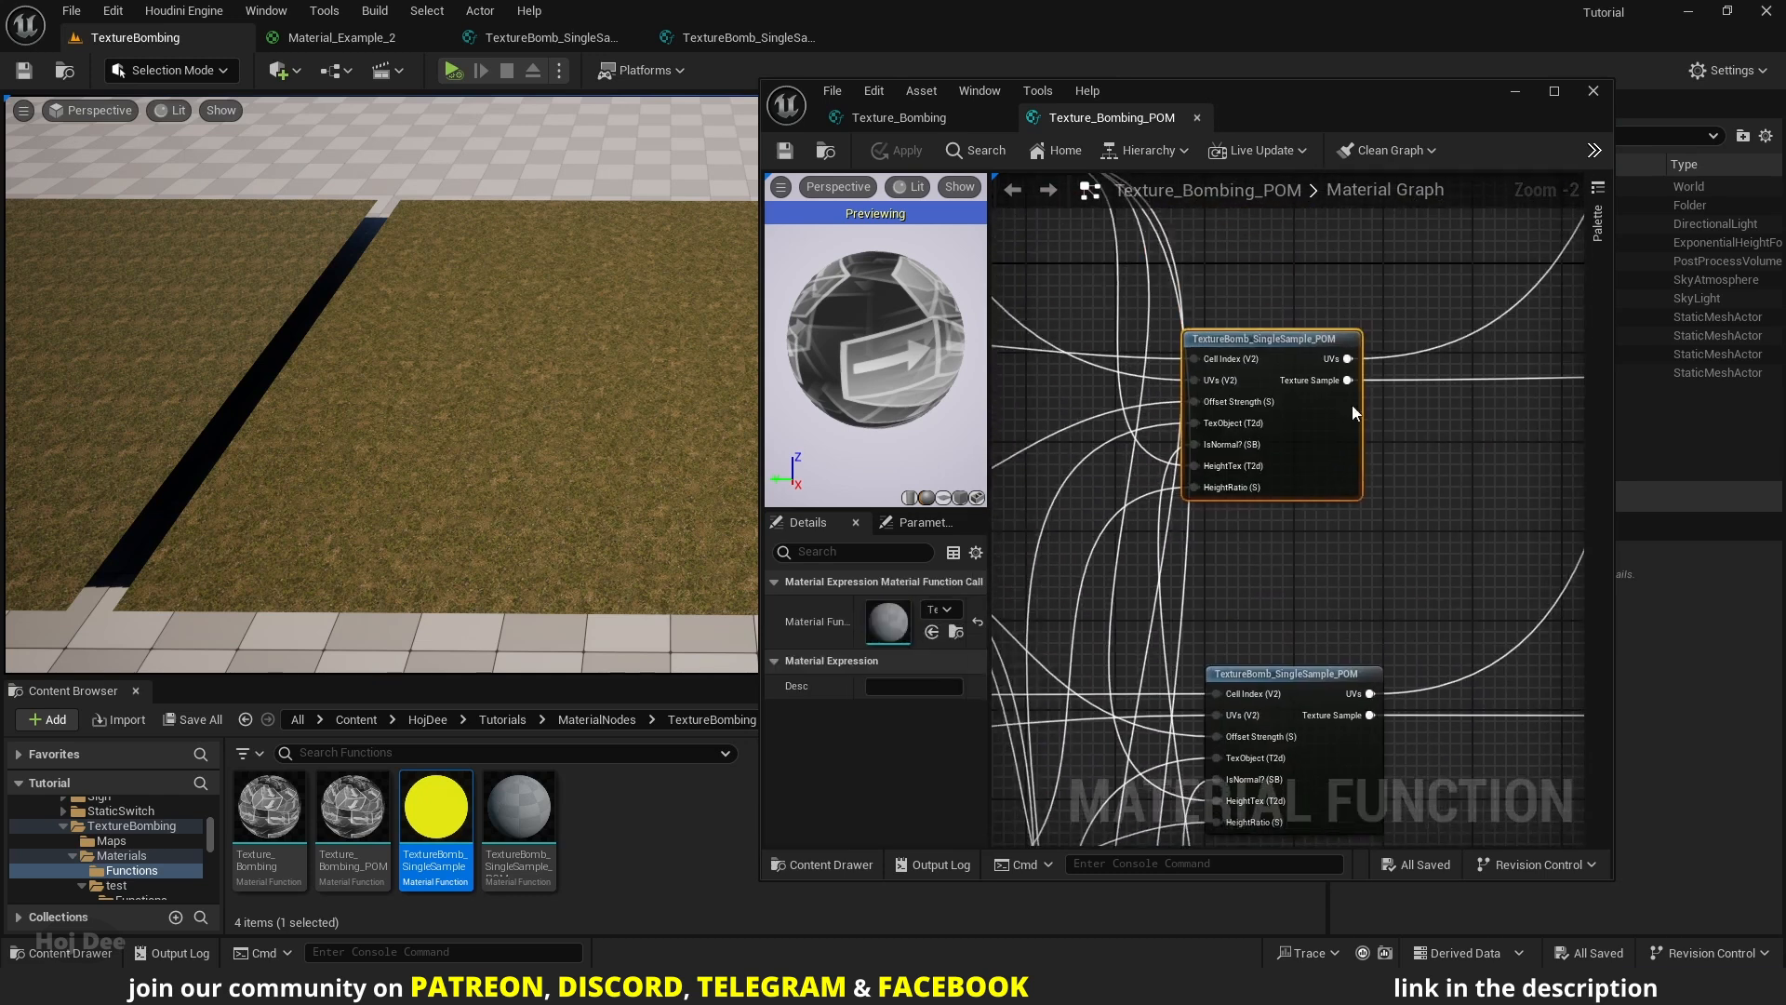
pyautogui.scroll(-3)
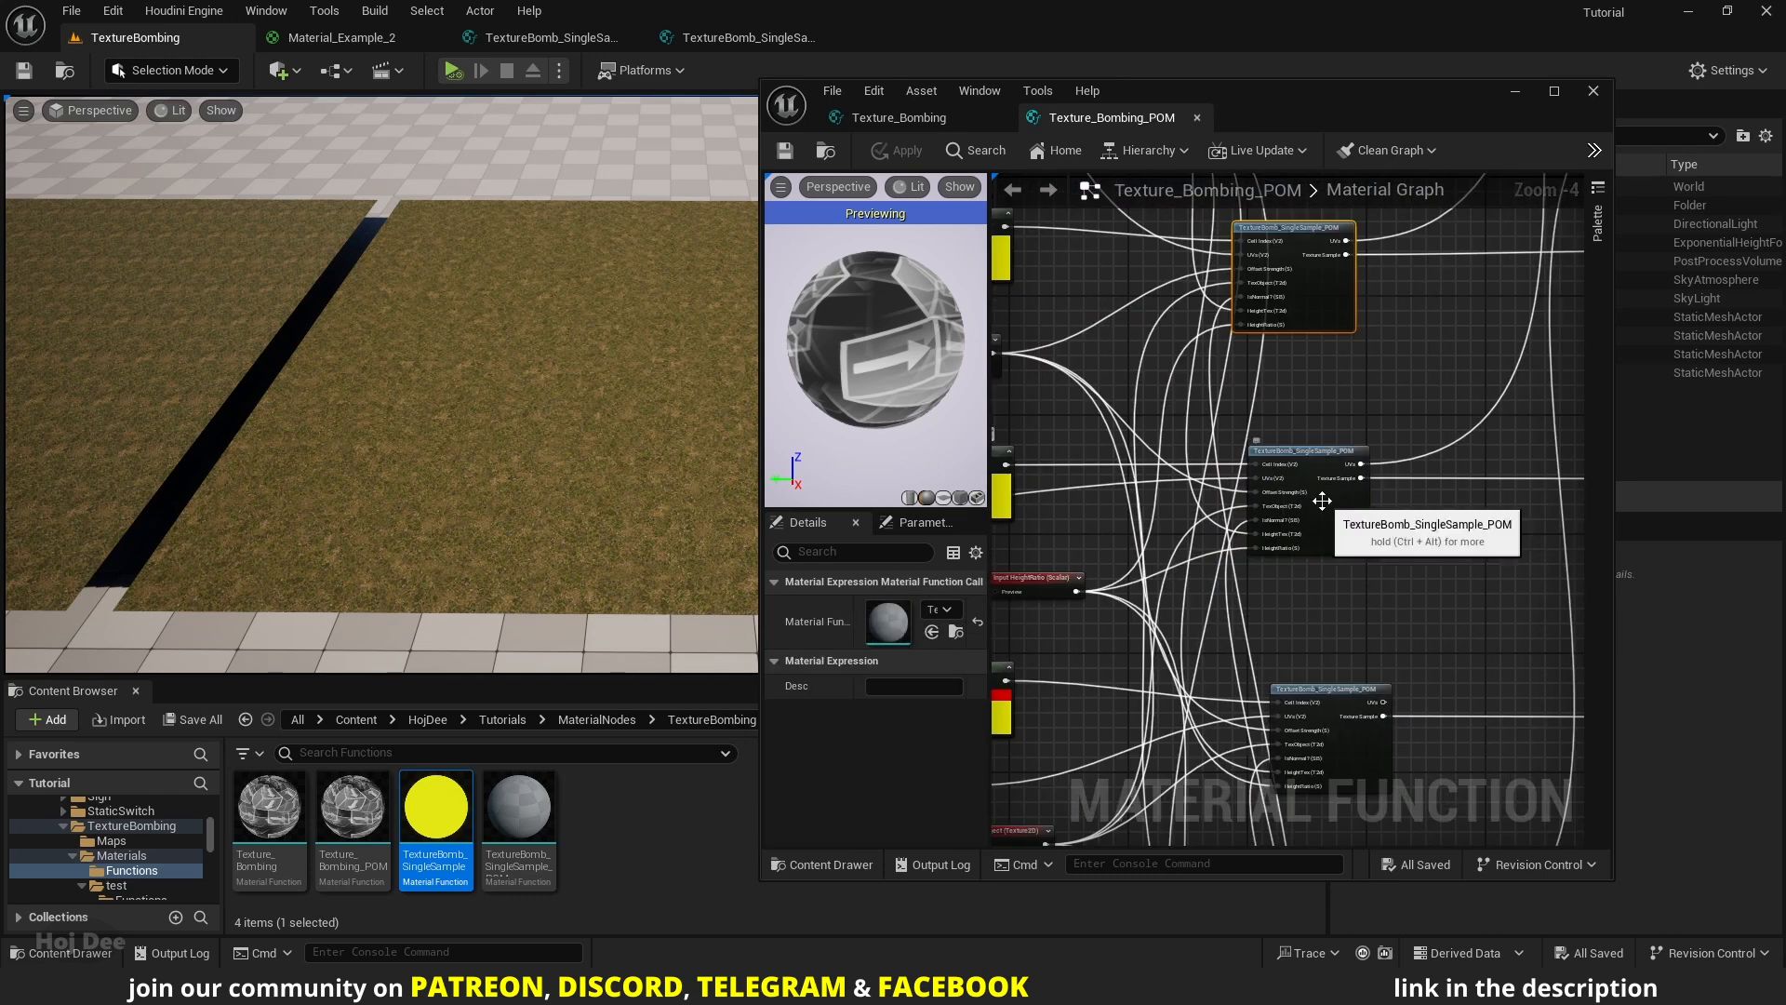
pyautogui.scroll(3)
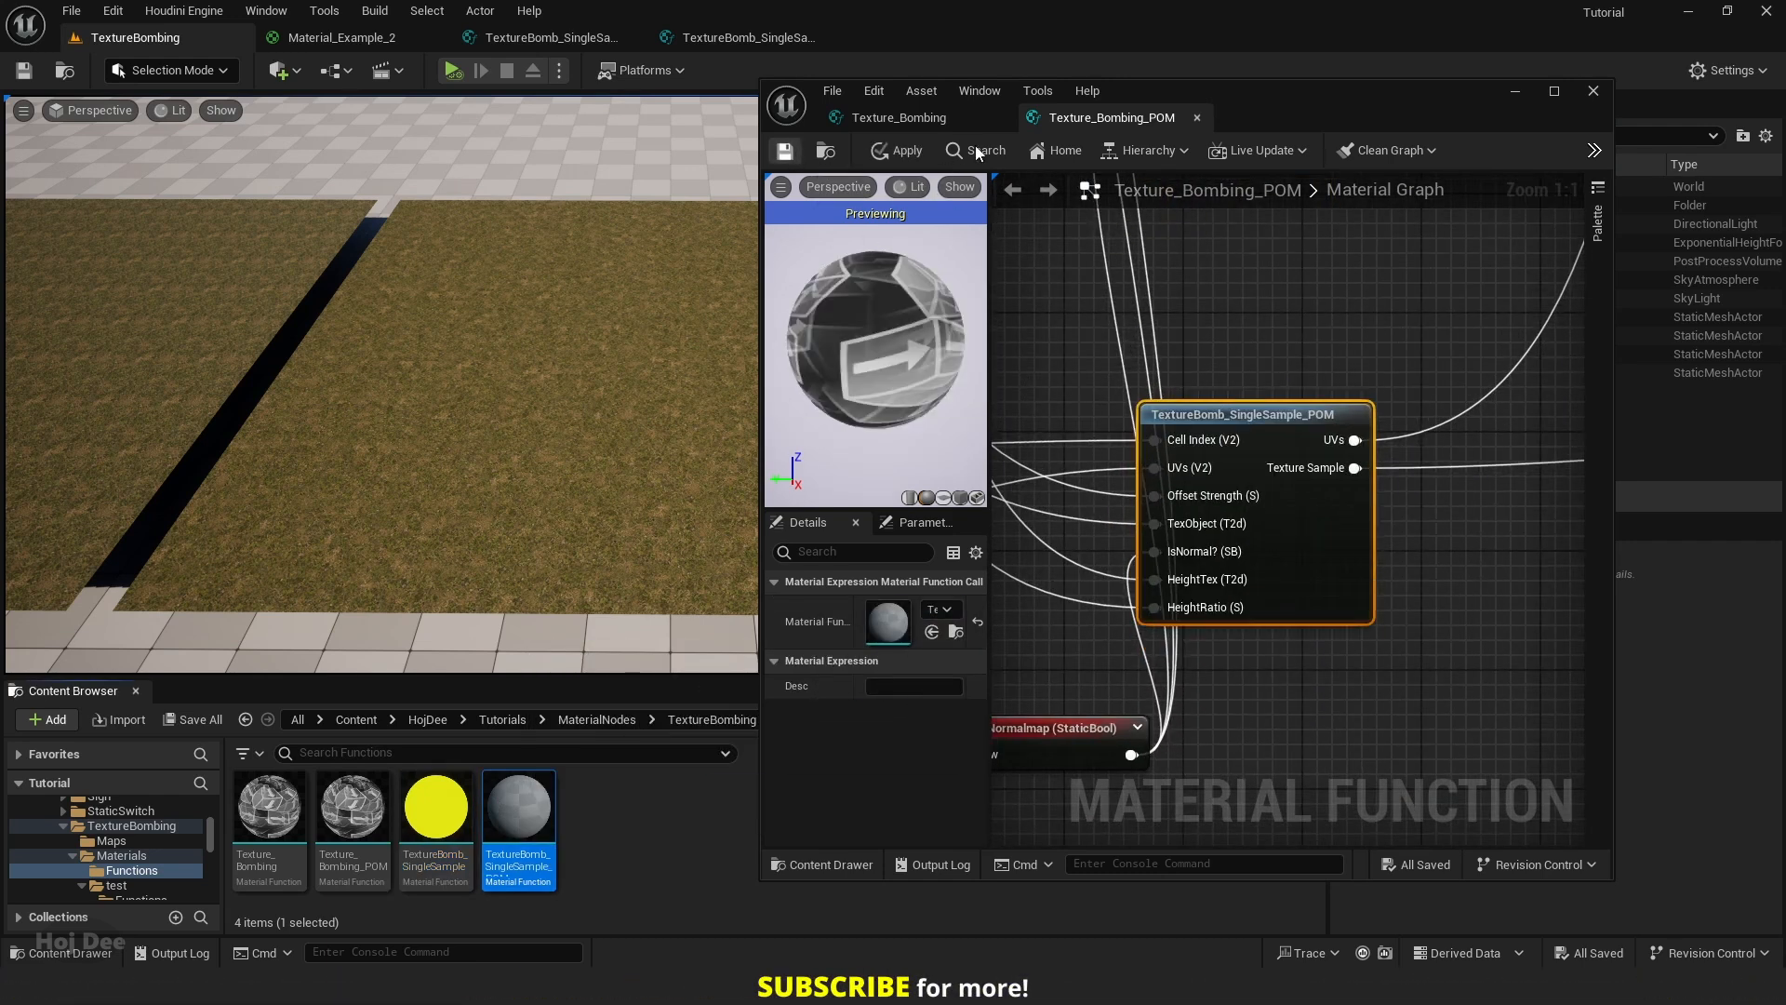
pyautogui.click(900, 117)
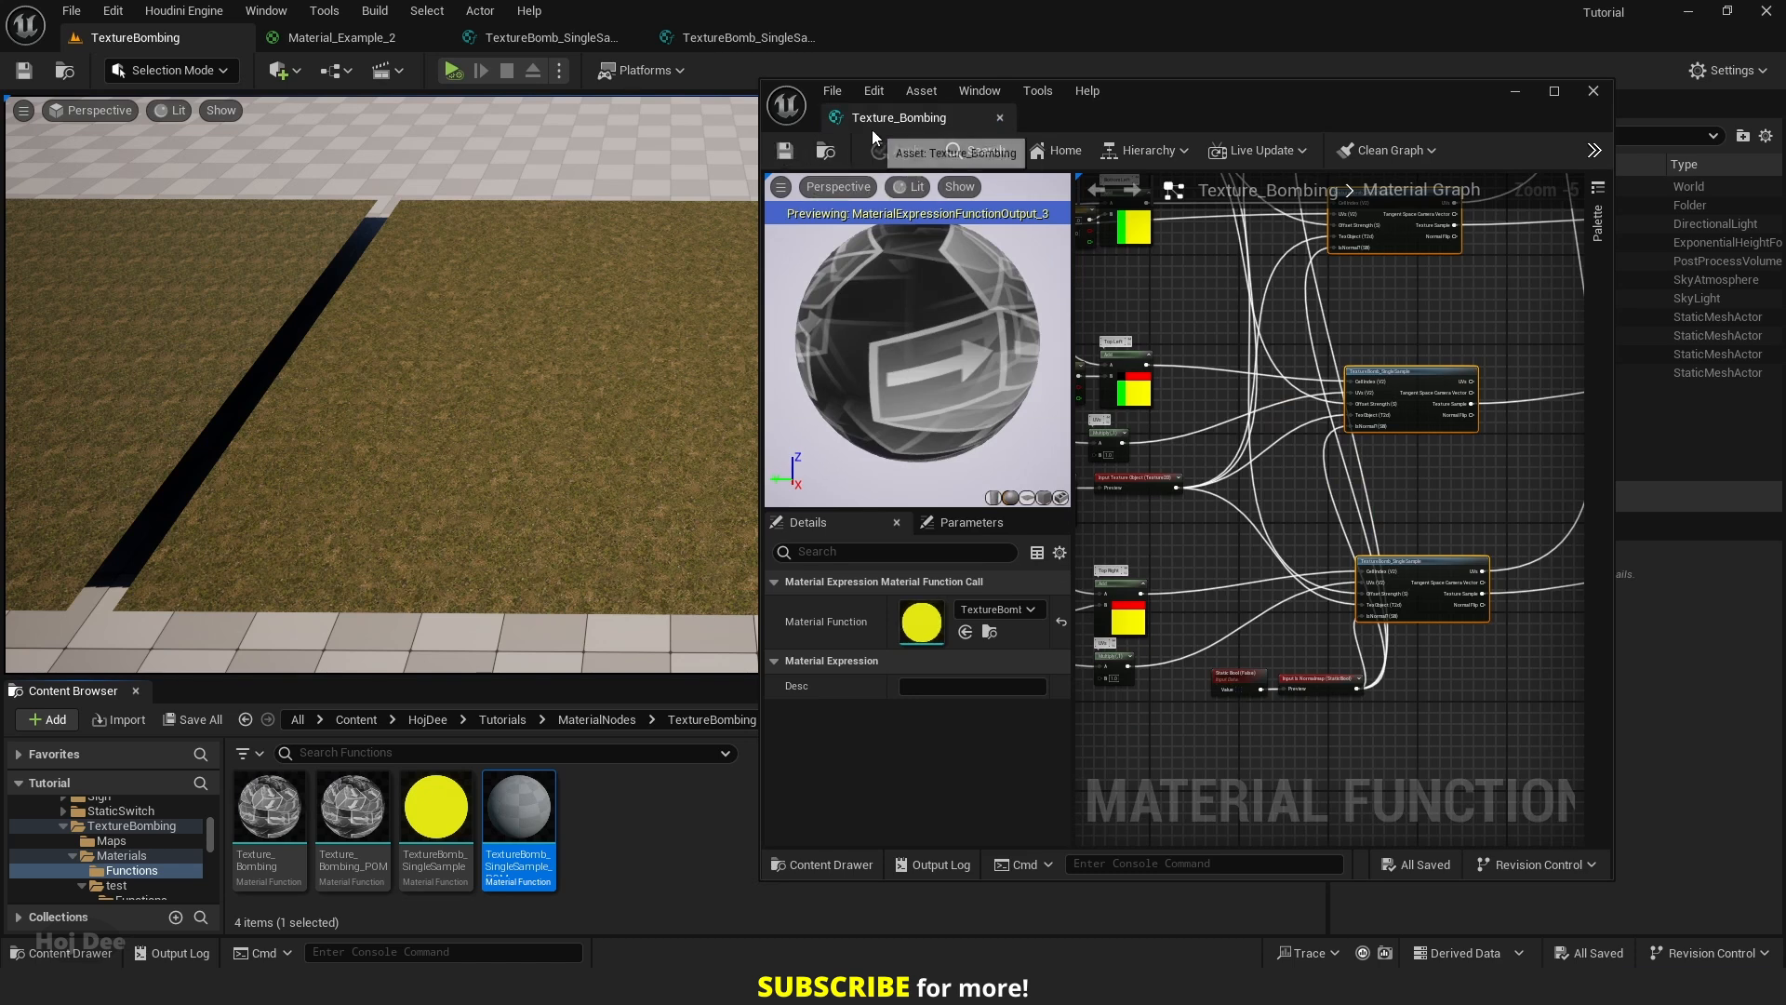
pyautogui.click(1593, 91)
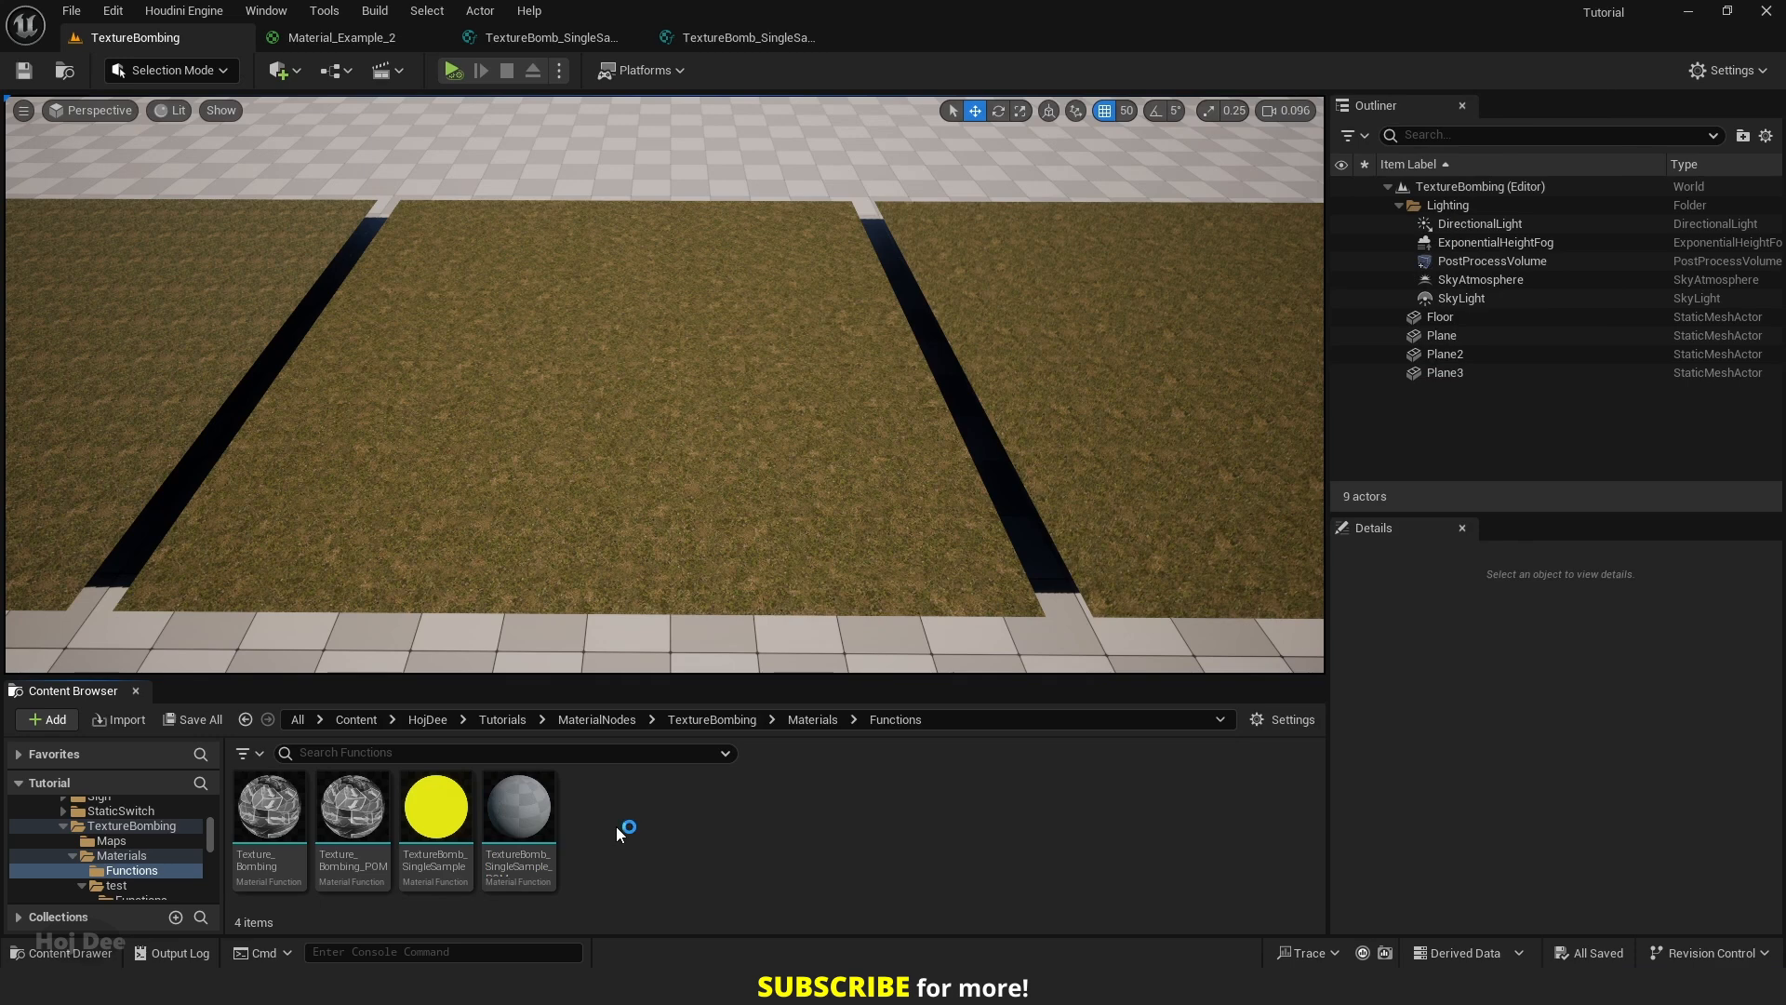
pyautogui.moveTo(618, 833)
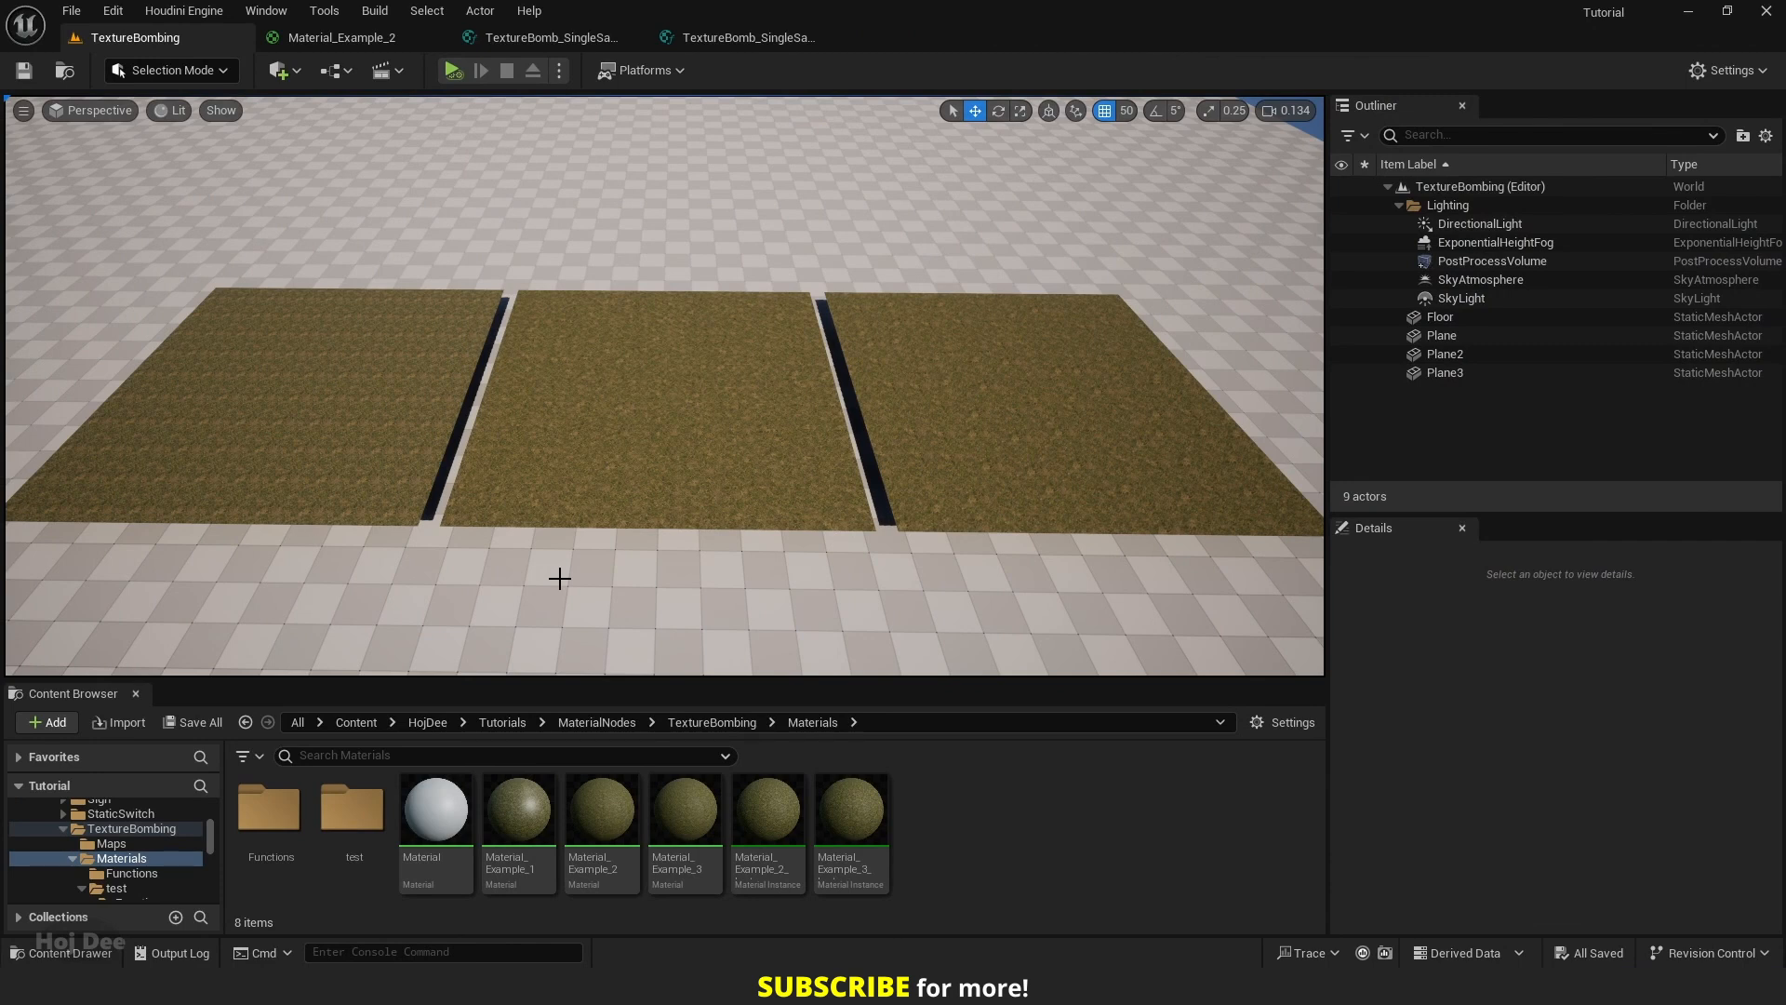
# - Bring up the viewport view mode list with all three grass planes framed
pyautogui.click(170, 110)
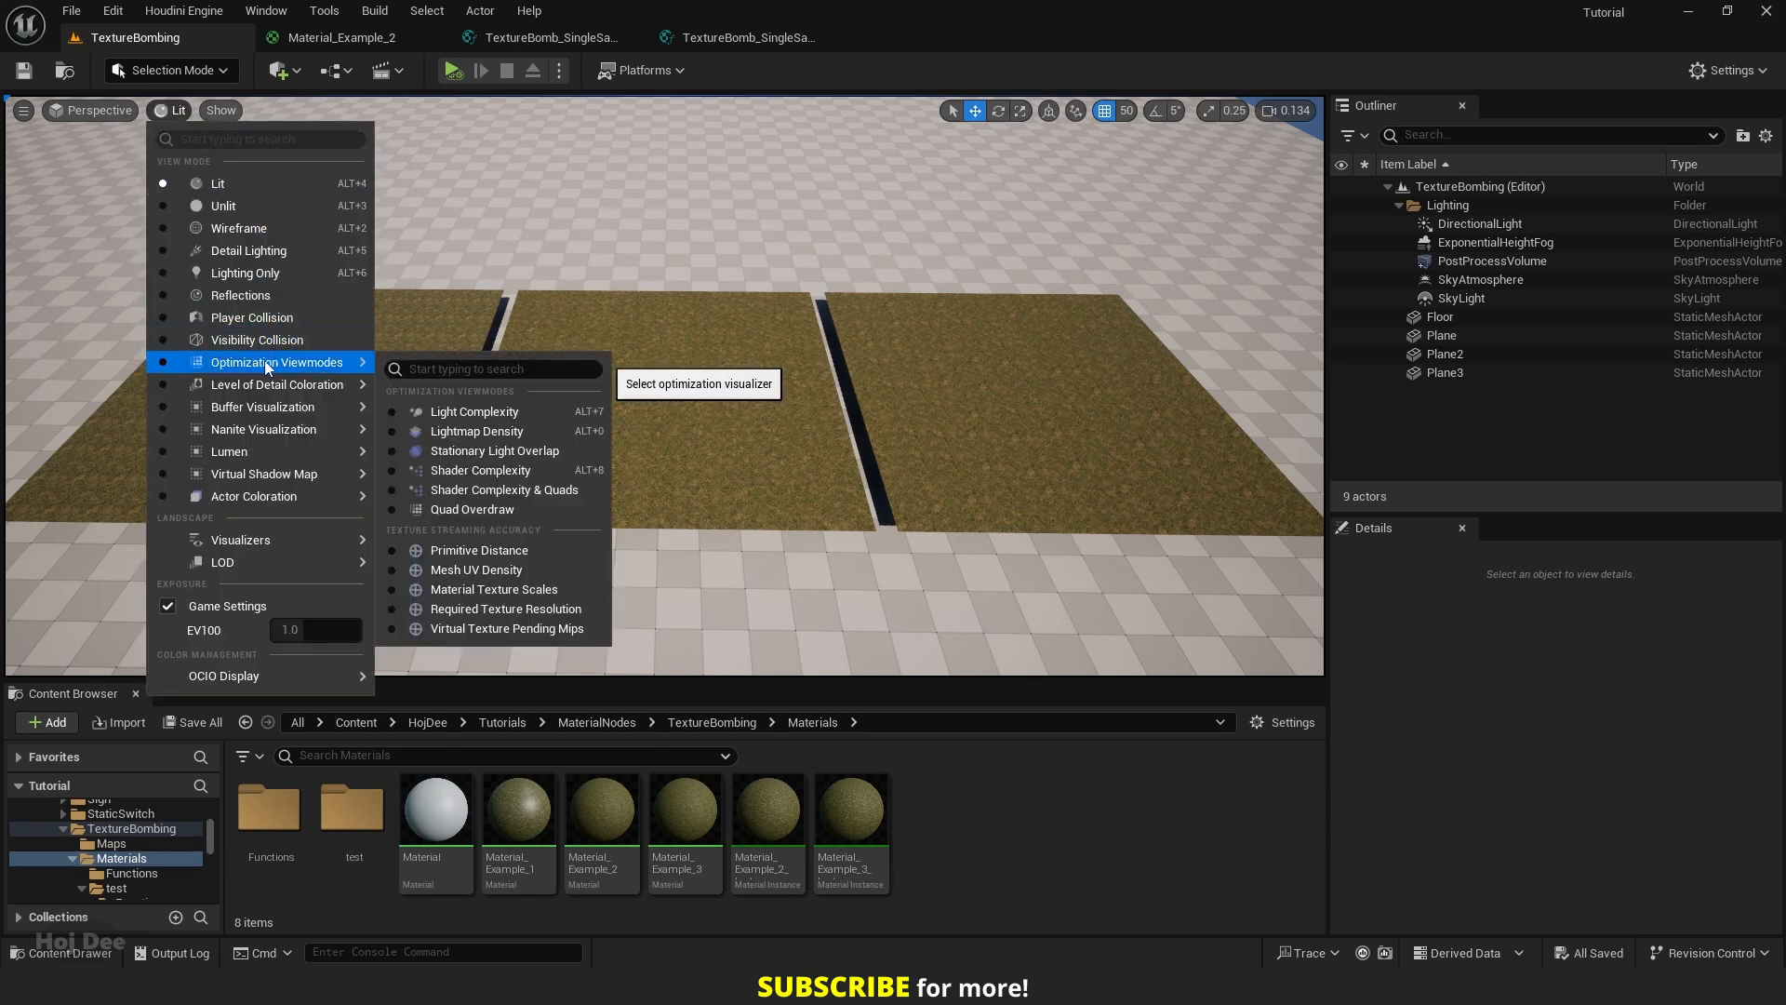
pyautogui.moveTo(481, 469)
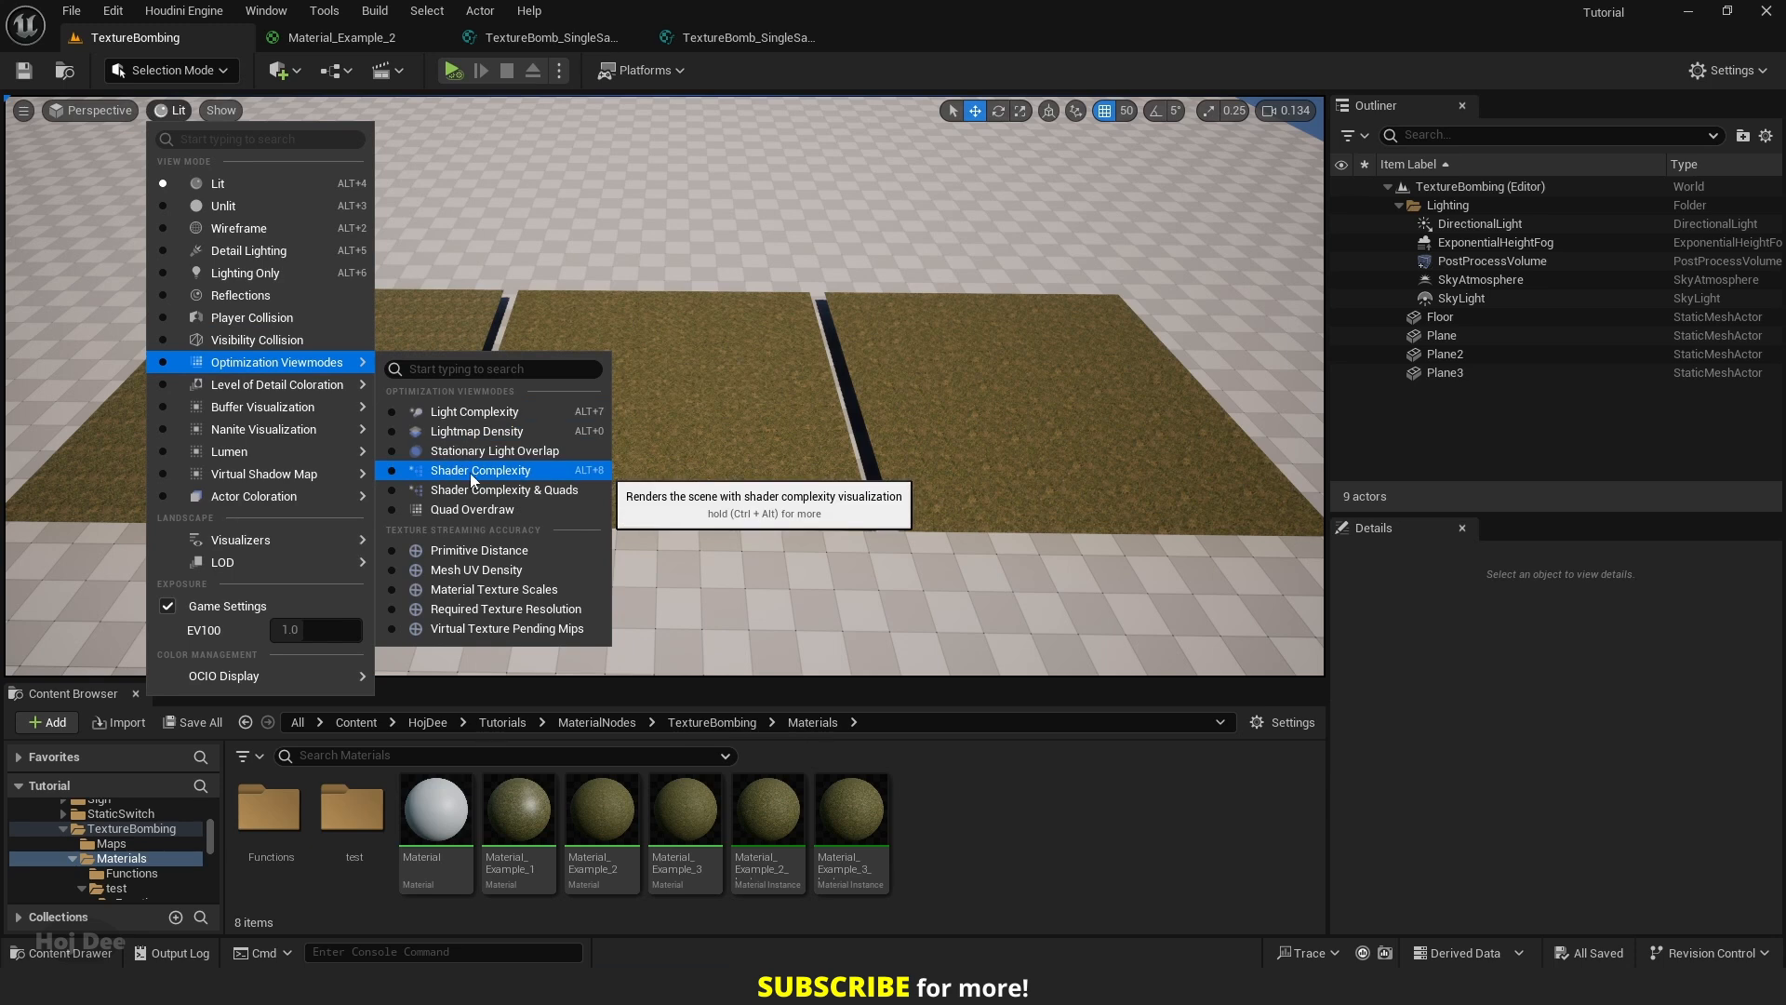
# - Render the viewport in Shader Complexity to compare the three planes' shader costs
pyautogui.click(480, 469)
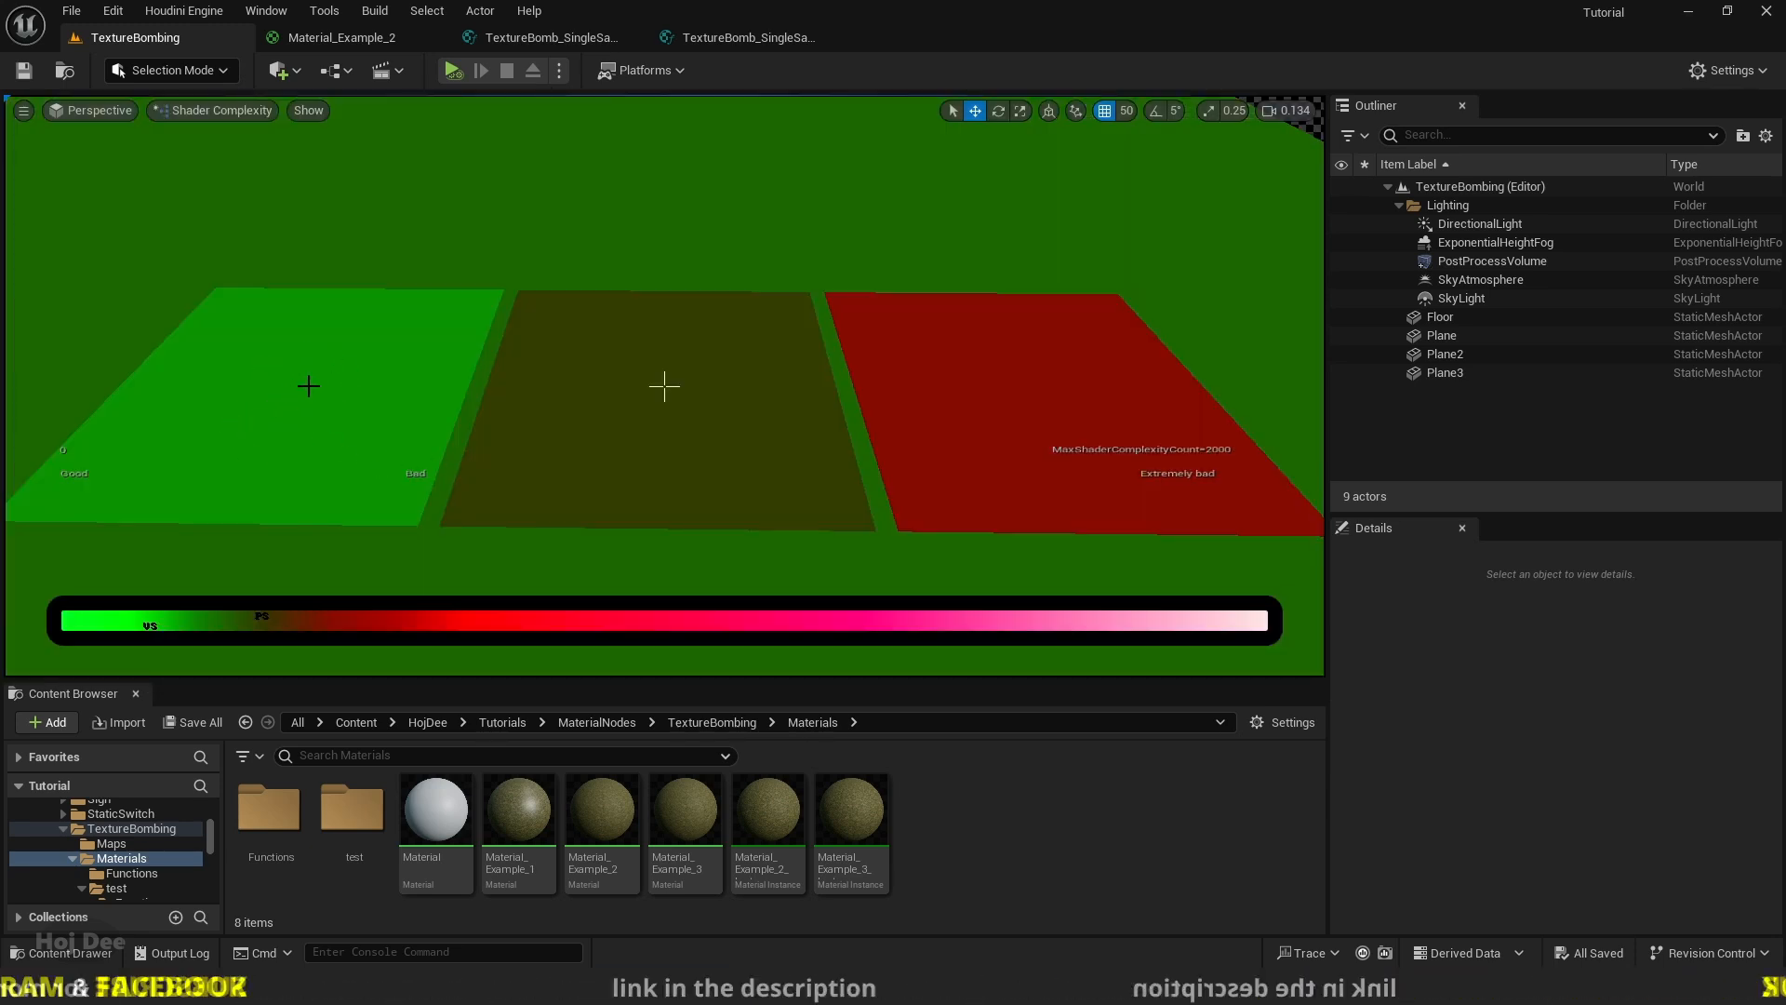
pyautogui.moveTo(713, 404)
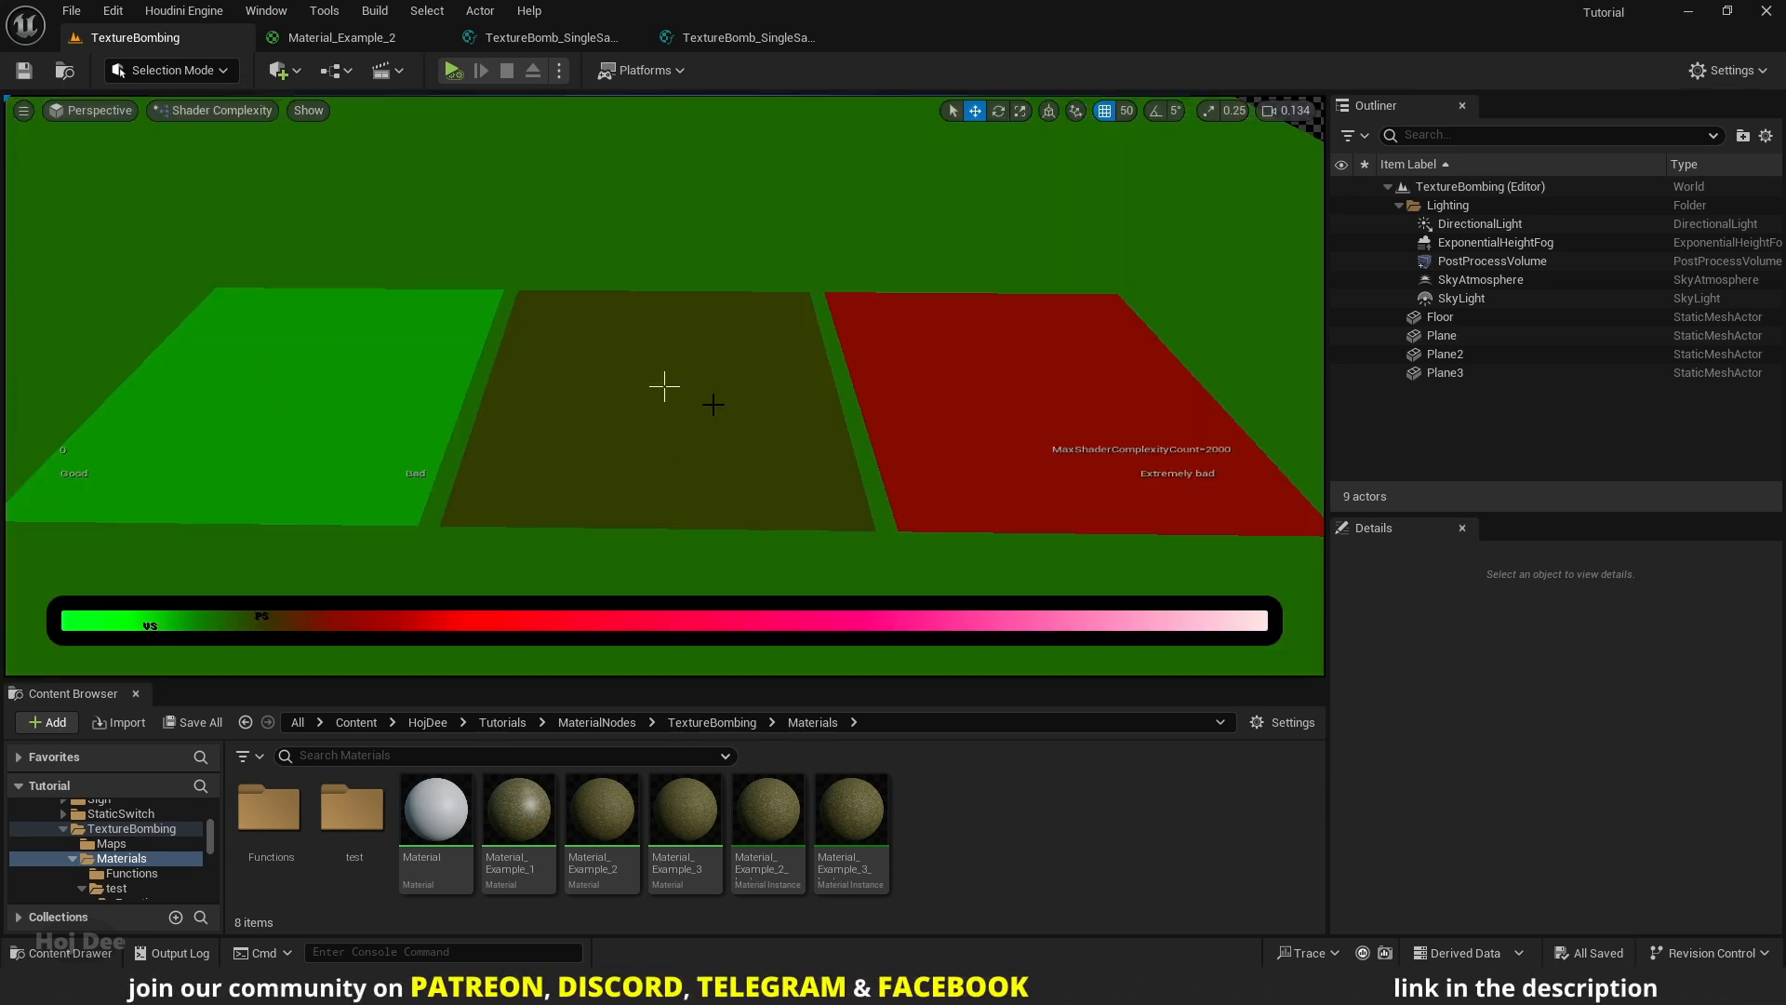
pyautogui.moveTo(1048, 424)
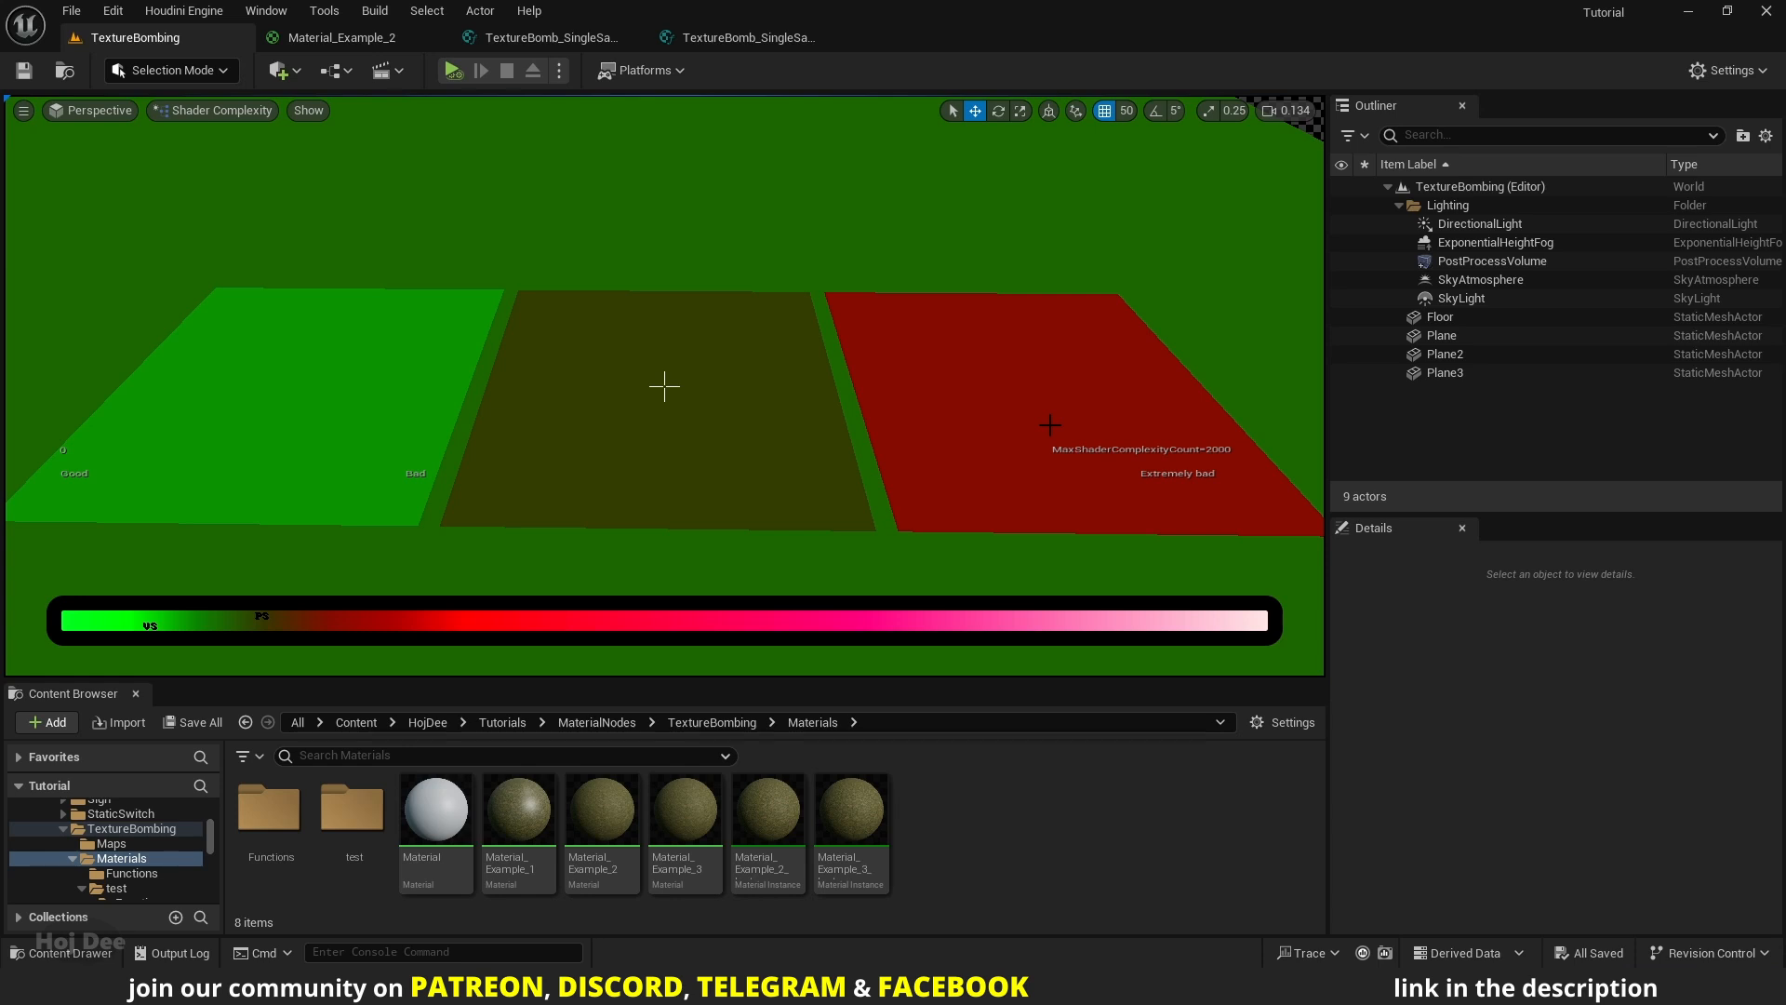
pyautogui.moveTo(1055, 394)
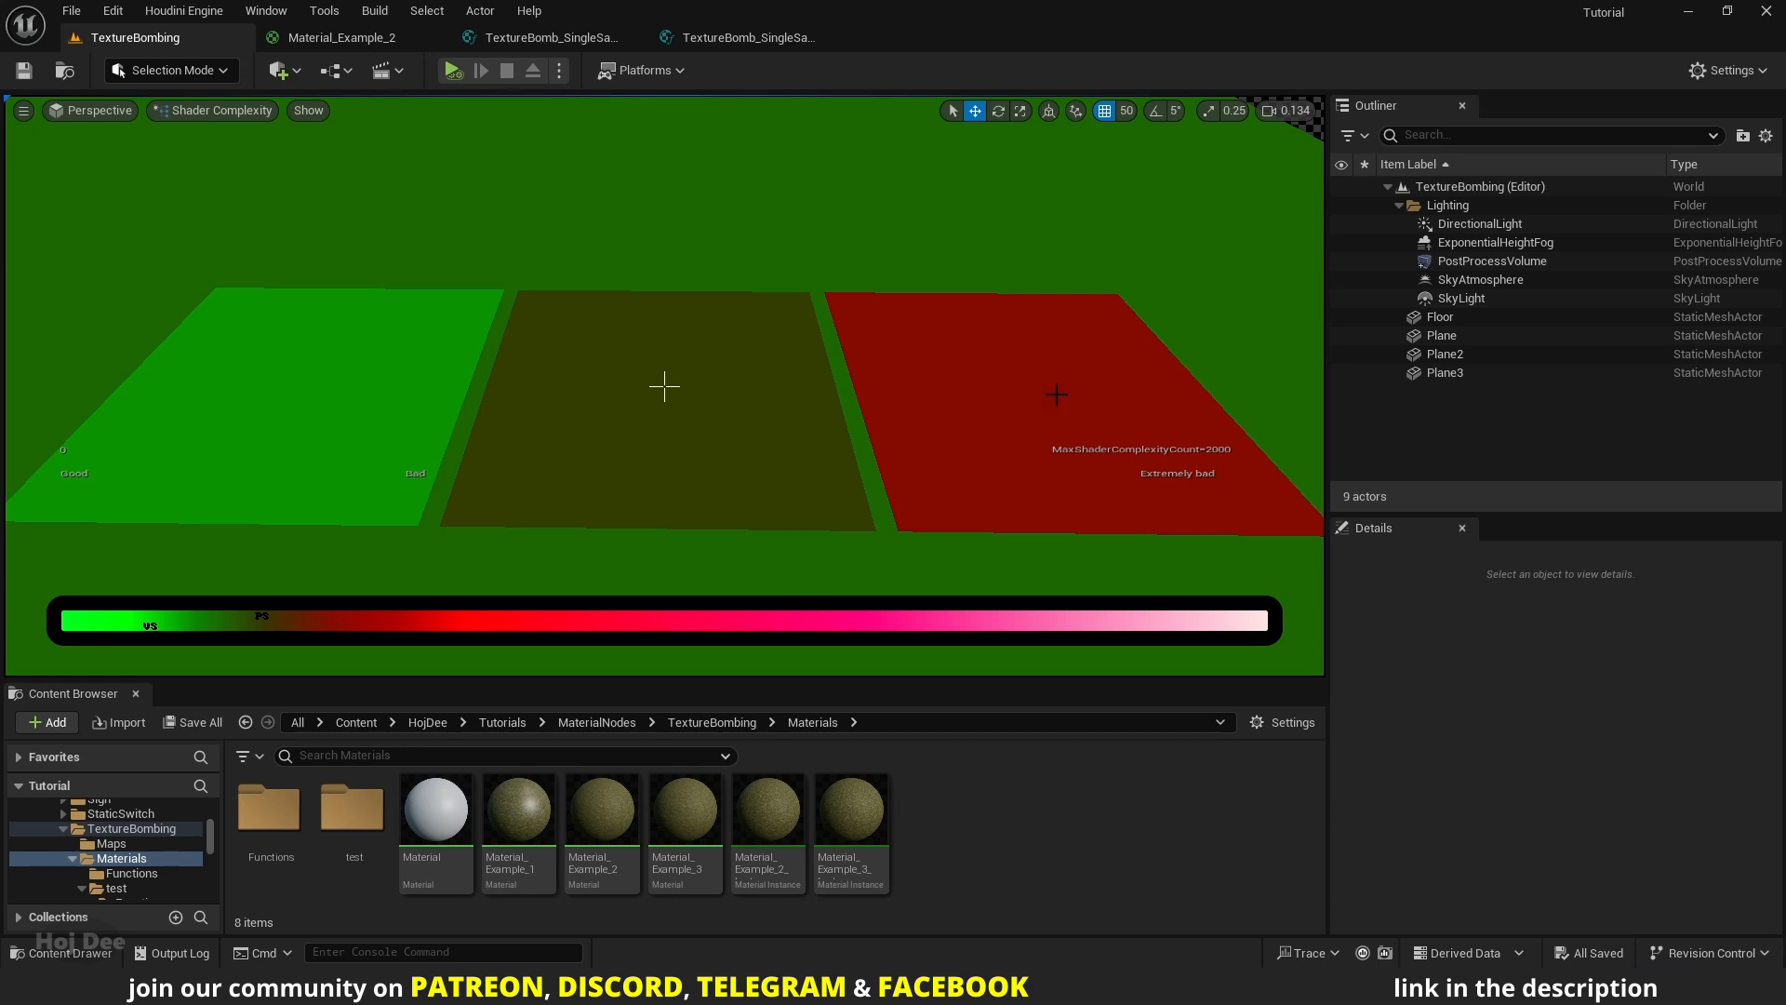